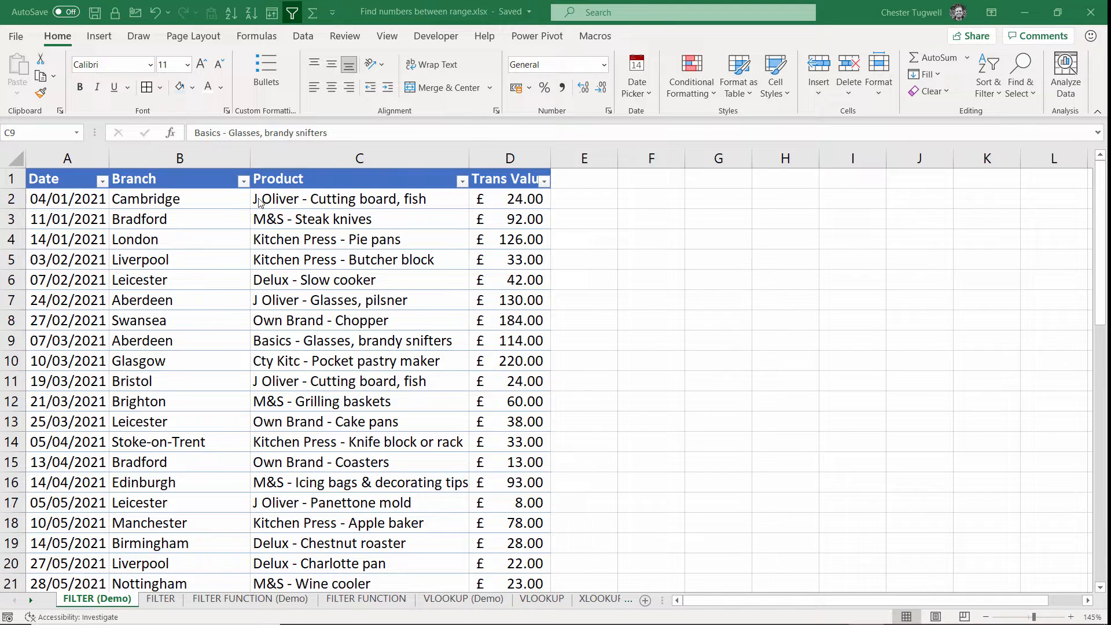
mouse_move(472, 237)
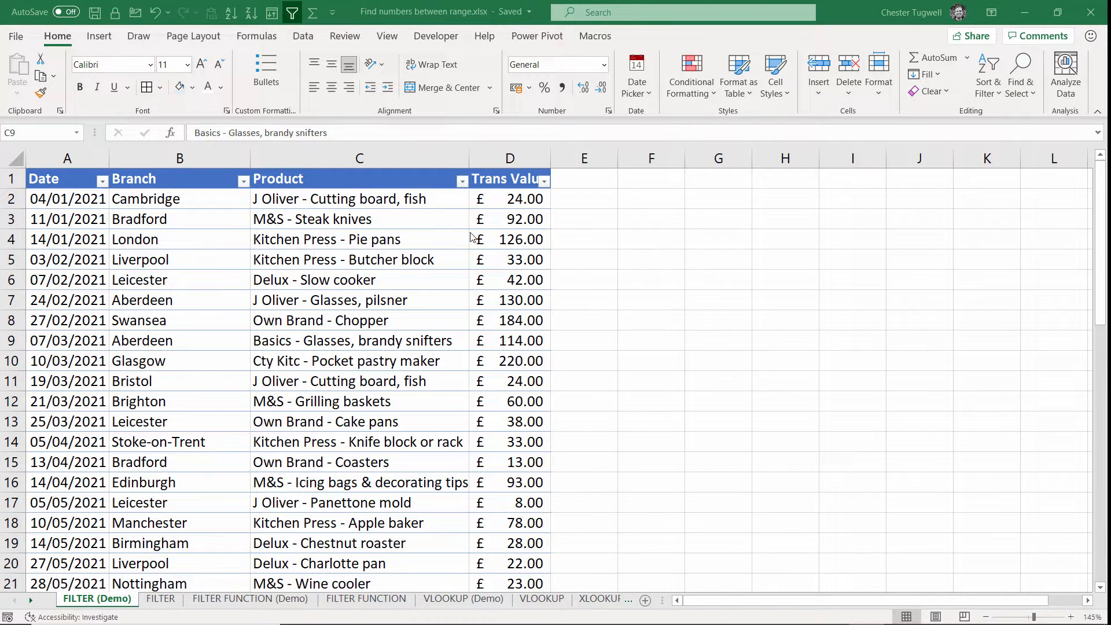
- Switch to the FILTER FUNCTION (Demo) sheet after checking the Trans Value filter options
left_click(358, 340)
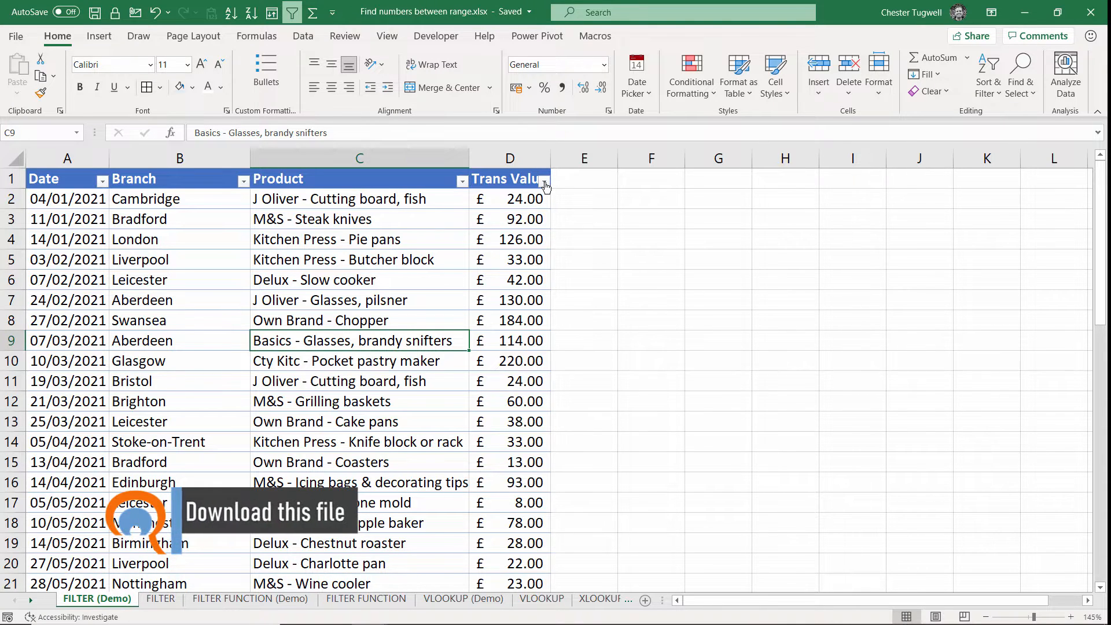
left_click(544, 179)
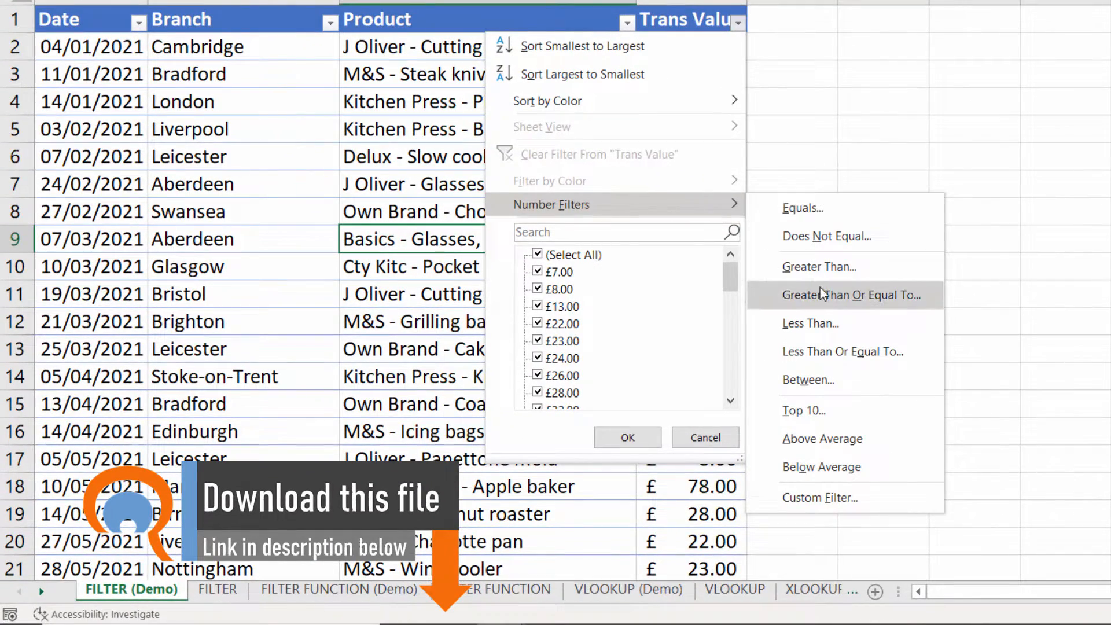
mouse_move(808, 380)
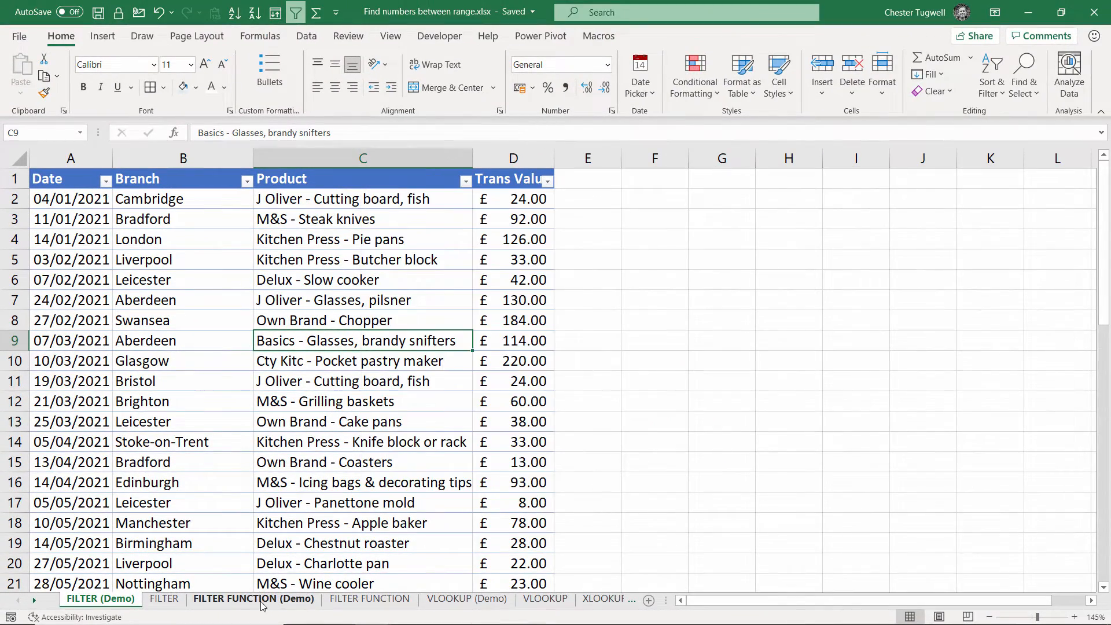
left_click(253, 599)
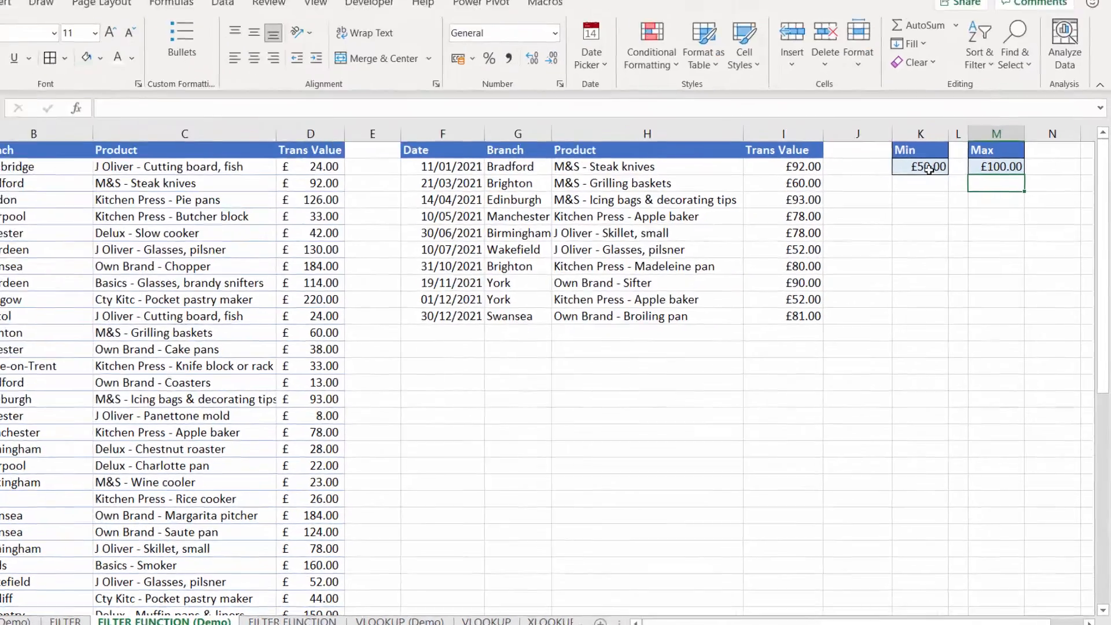
- Set Min to £80 and Max to £90 so three transactions are returned
type("80")
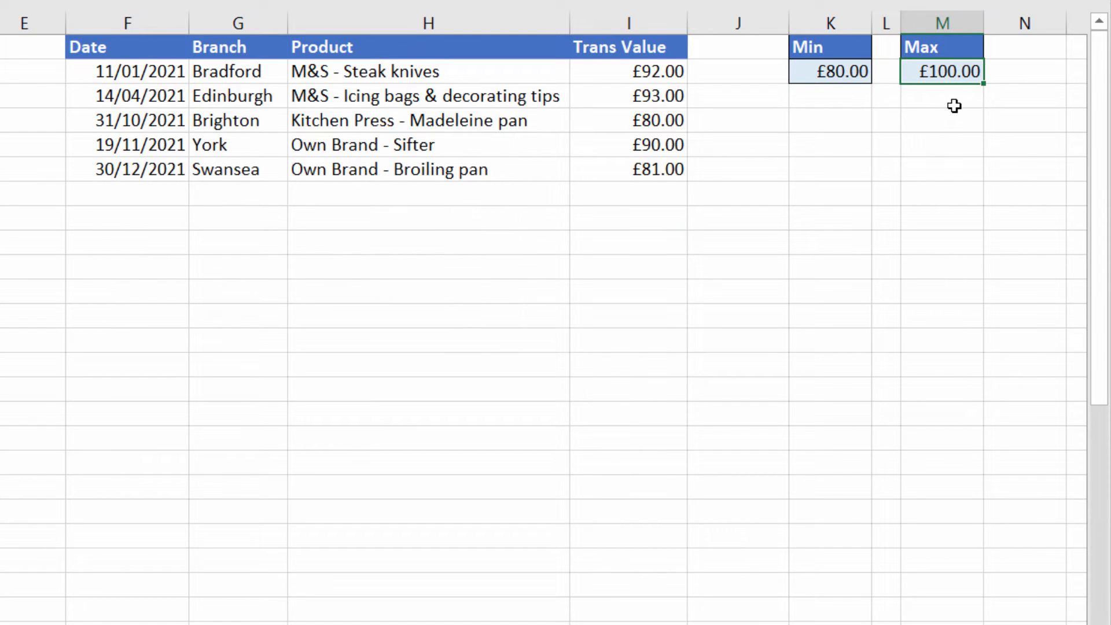
type("90")
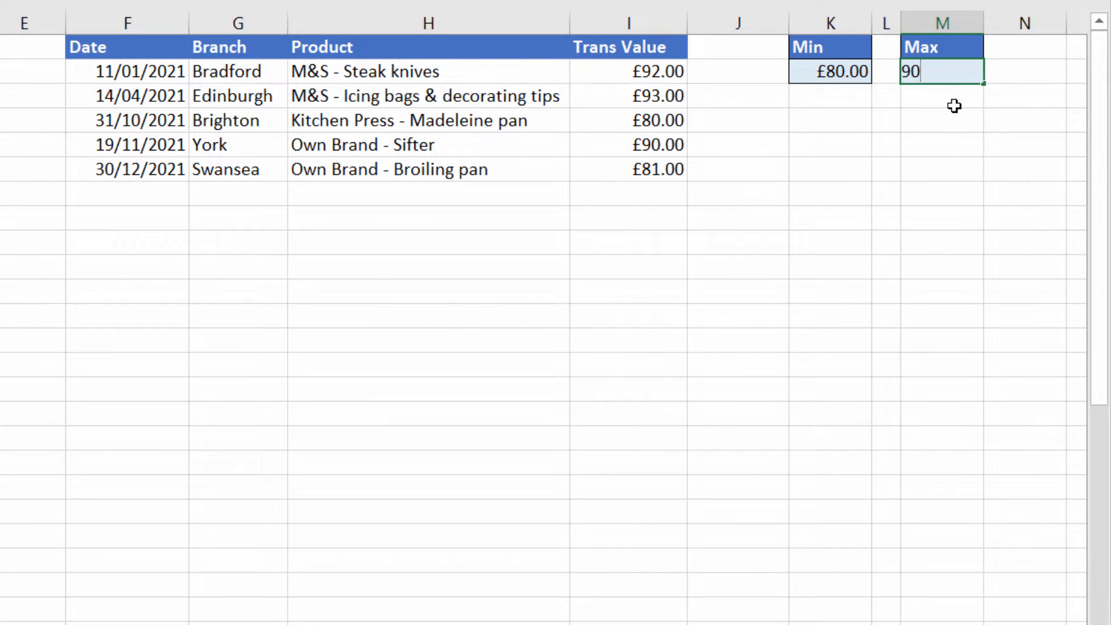
key("enter")
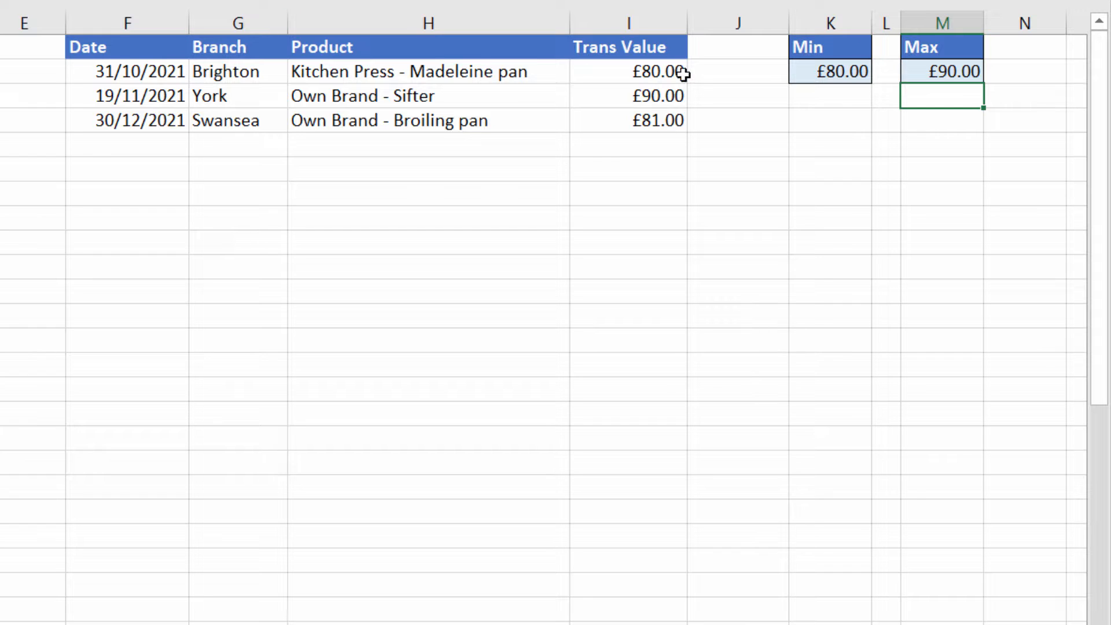
mouse_move(655, 94)
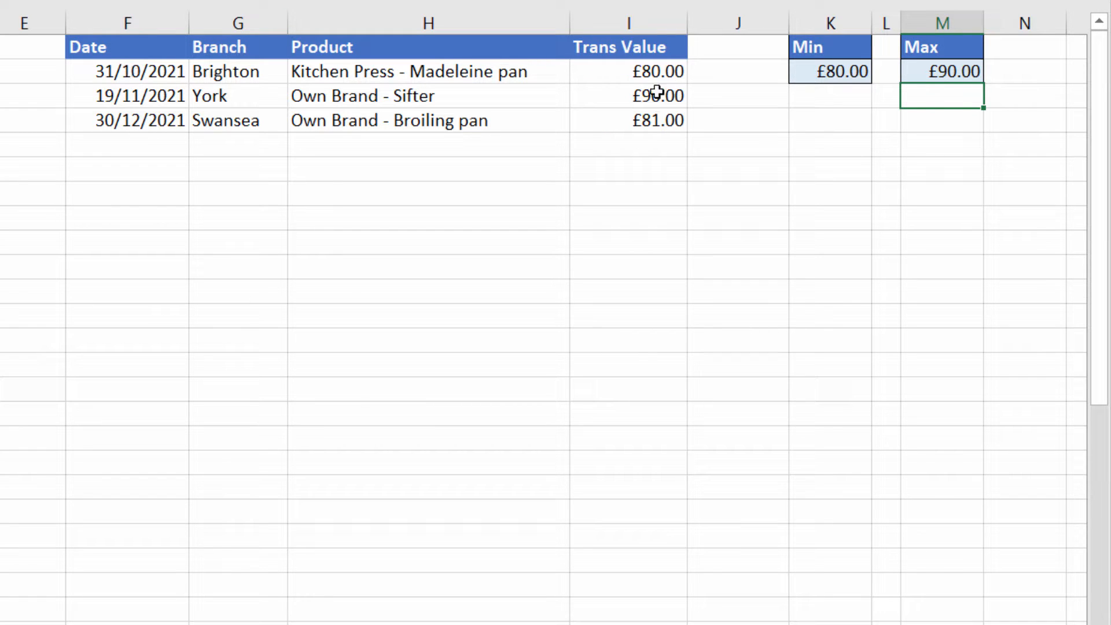
mouse_move(657, 57)
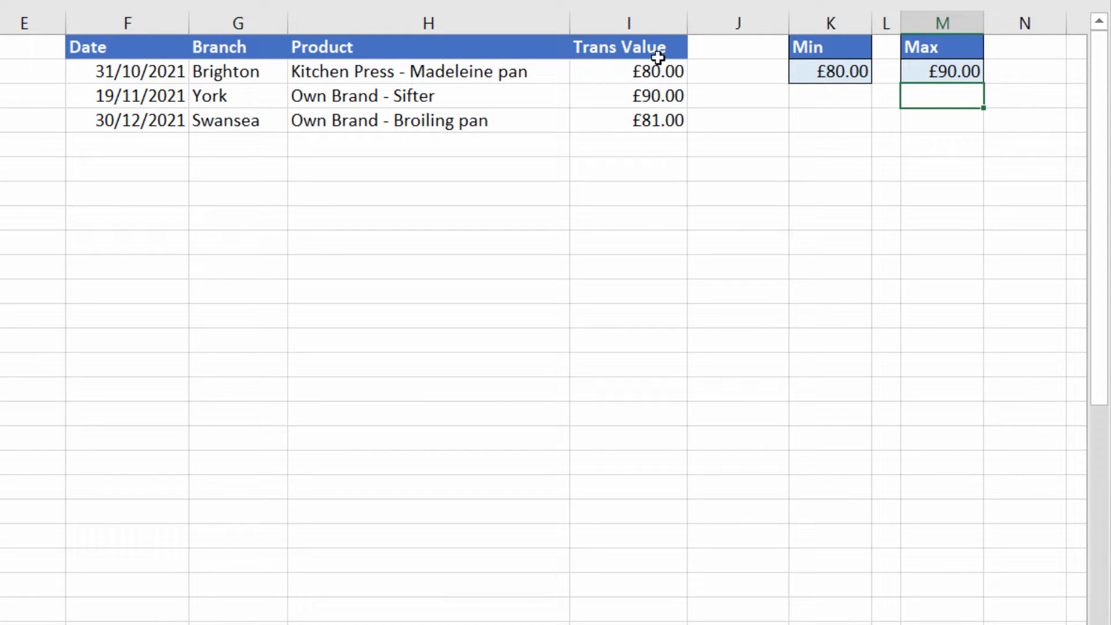
mouse_move(78, 137)
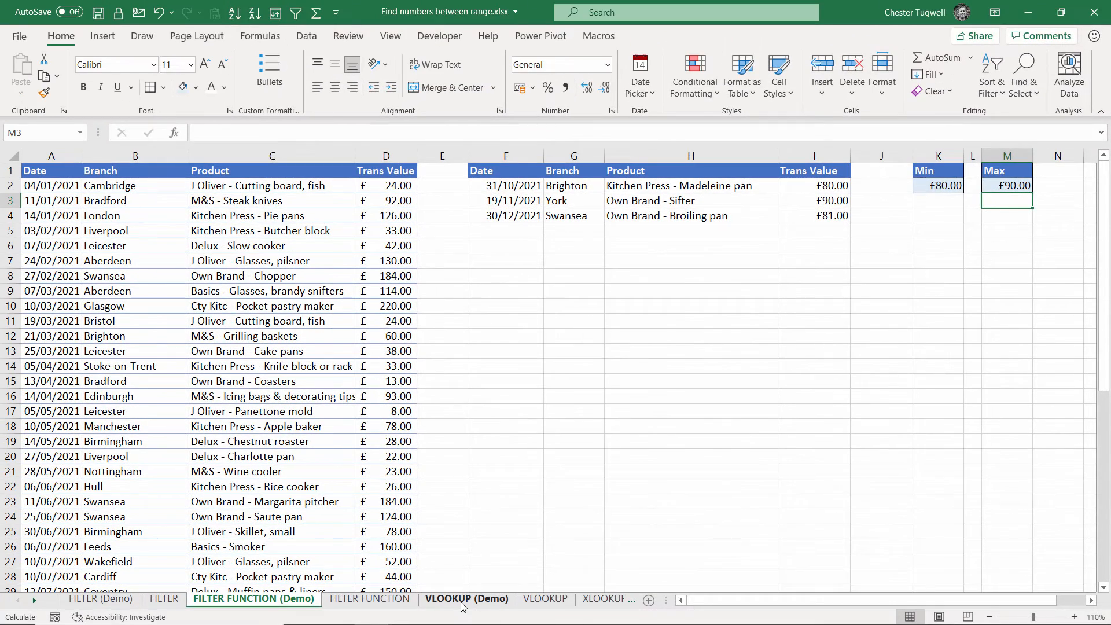
- Switch to the VLOOKUP (Demo) sheet showing staff sales, bonuses and the target-to-bonus table
left_click(466, 598)
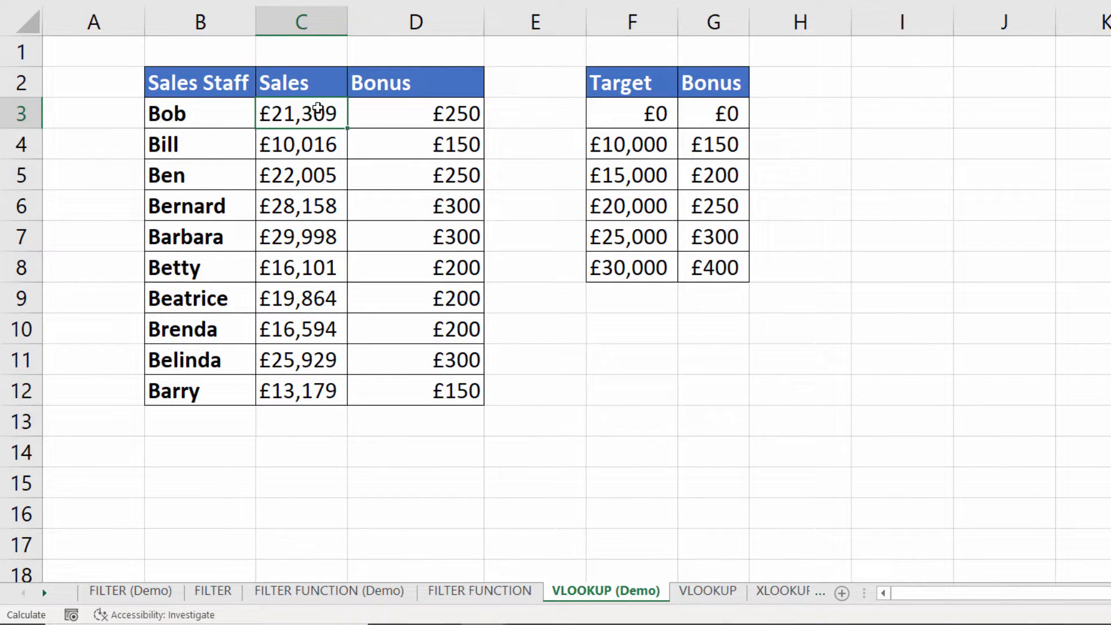
mouse_move(611, 143)
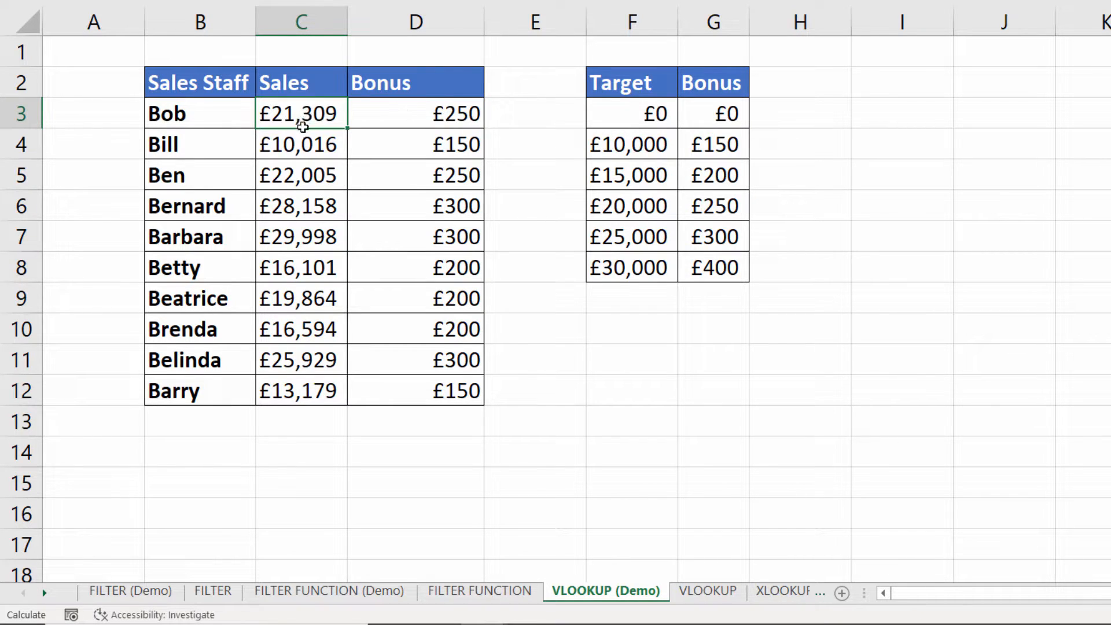
mouse_move(352, 360)
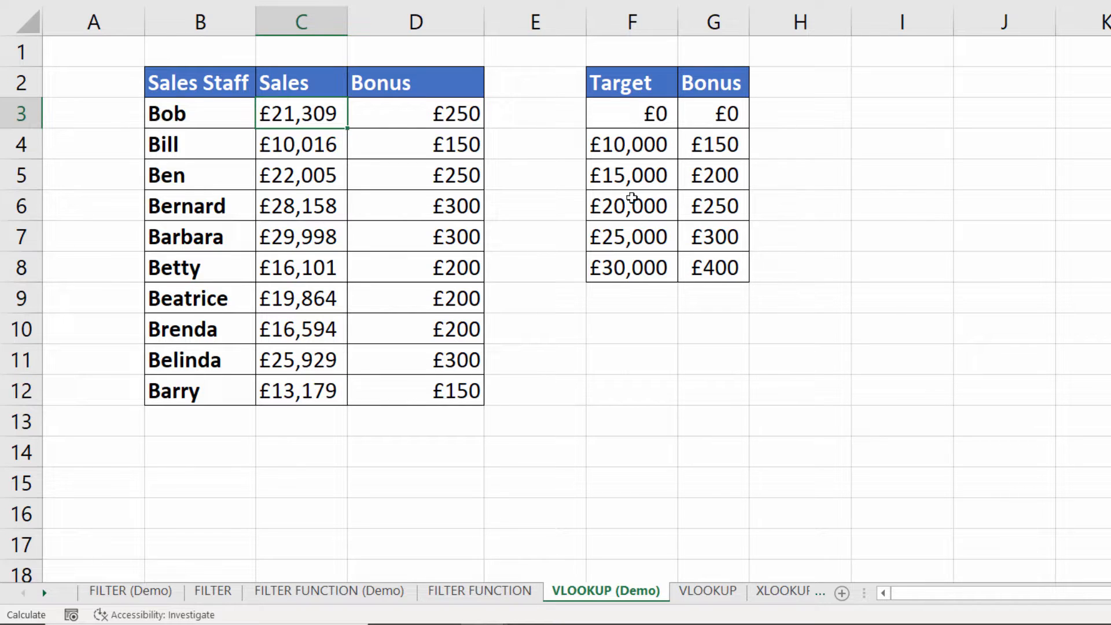
mouse_move(604, 104)
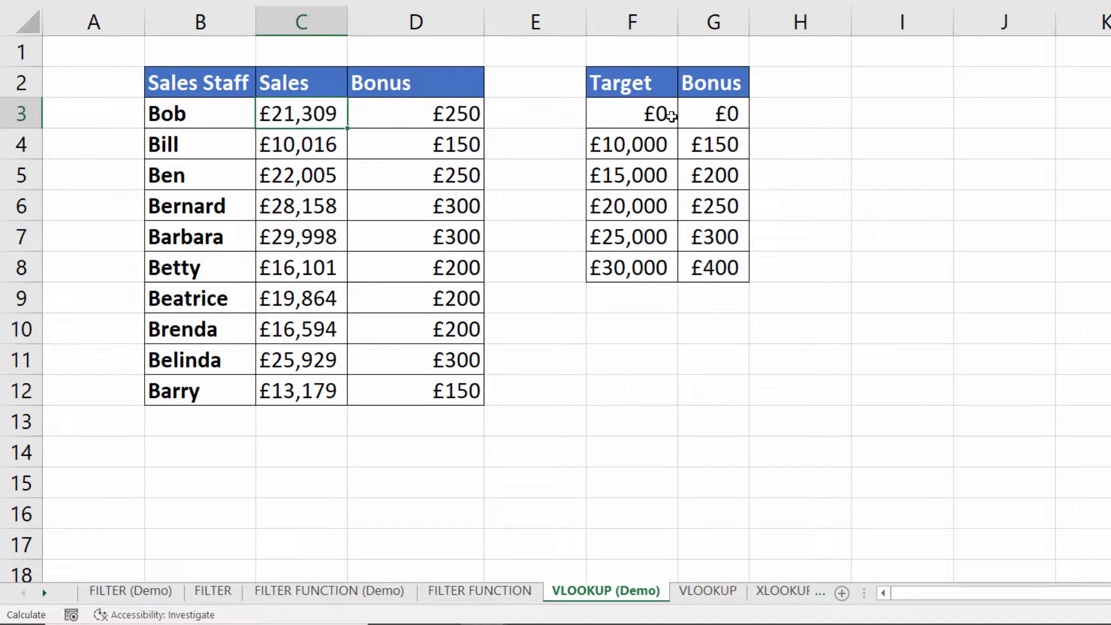
mouse_move(631, 143)
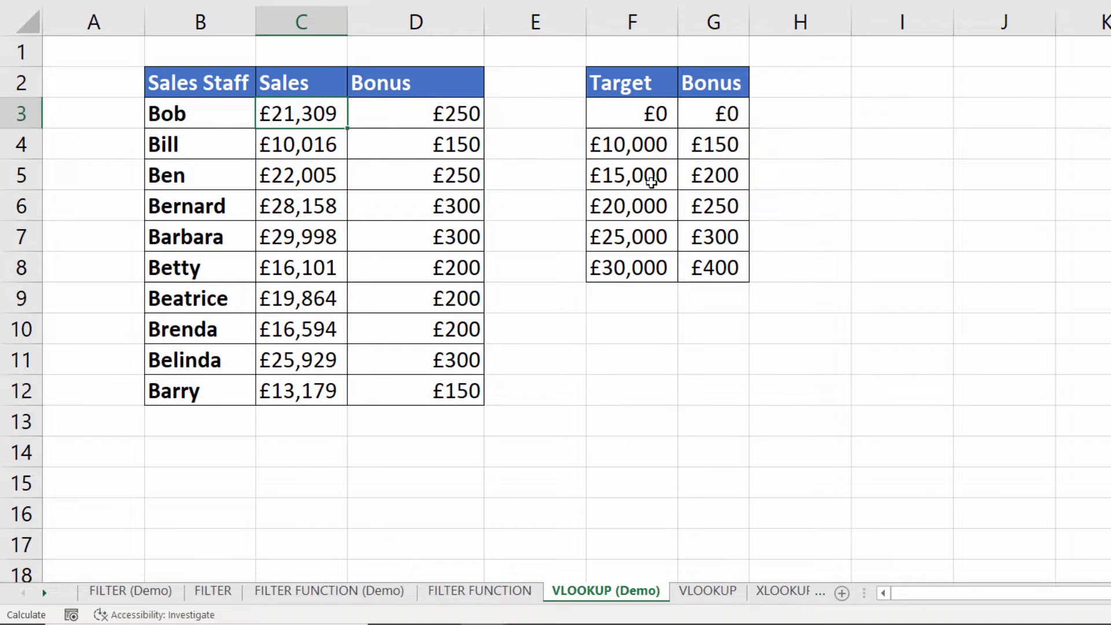
mouse_move(691, 188)
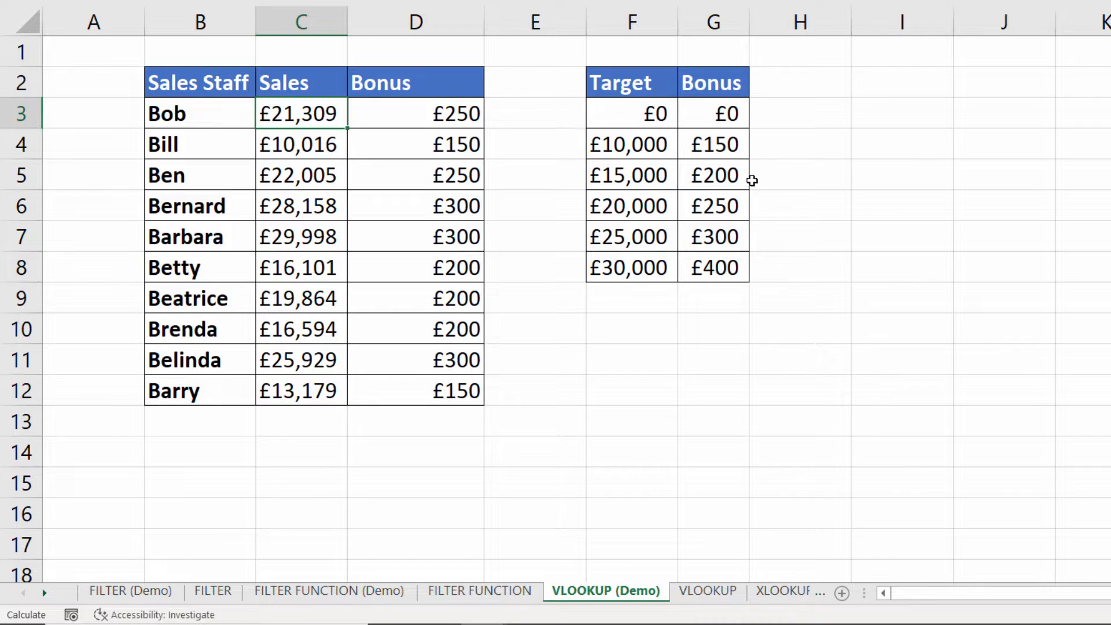
mouse_move(470, 315)
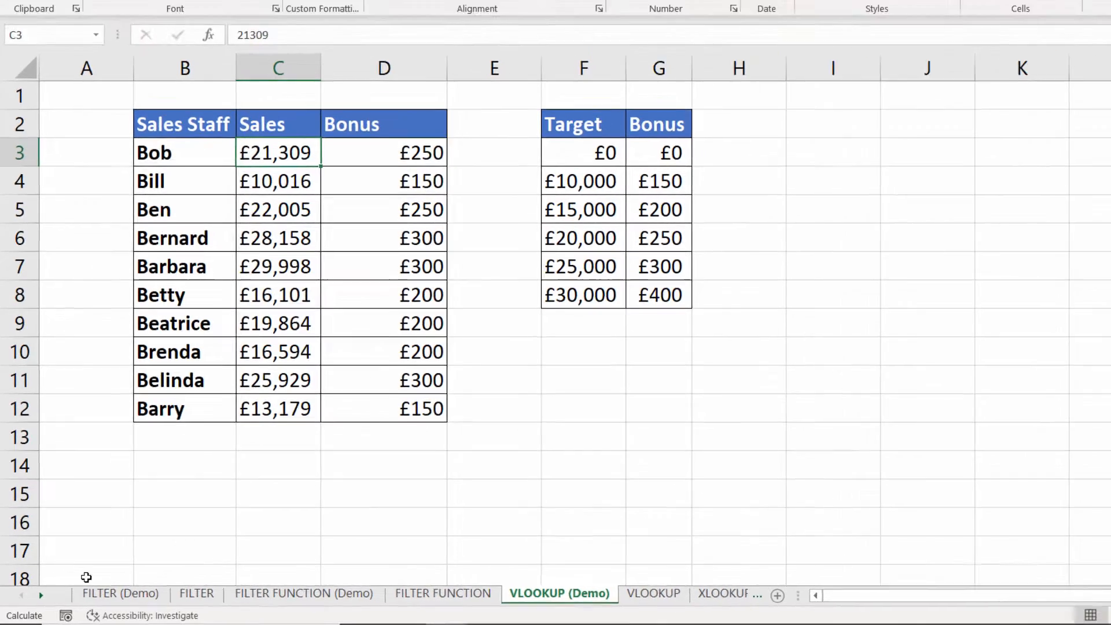
- Switch to the FILTER sheet and select a cell inside the transactions table
left_click(163, 598)
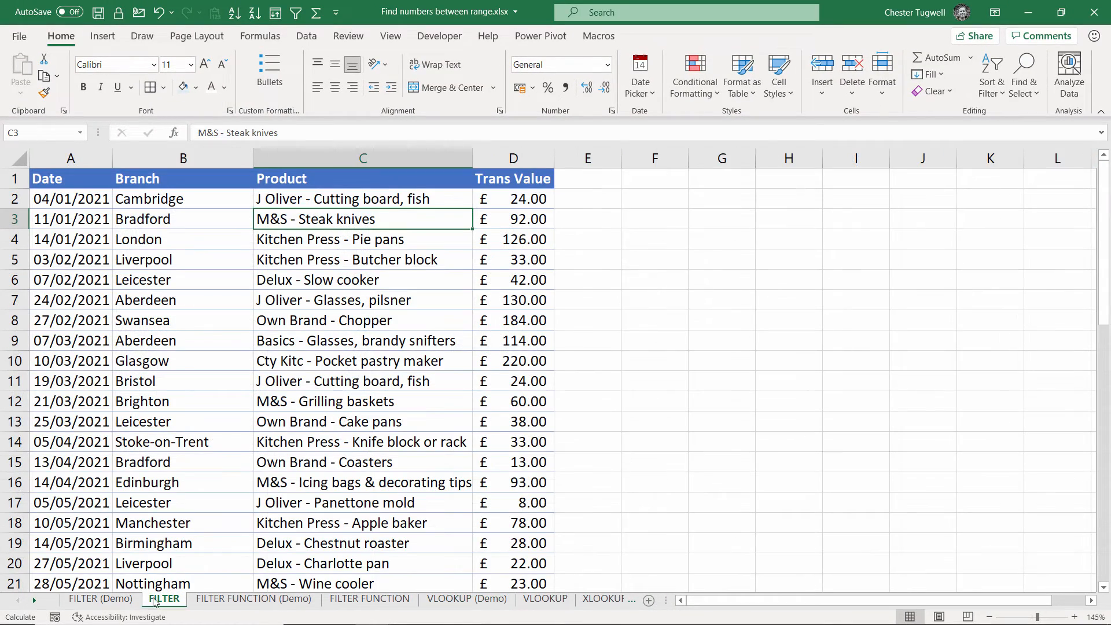
left_click(362, 259)
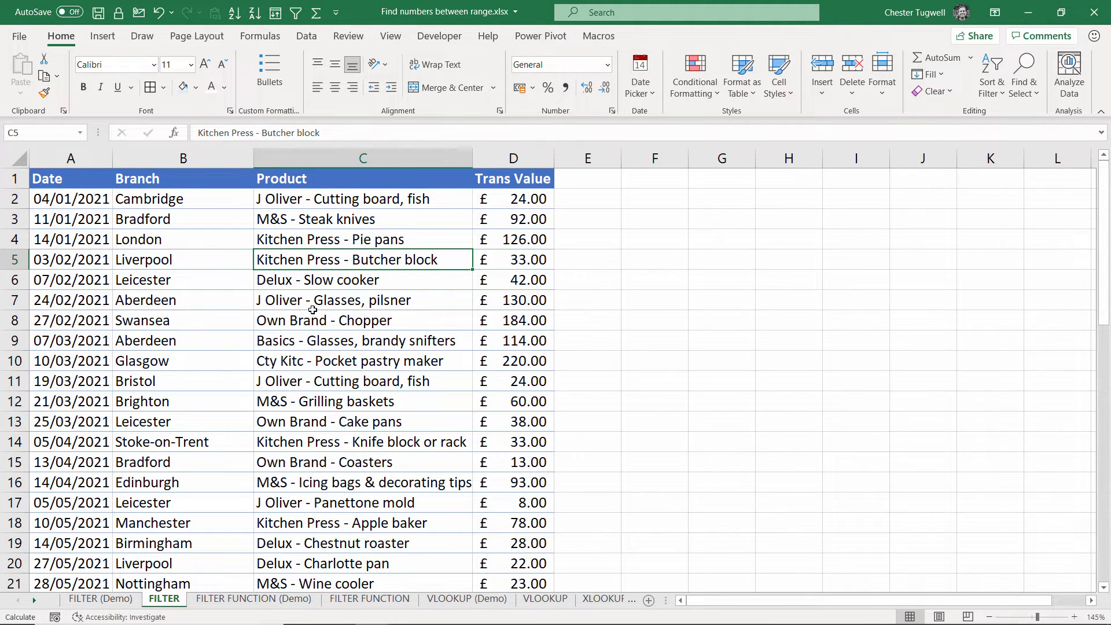
mouse_move(318, 178)
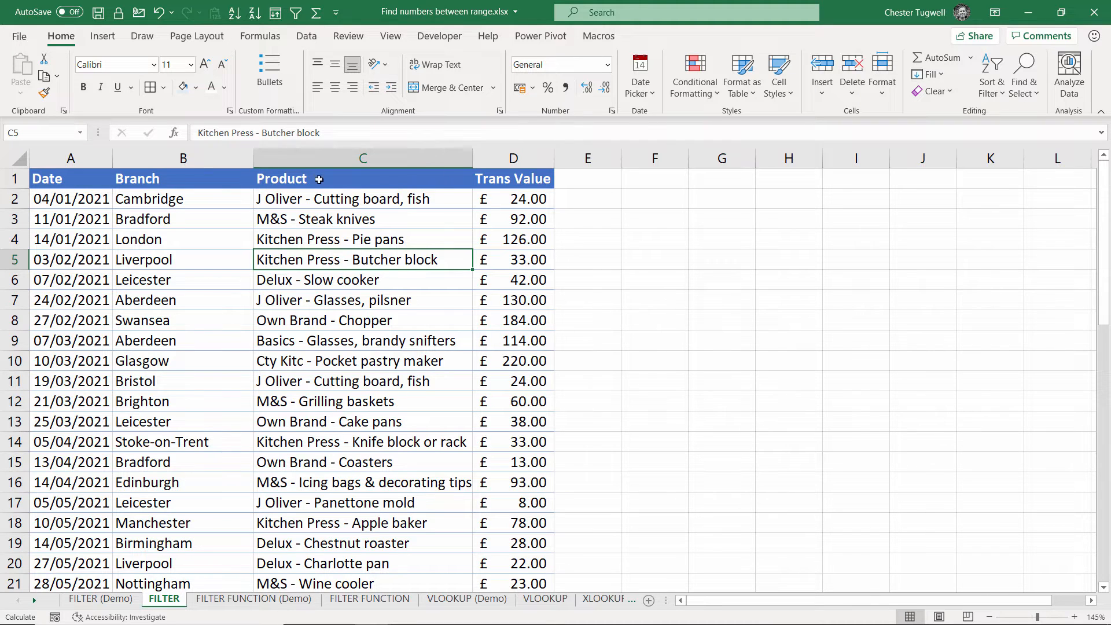
mouse_move(394, 194)
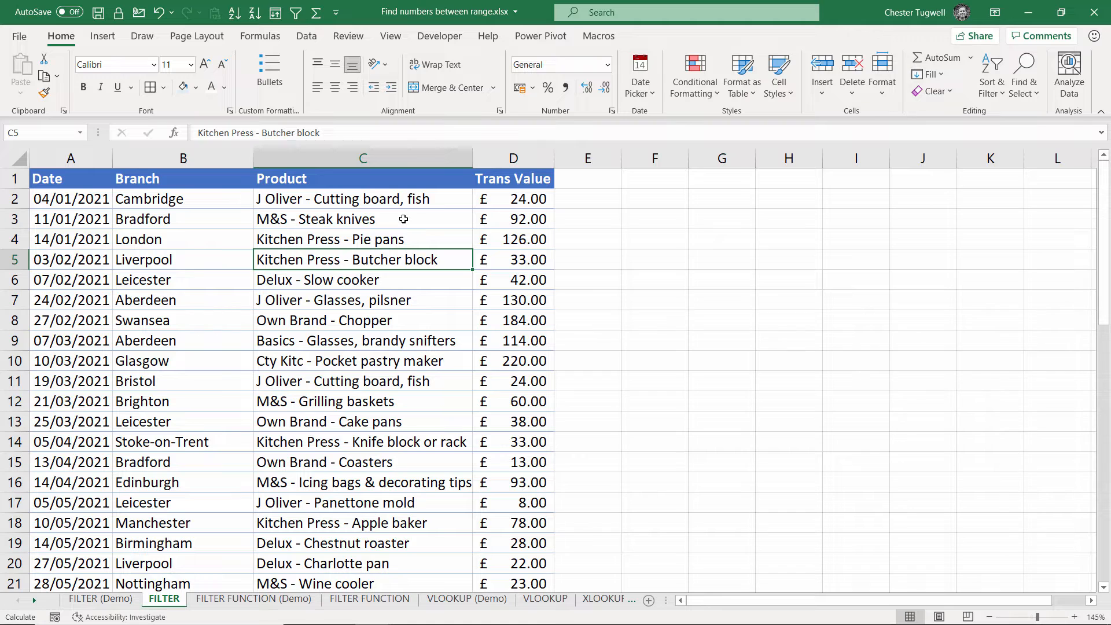
left_click(183, 238)
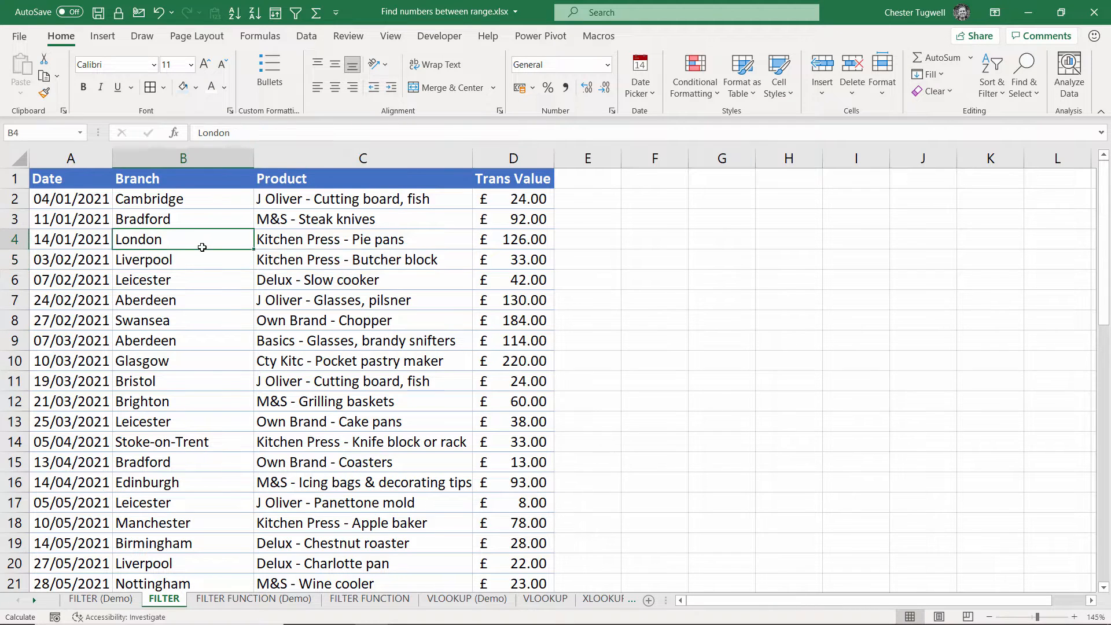
left_click(363, 259)
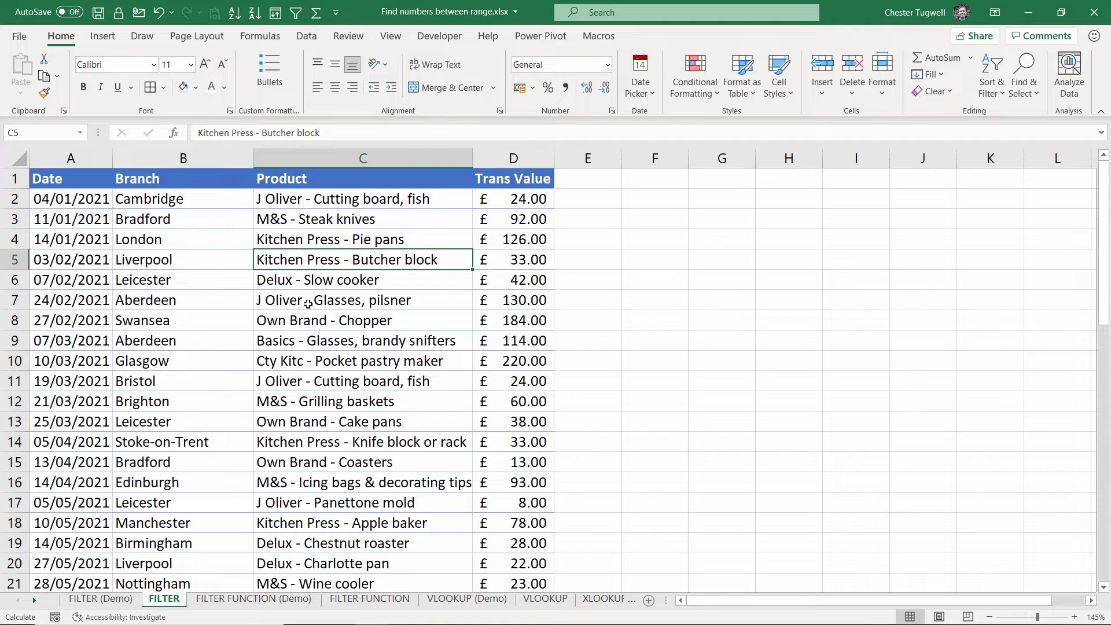
- Toggle column filters on the transactions table with Ctrl+Shift+L
key("Ctrl+Shift+L")
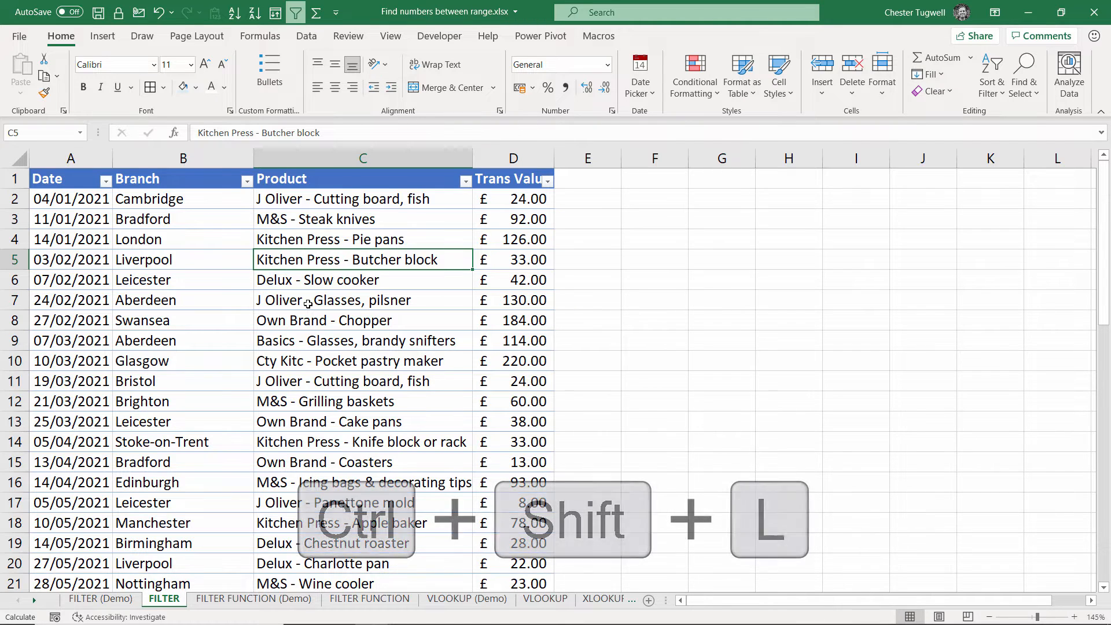
key("ctrl+shift+l")
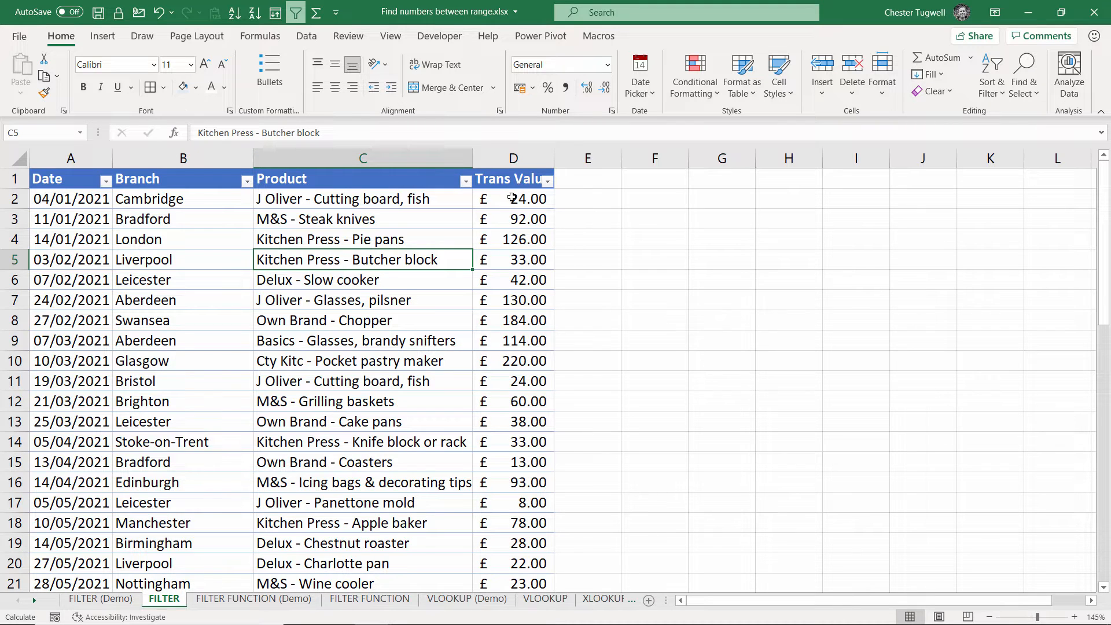
left_click(294, 11)
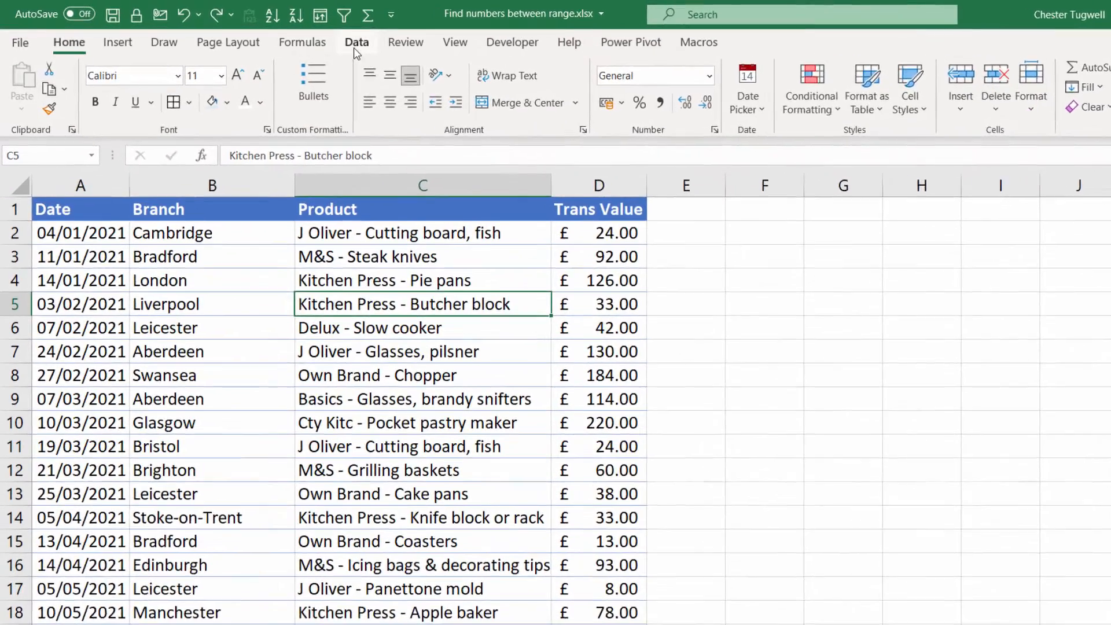
- Add filter dropdowns from the Data tab and bring up the Trans Value number filter choices
left_click(358, 41)
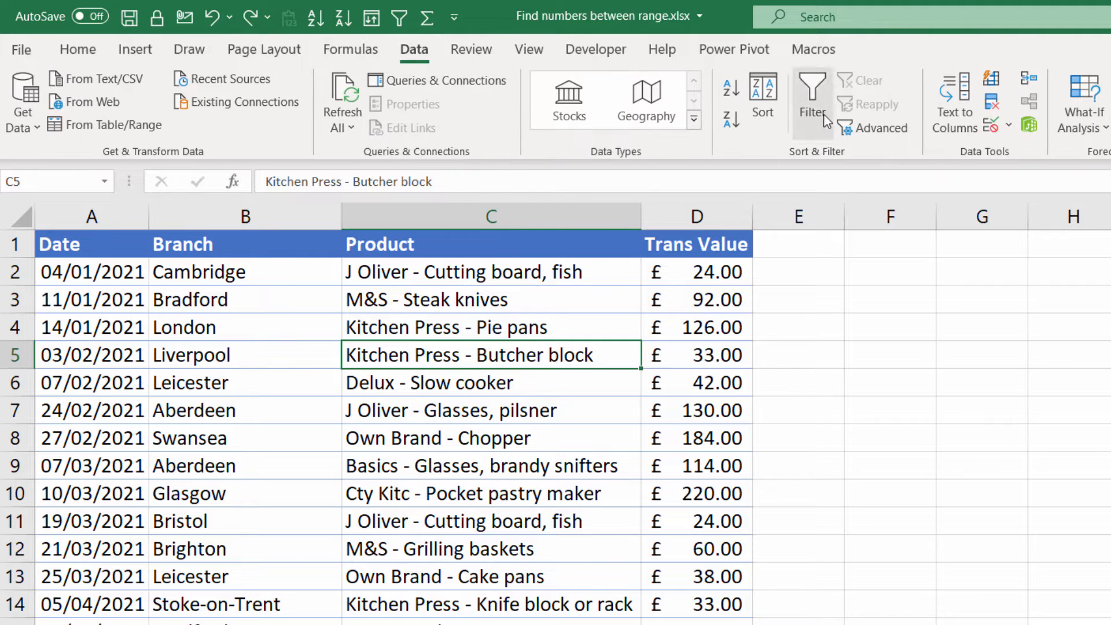
left_click(812, 99)
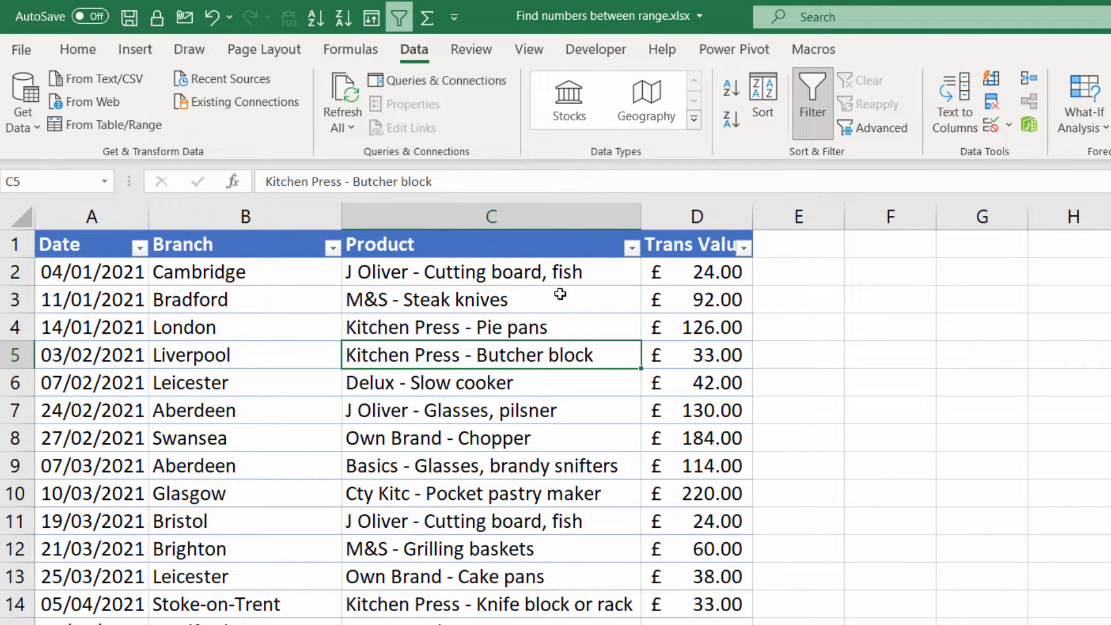
mouse_move(701, 327)
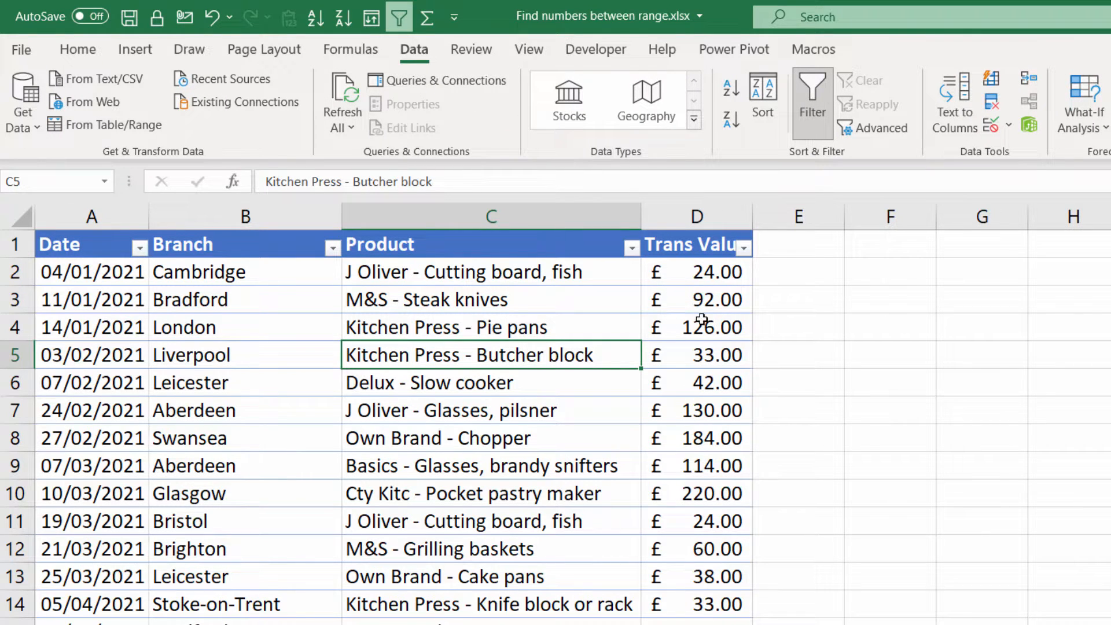
mouse_move(733, 471)
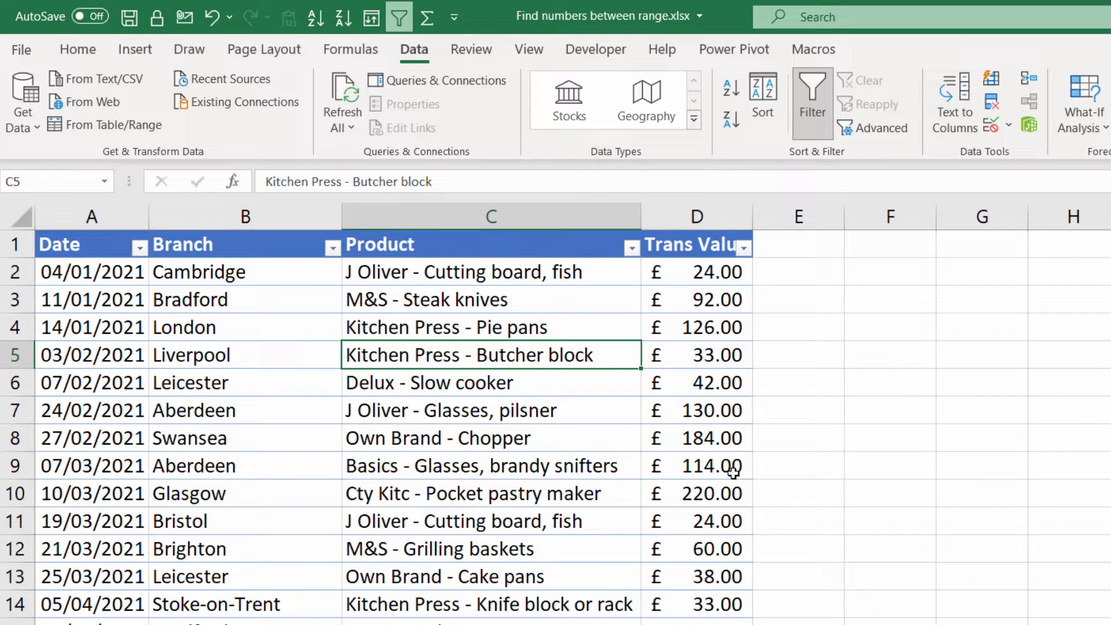
mouse_move(694, 305)
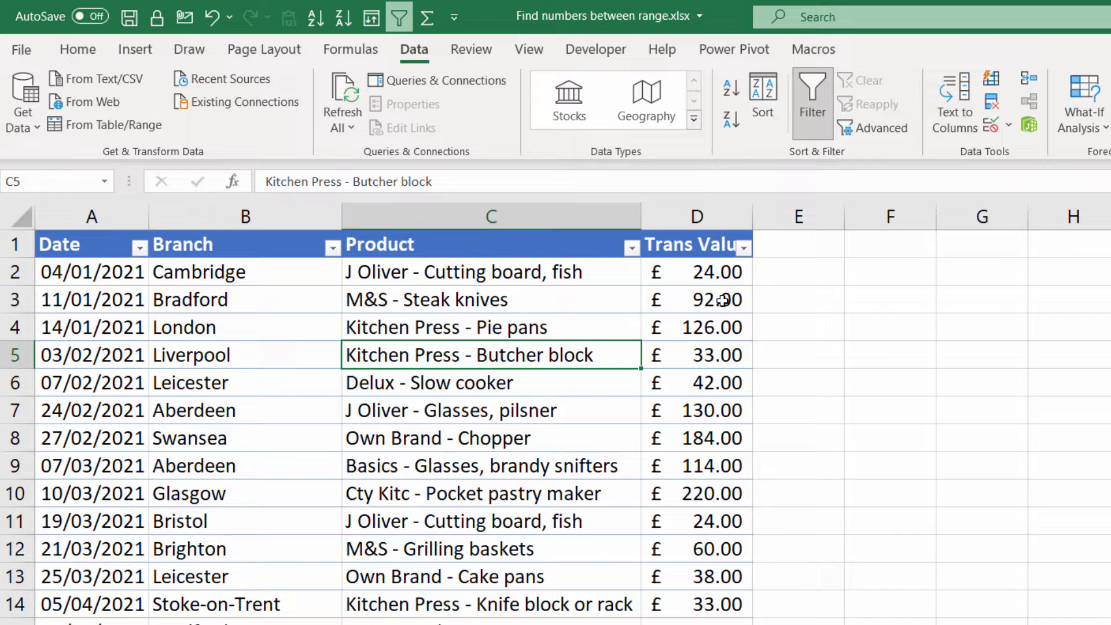
mouse_move(744, 251)
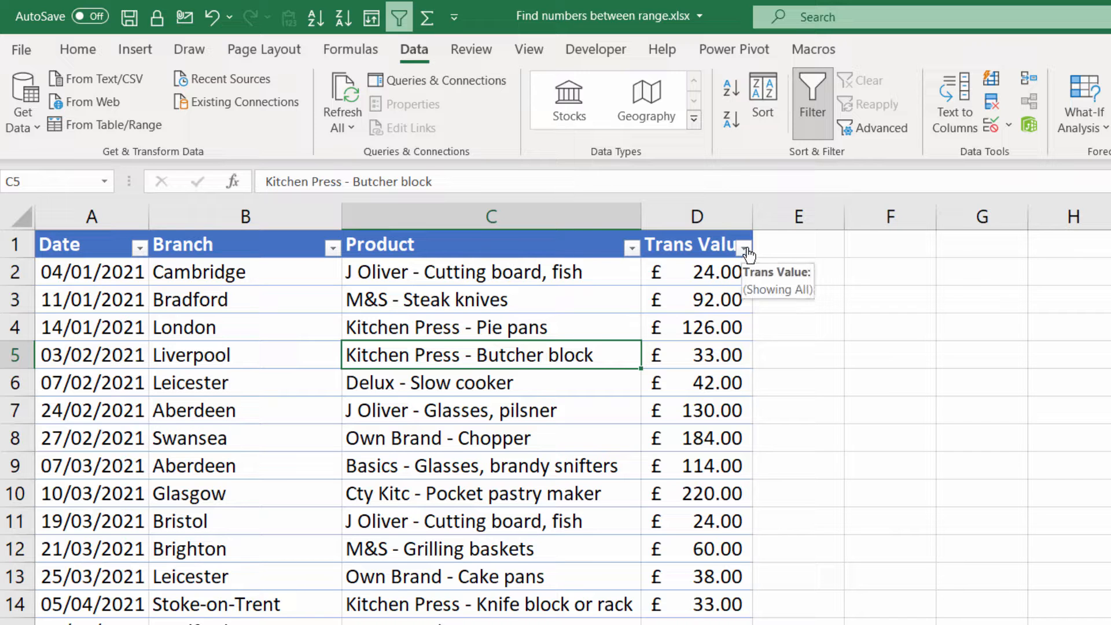
left_click(744, 247)
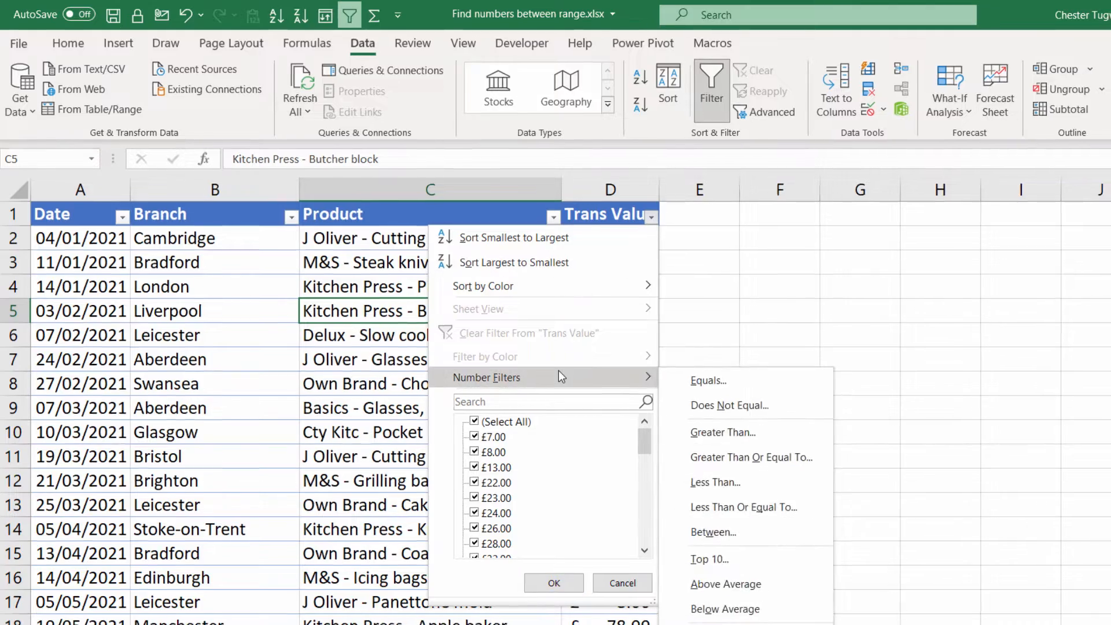
- Filter Trans Value to between 80 and 100, returning five records
left_click(713, 533)
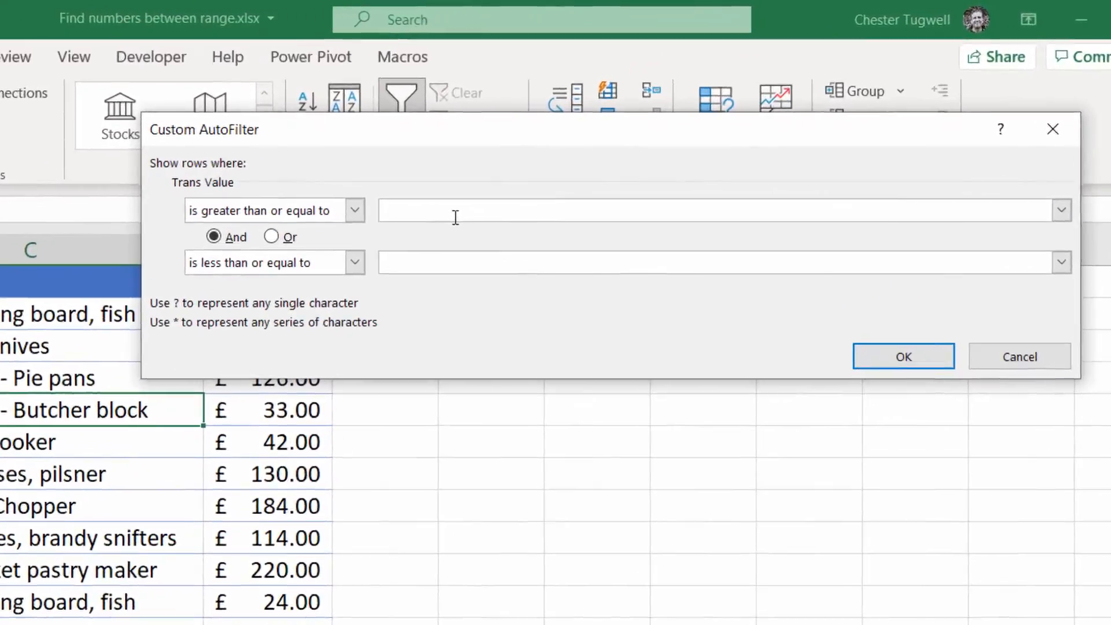
type("80")
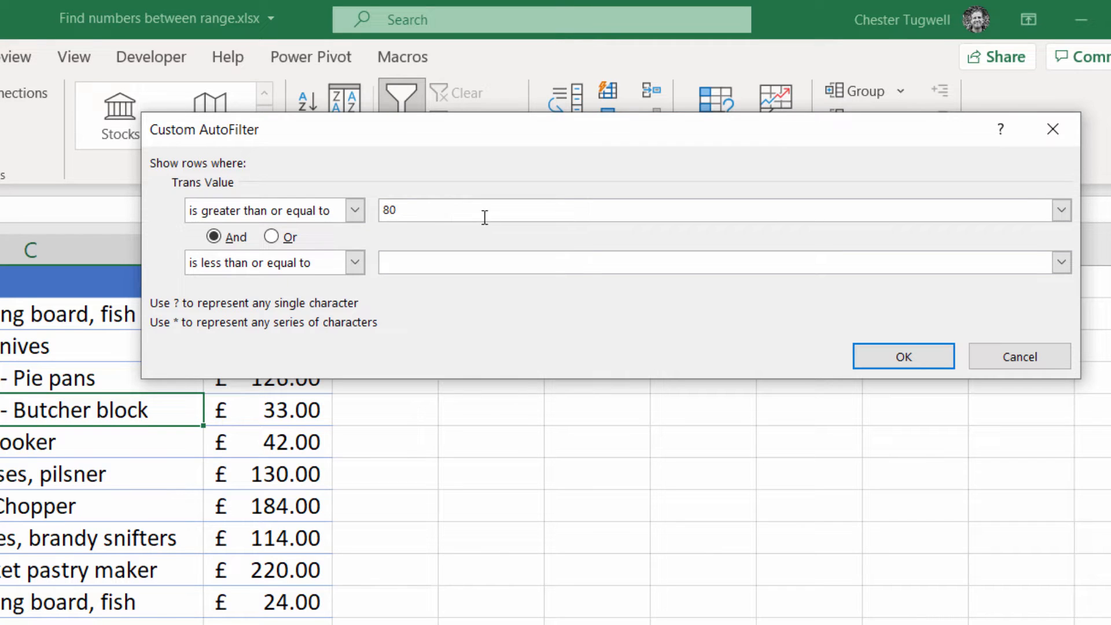
type("100")
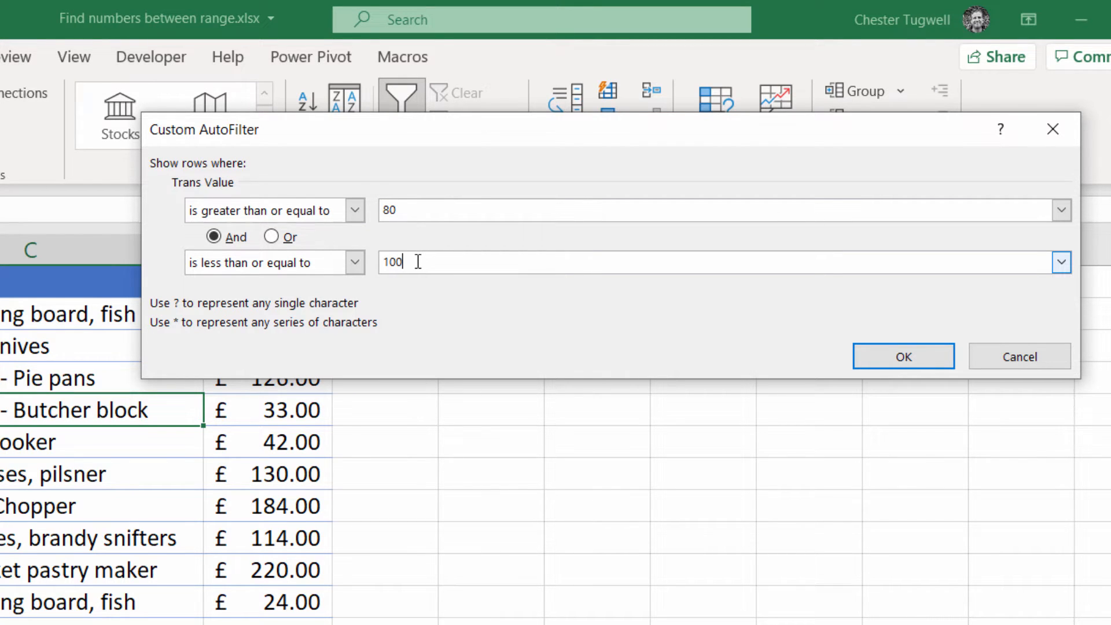
left_click(903, 355)
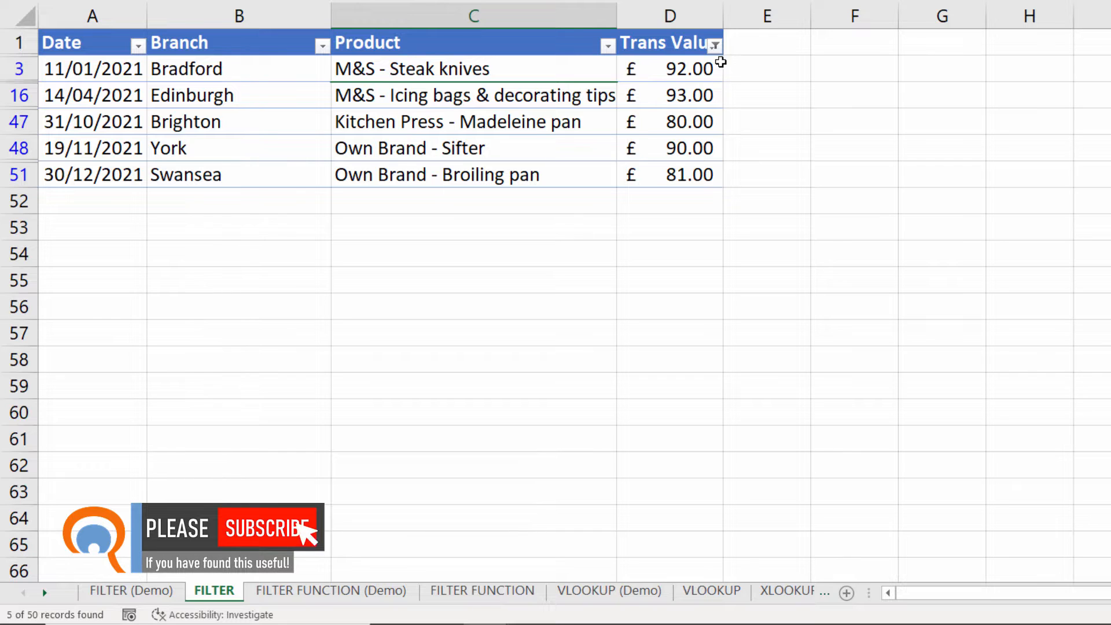
mouse_move(715, 50)
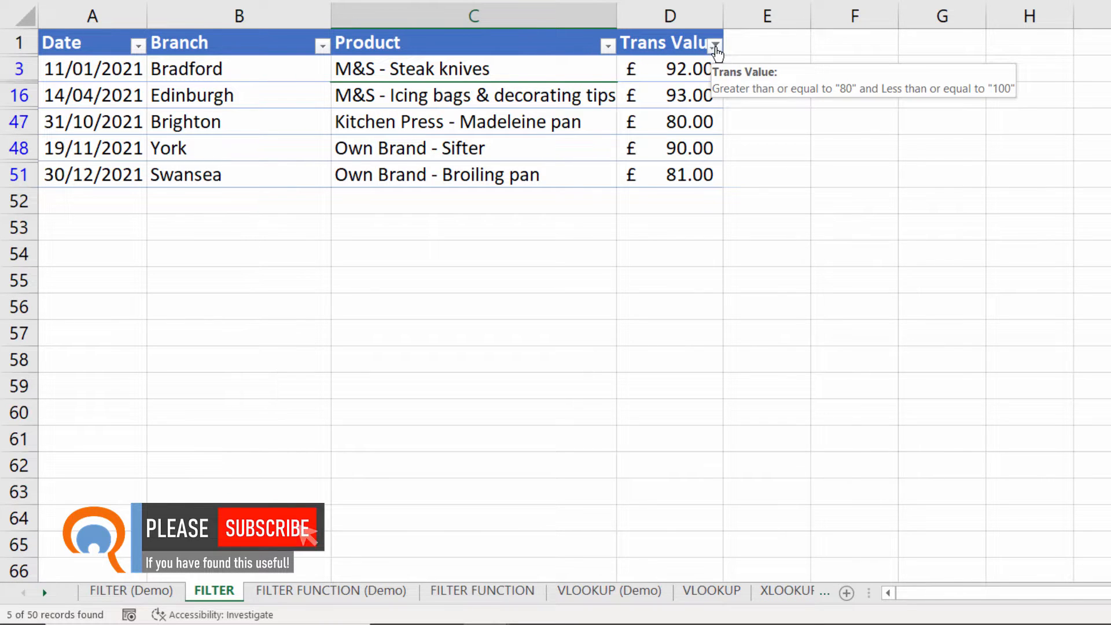
- Clear the Trans Value filter so every transaction is listed again
left_click(716, 45)
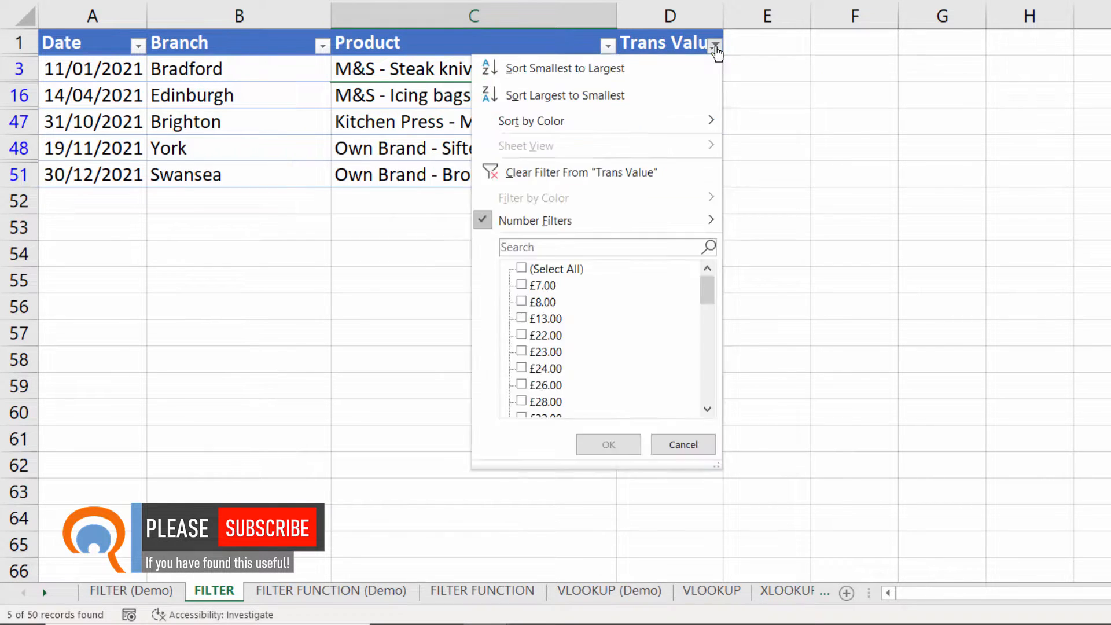
left_click(581, 172)
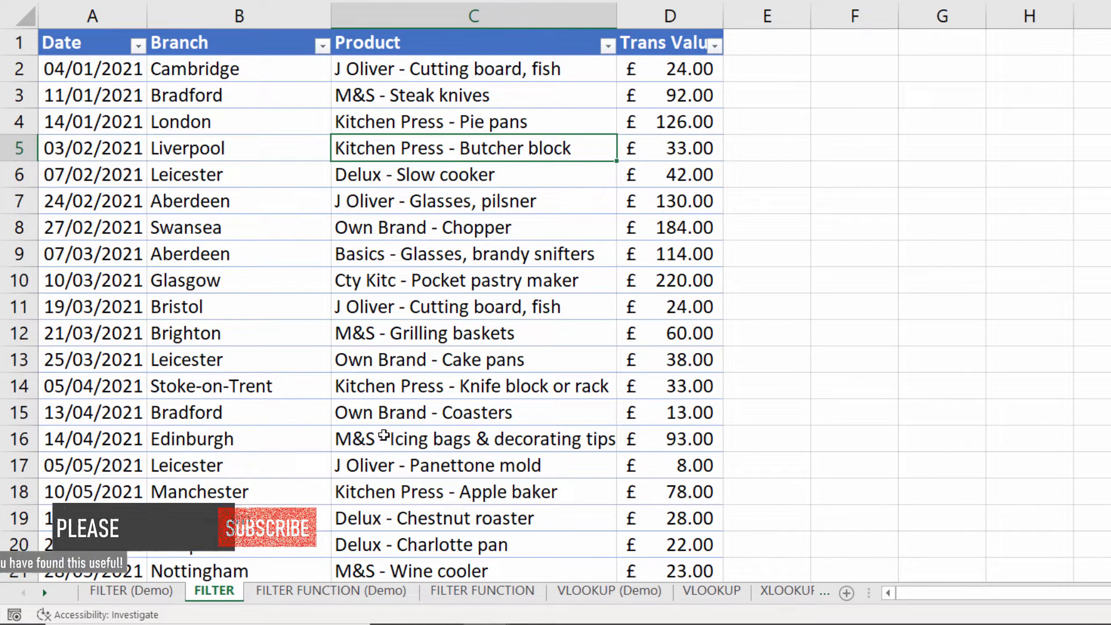
- Switch to the FILTER FUNCTION sheet and select the results table header row
left_click(481, 590)
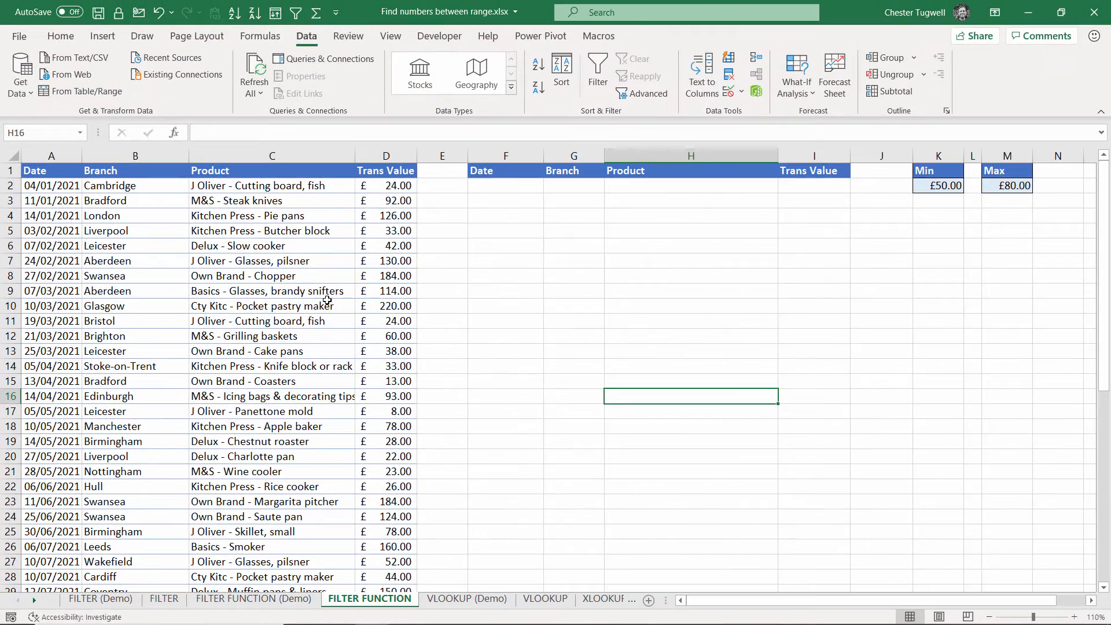
mouse_move(501, 216)
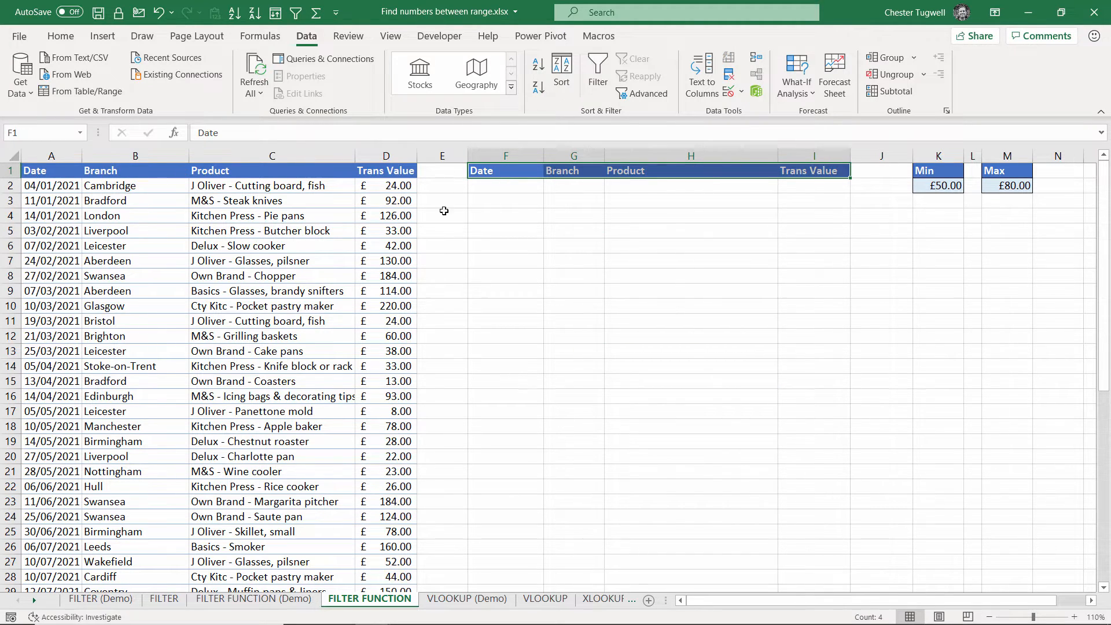
left_click(506, 185)
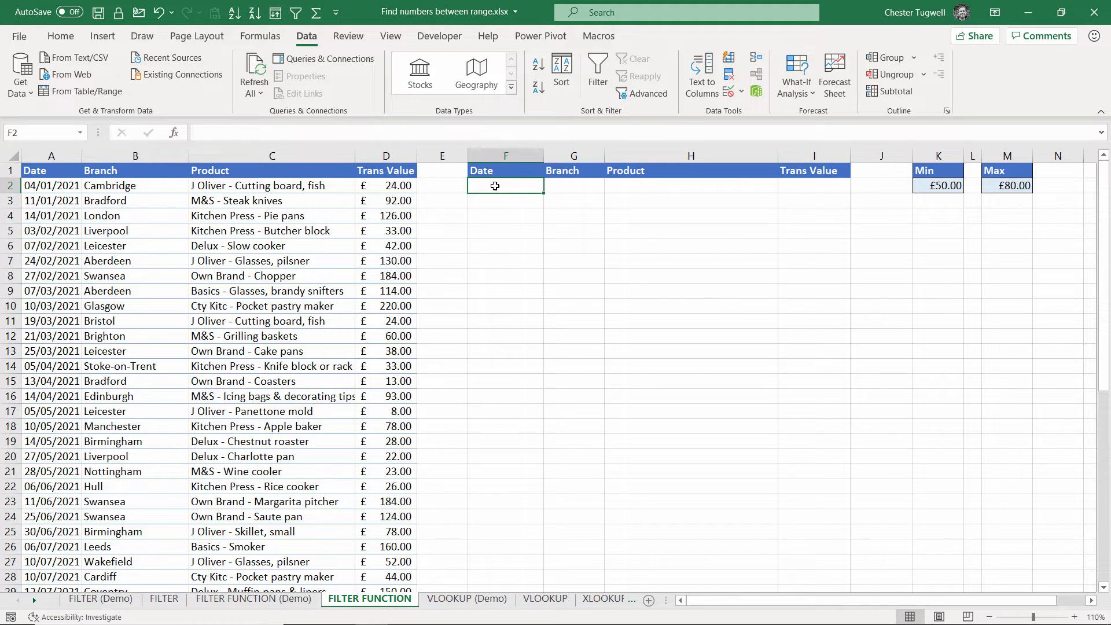
mouse_move(584, 185)
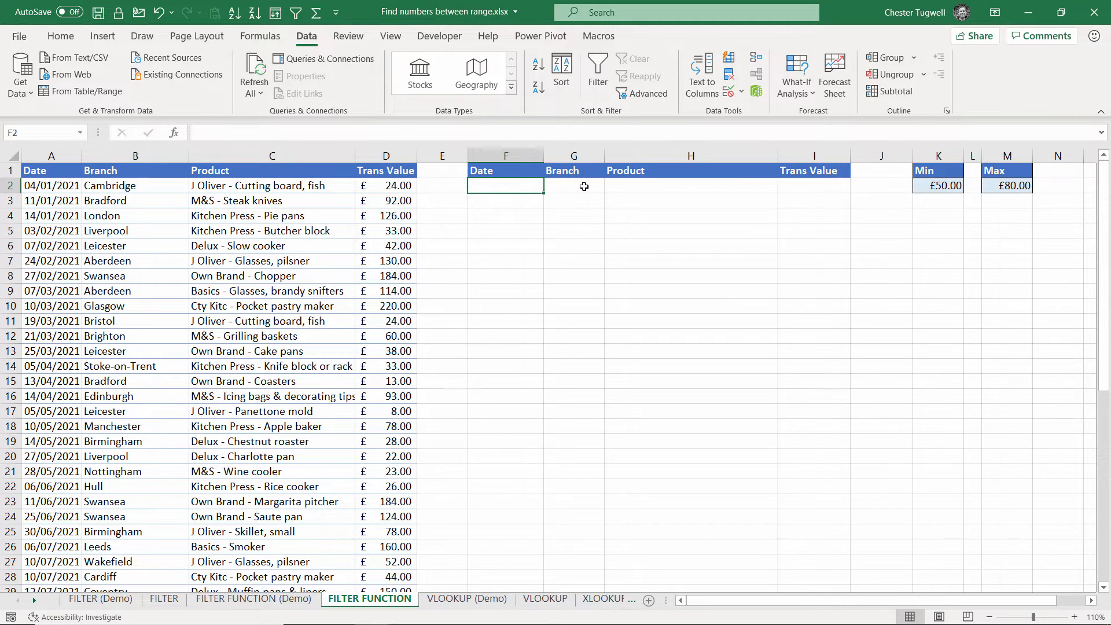
mouse_move(558, 189)
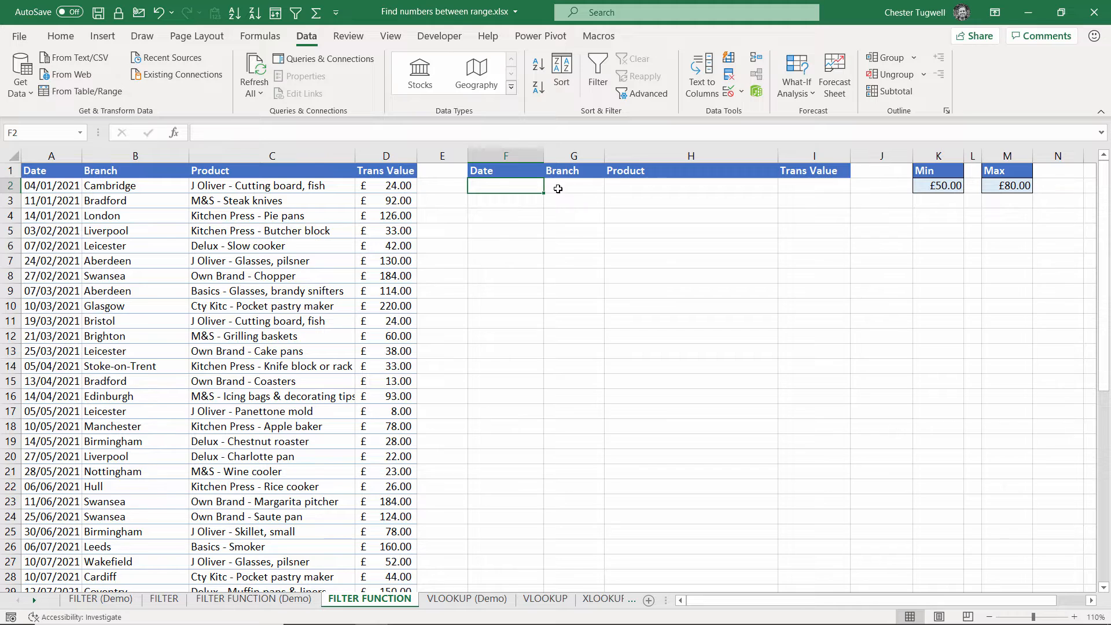
mouse_move(838, 278)
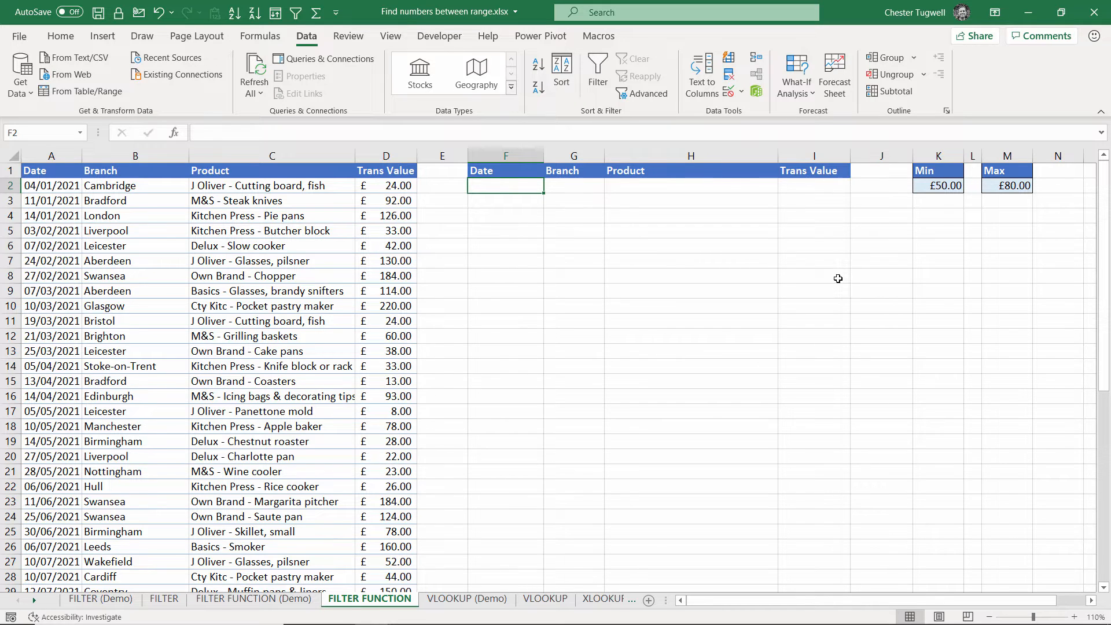
mouse_move(487, 278)
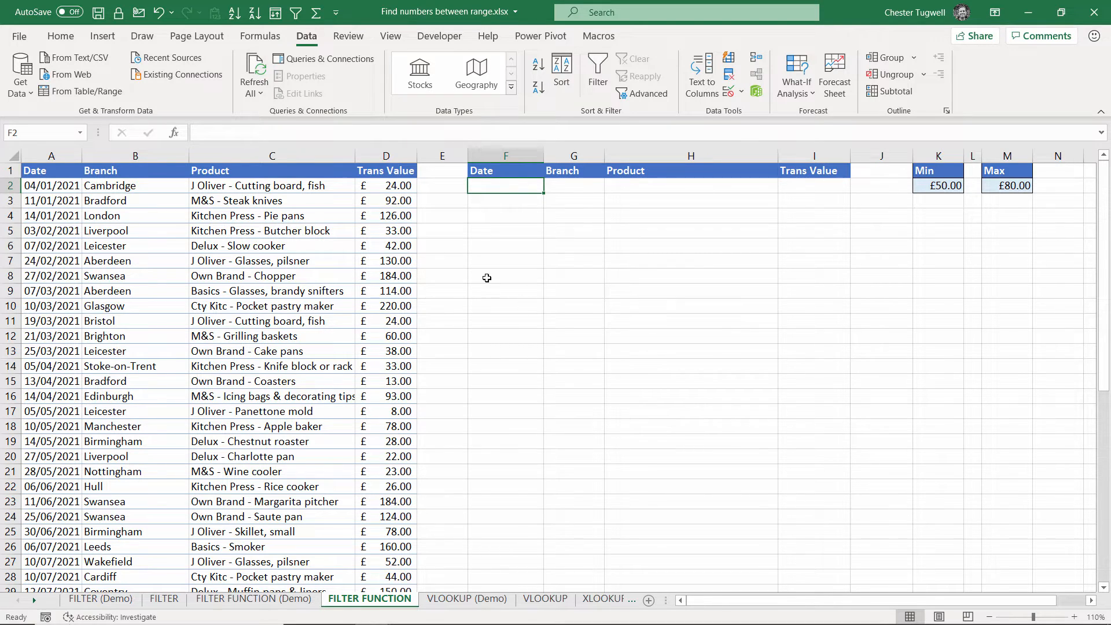
mouse_move(229, 226)
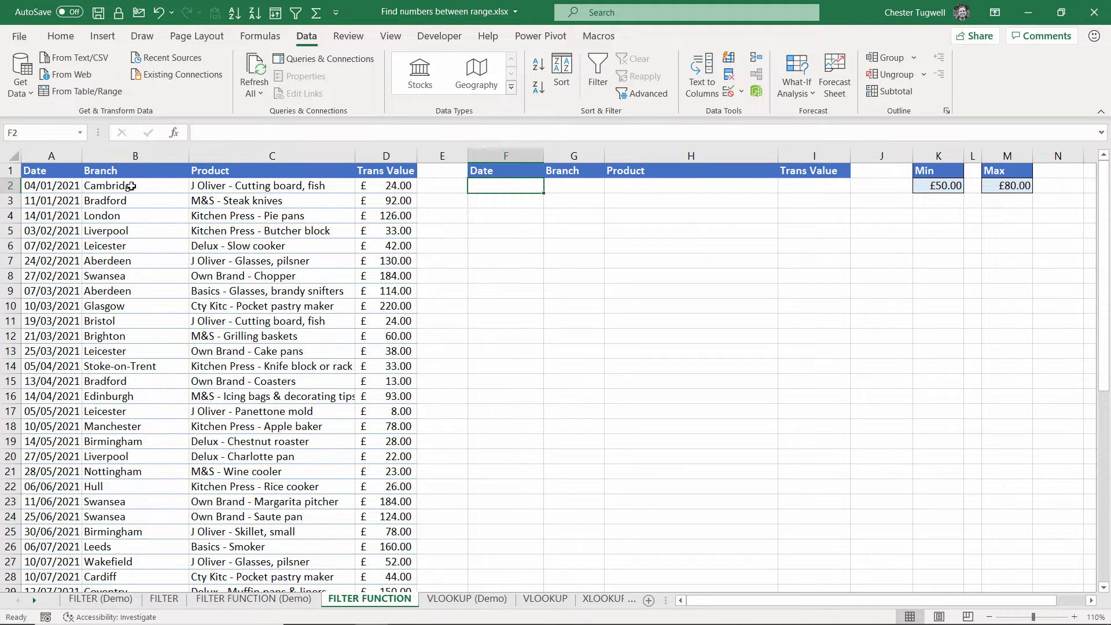
mouse_move(130, 235)
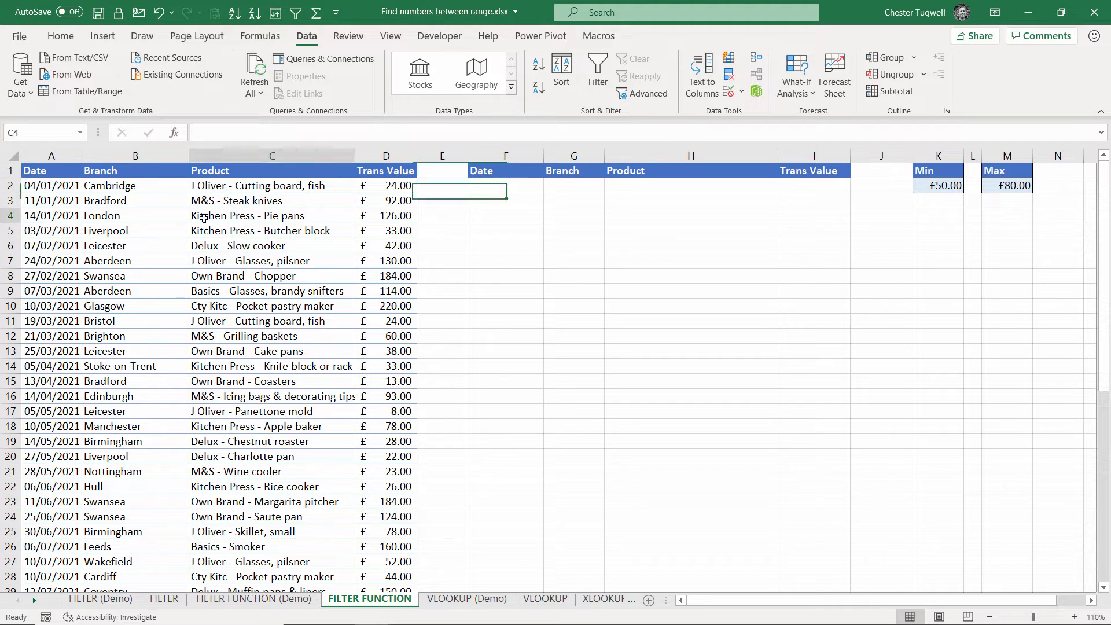
- Convert the transactions data into a table with Ctrl+T and name it Transactions
left_click(270, 215)
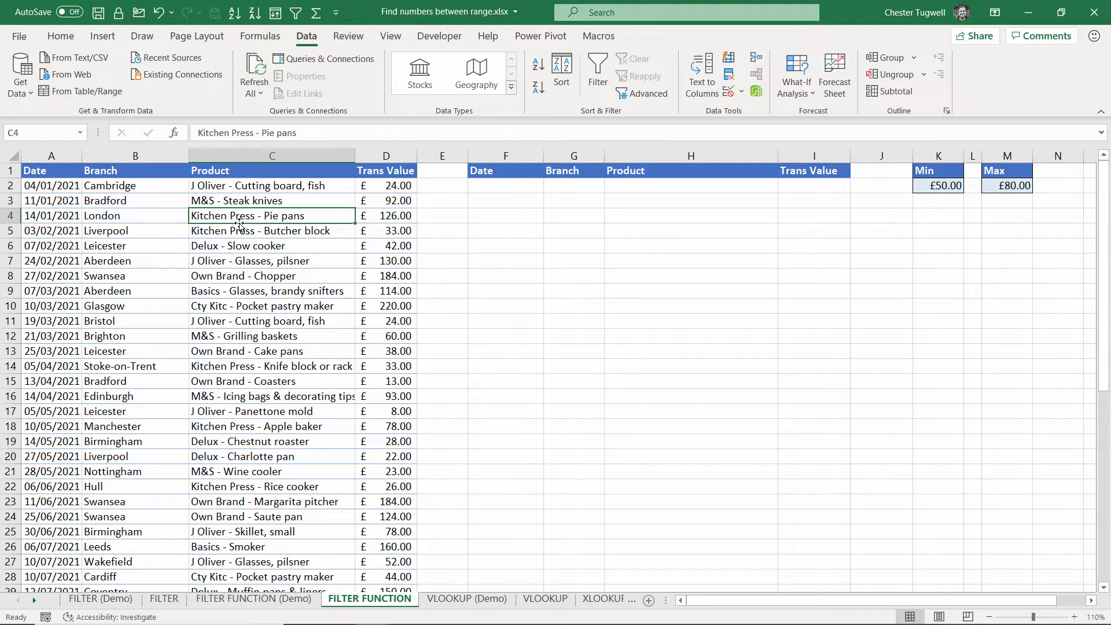
mouse_move(245, 133)
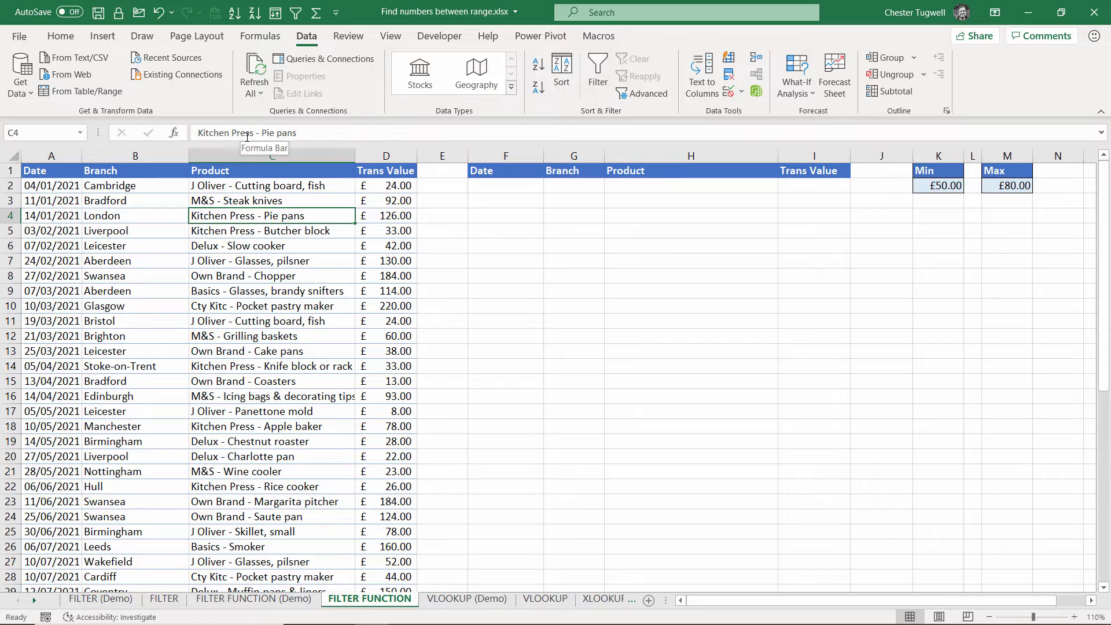
key("ctrl+t")
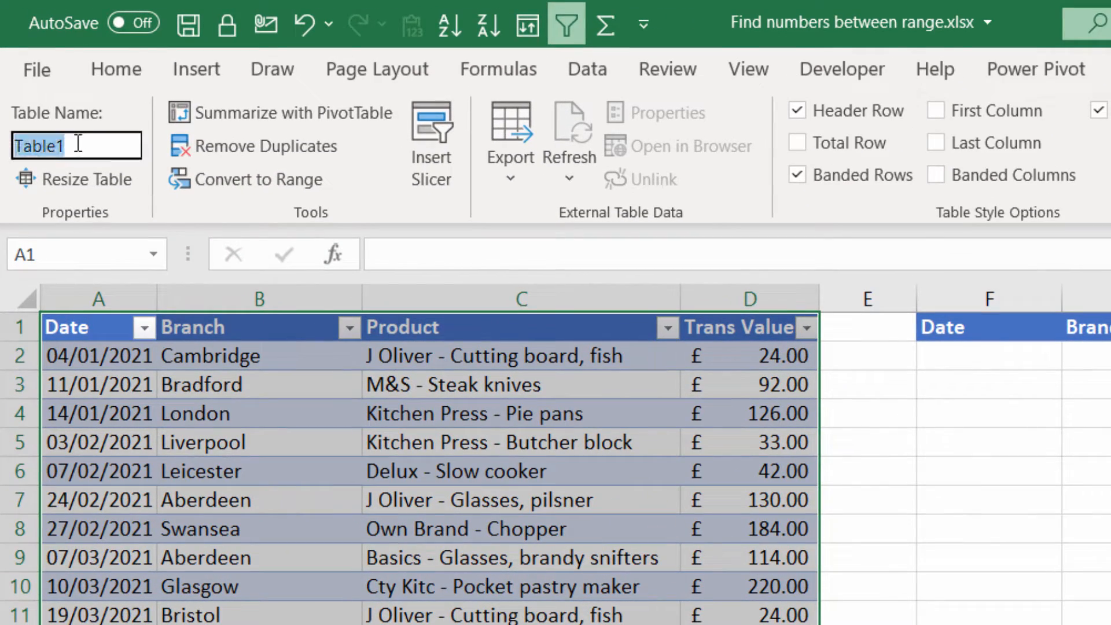
type("Tran")
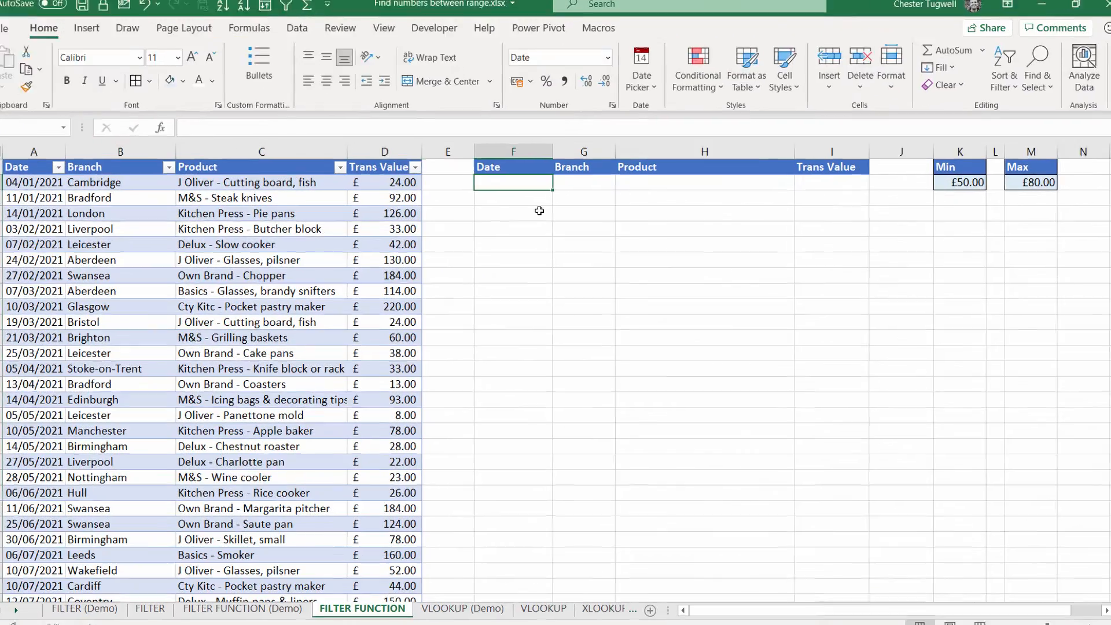
- Begin =FILTER( in F2 with the Transactions table as the array, followed by a comma
type("=f")
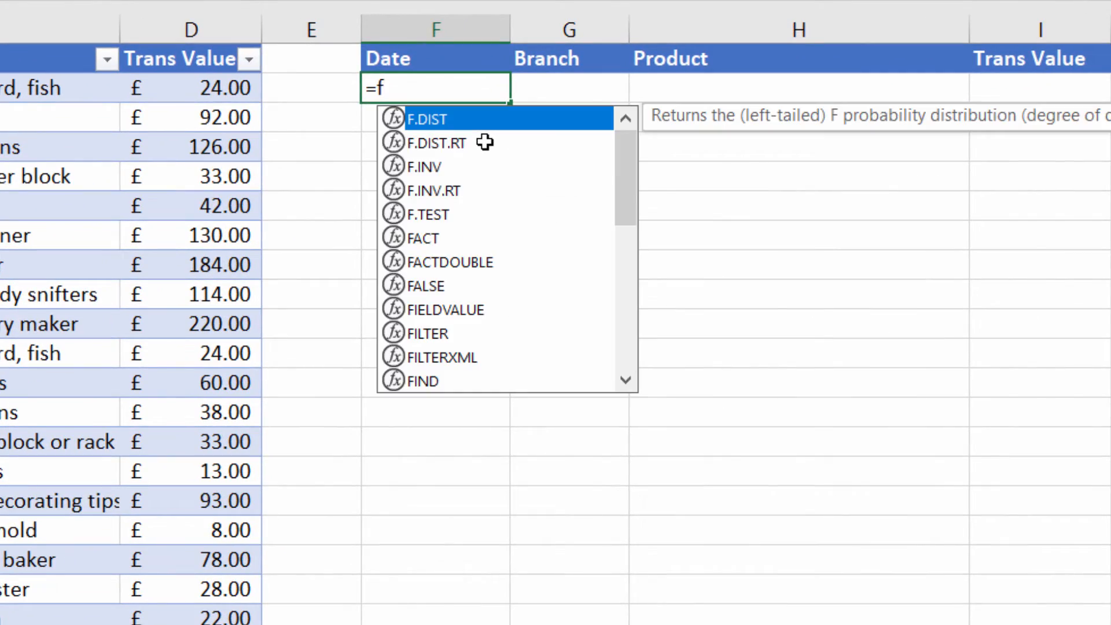
type("ilter(")
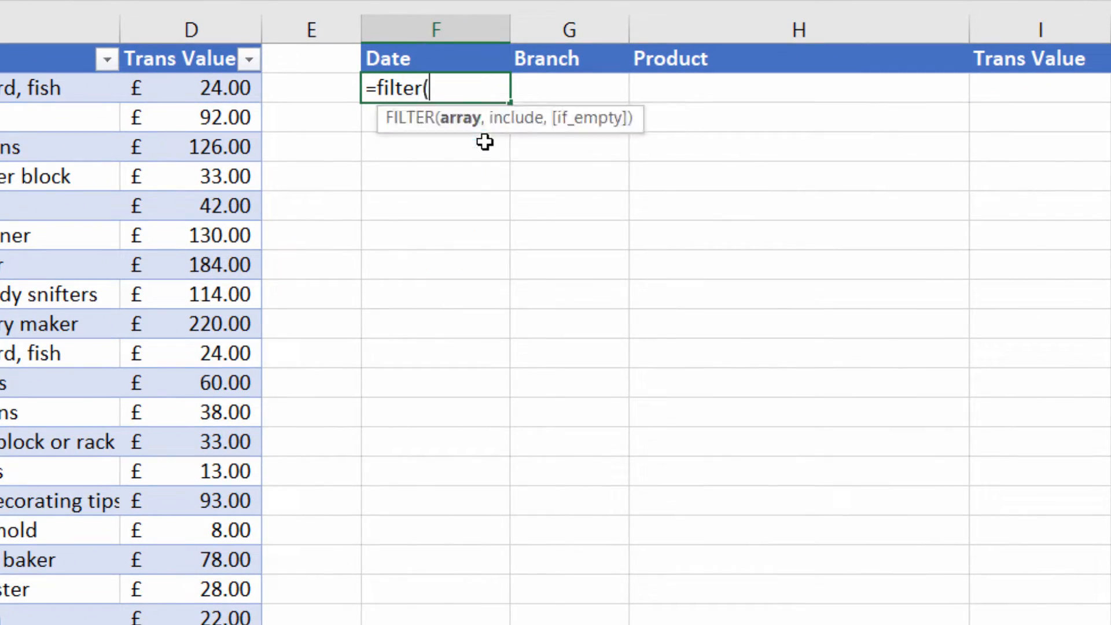
mouse_move(478, 227)
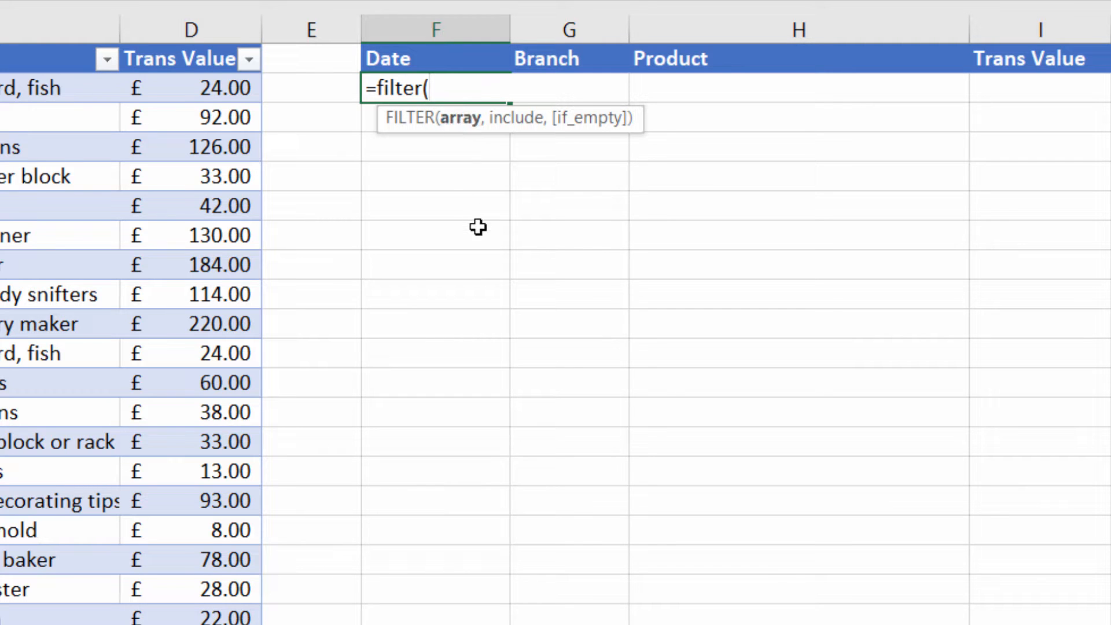
type("tr")
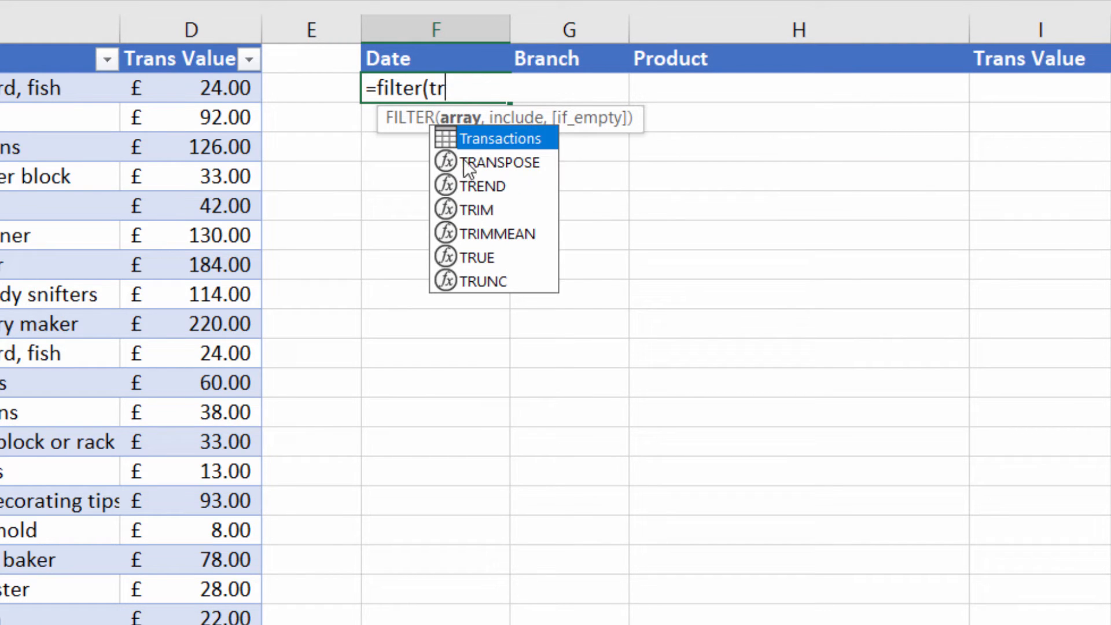
mouse_move(490, 147)
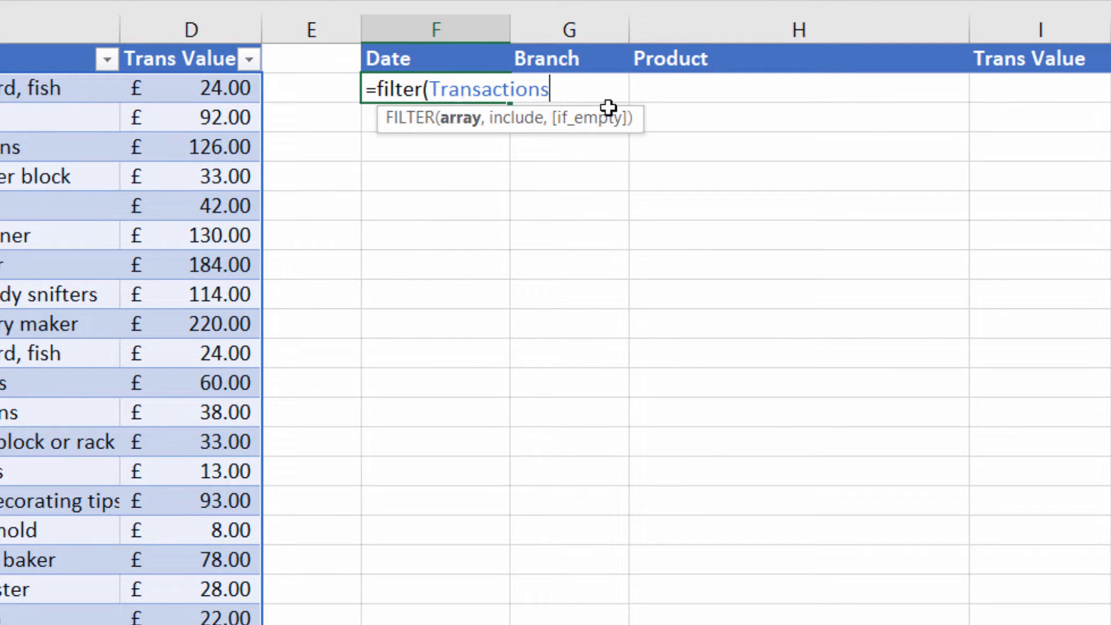
type(",")
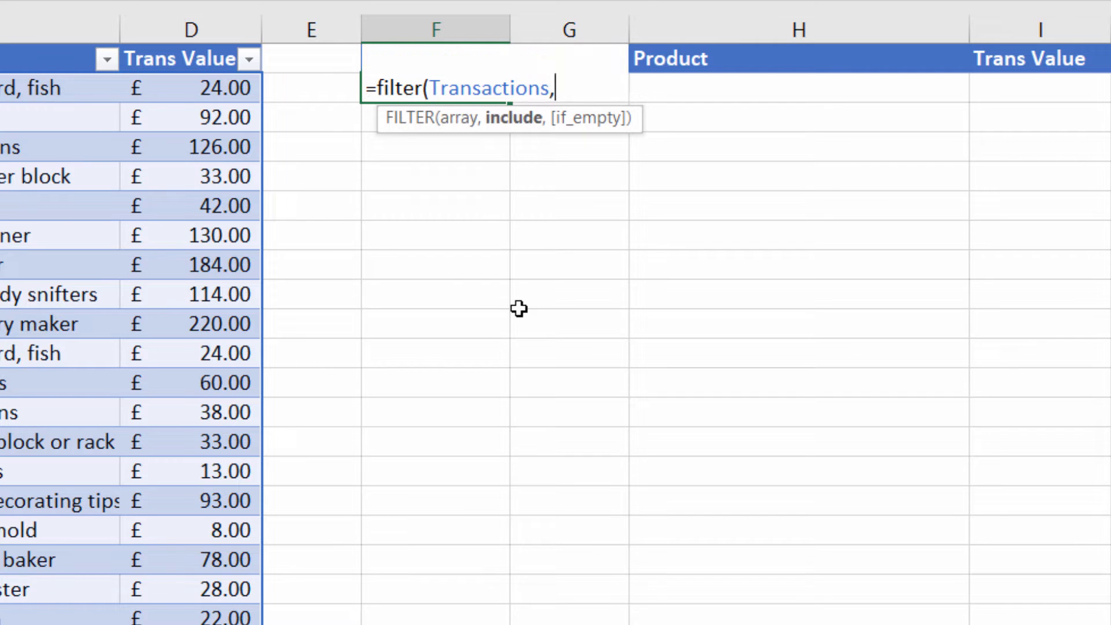
mouse_move(514, 118)
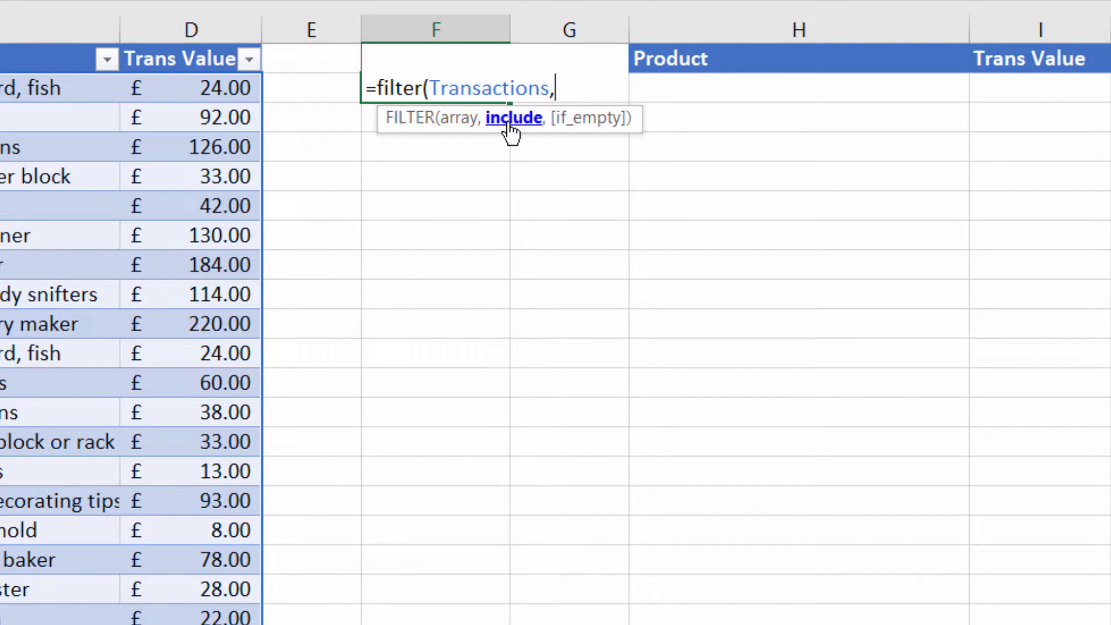
mouse_move(537, 134)
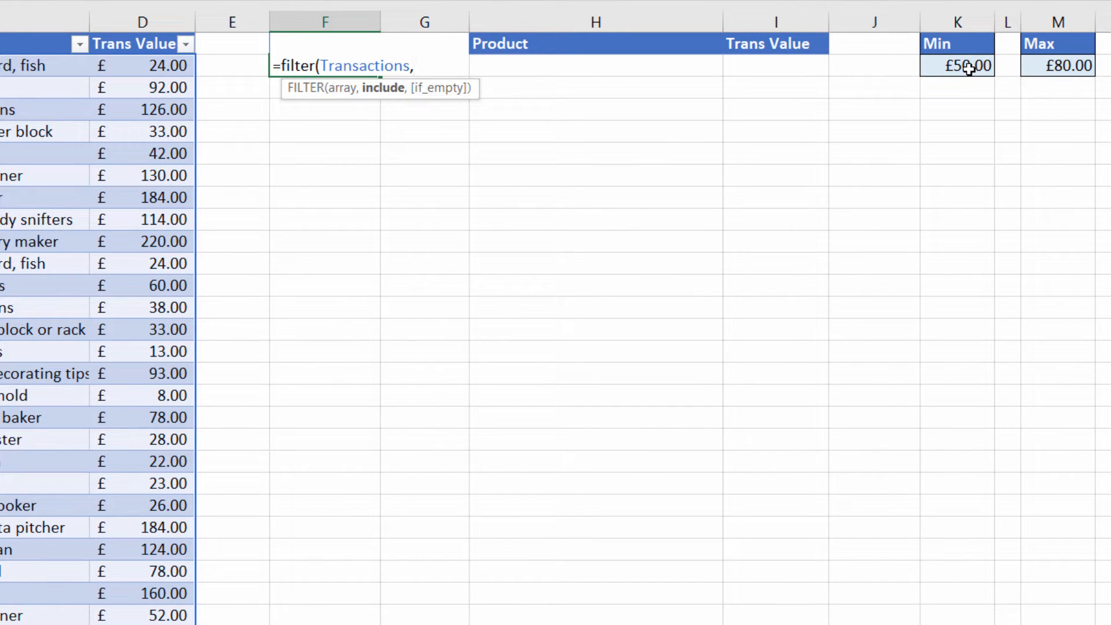
mouse_move(1078, 65)
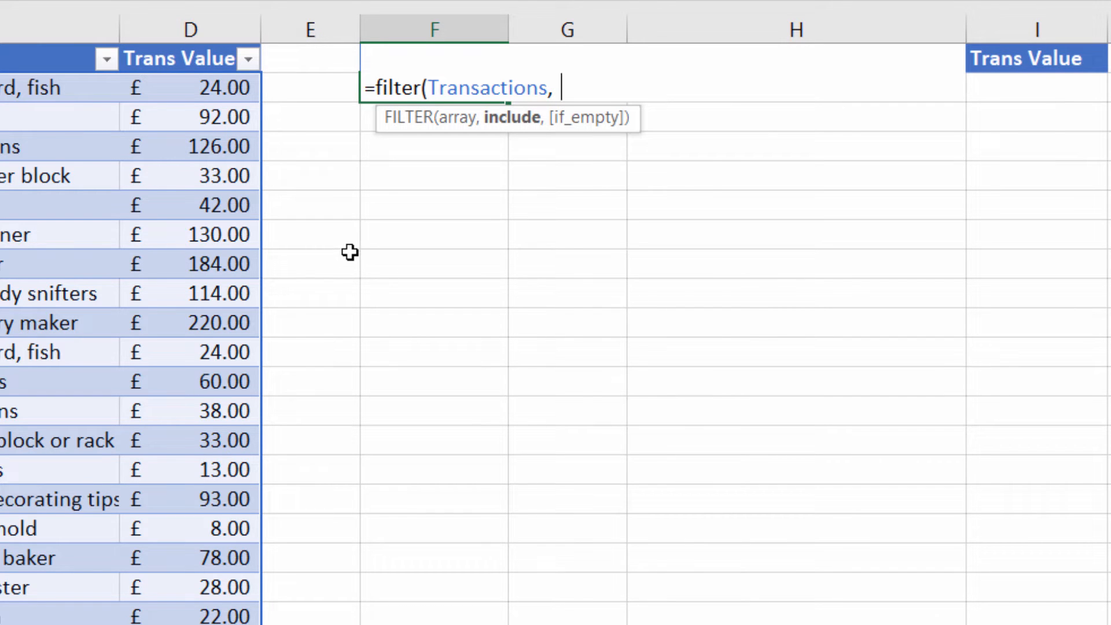
- Add the criterion (Transactions[Trans Value]>=K2) followed by * for a second condition
type("tr")
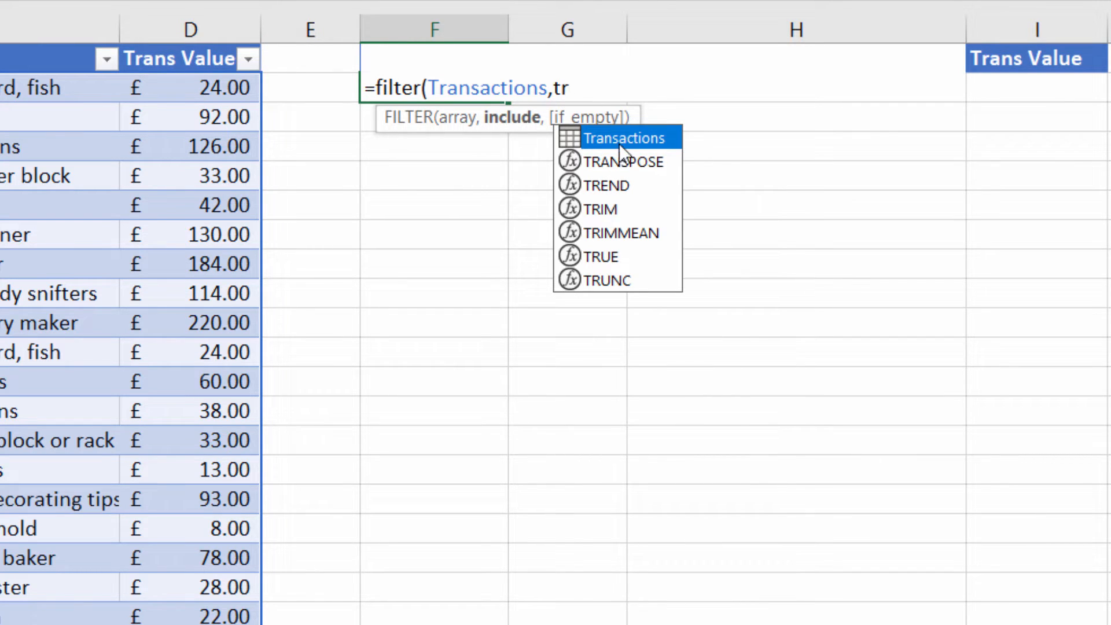
mouse_move(615, 151)
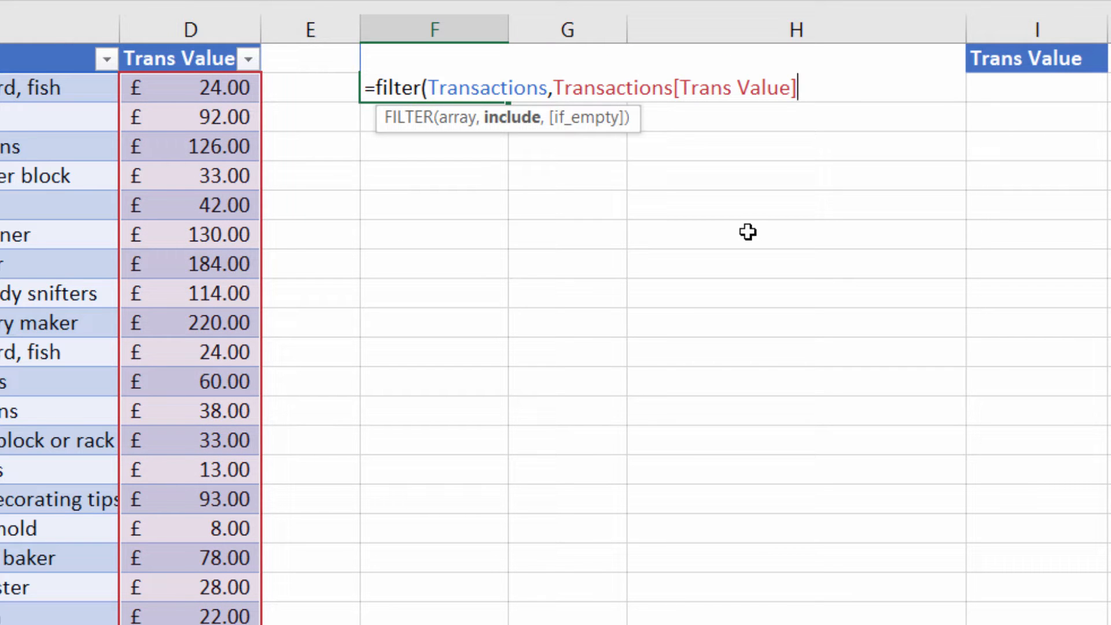
type(">=")
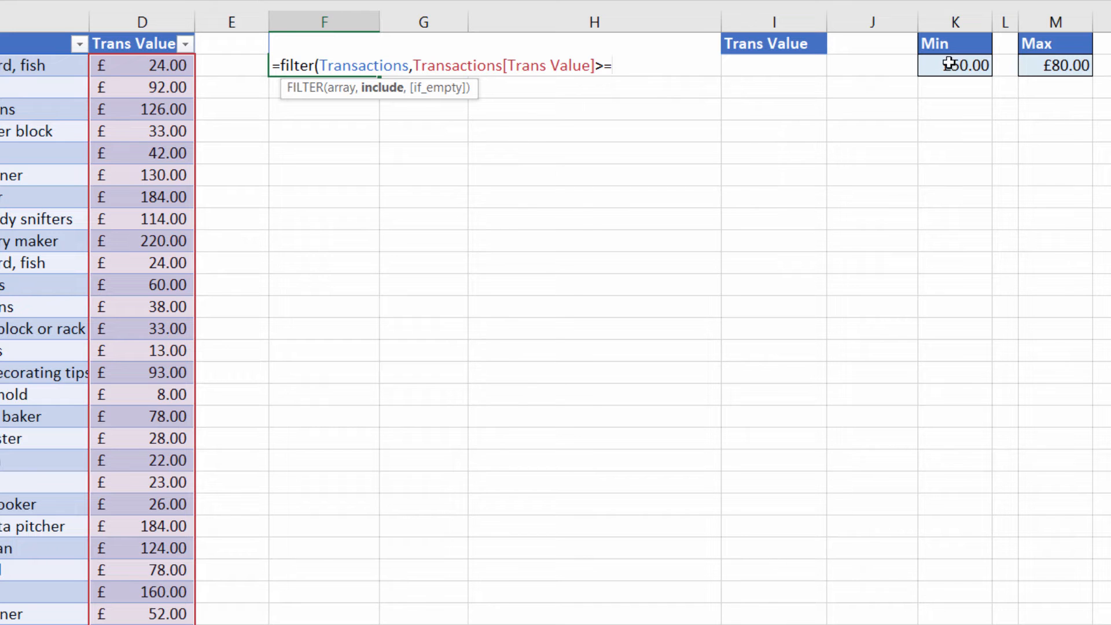
left_click(955, 65)
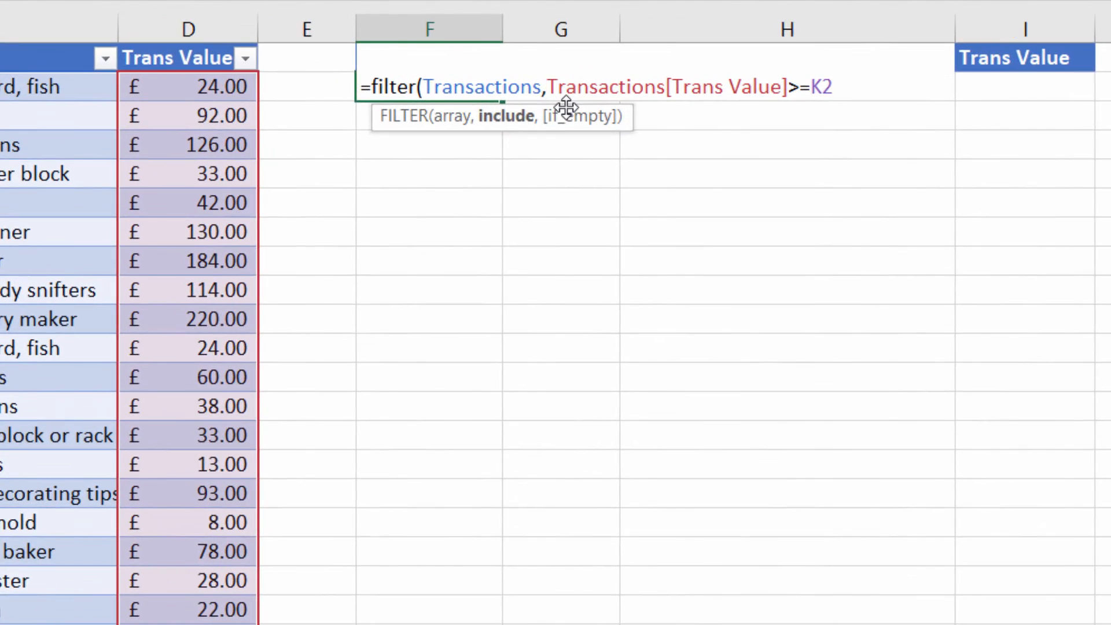
type("(")
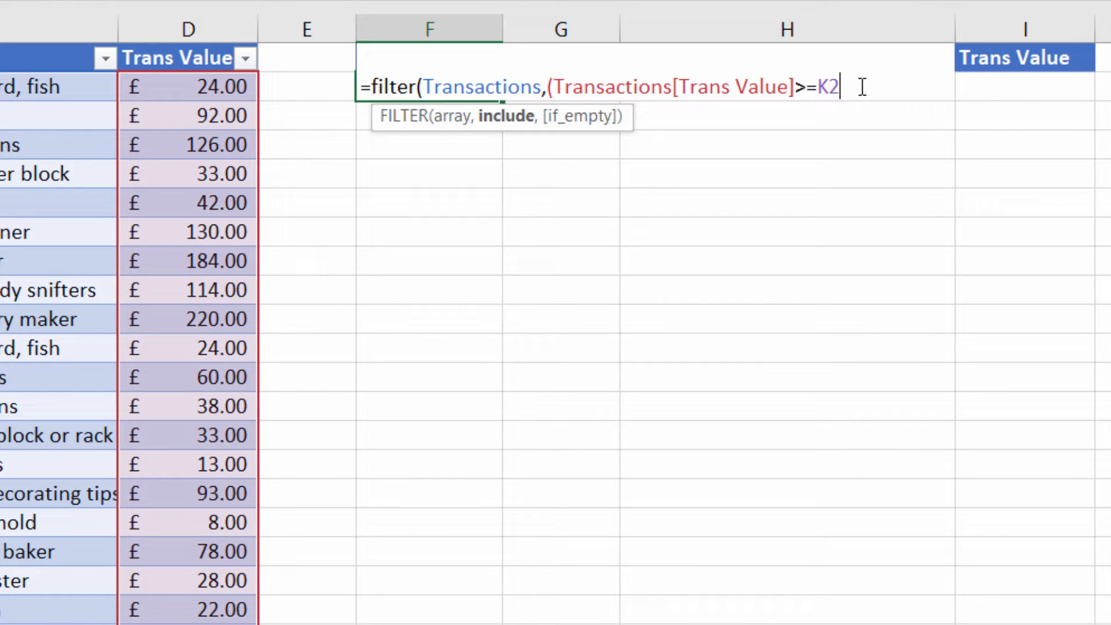
type(")")
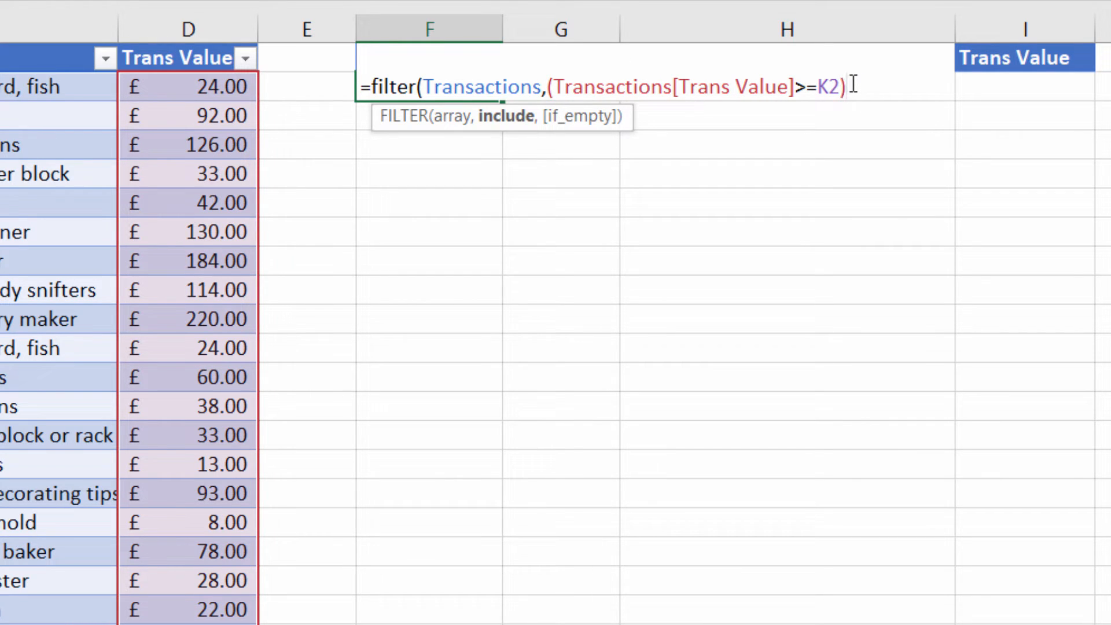
type("*")
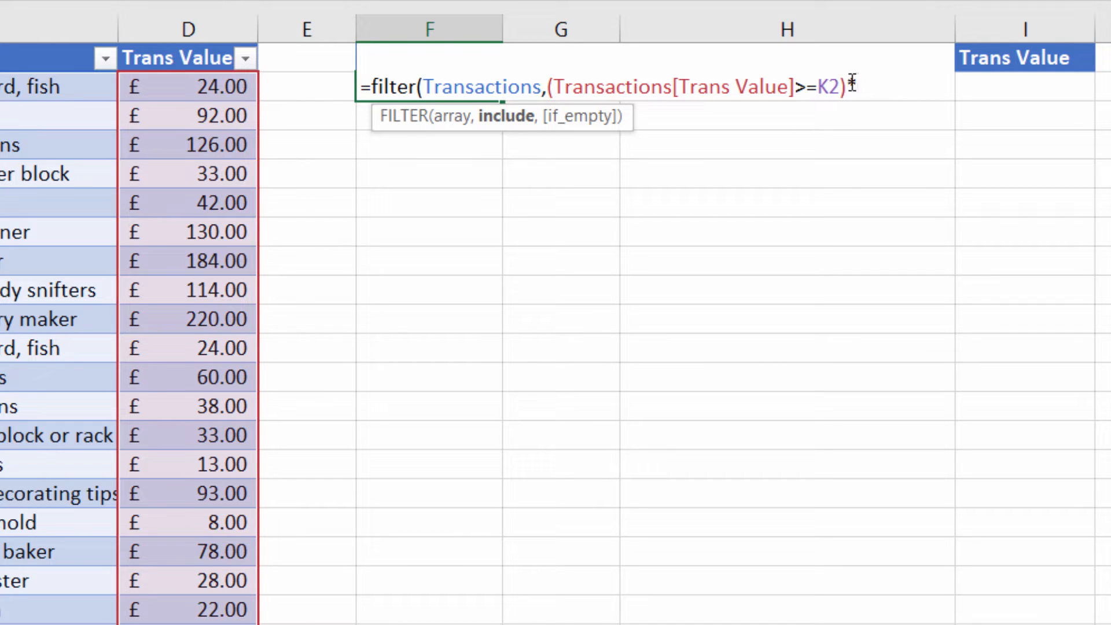
type("*")
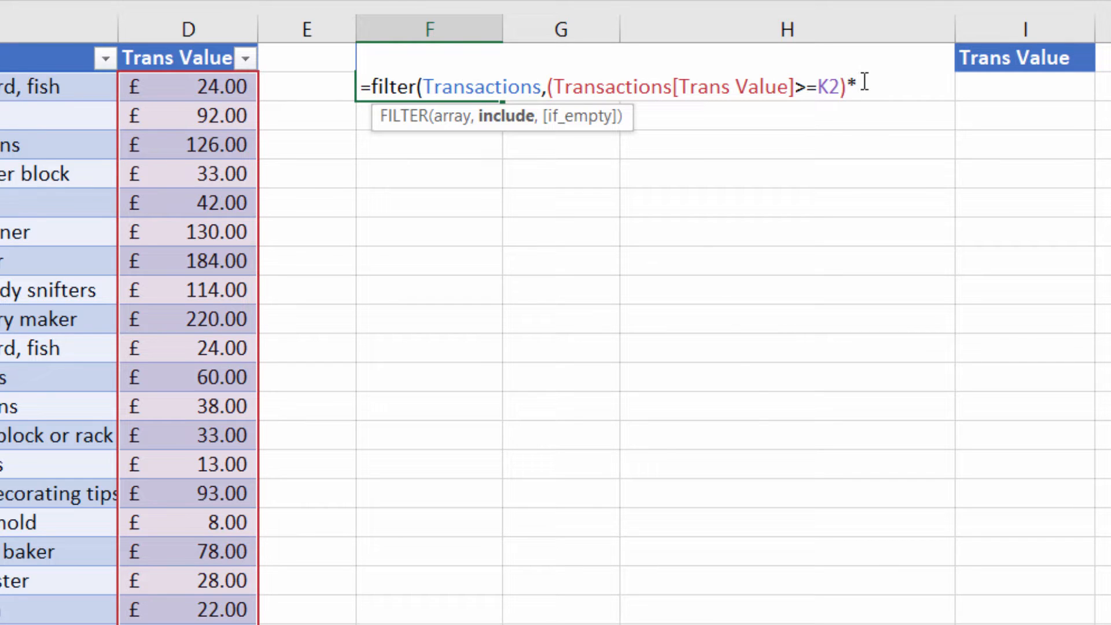
mouse_move(708, 103)
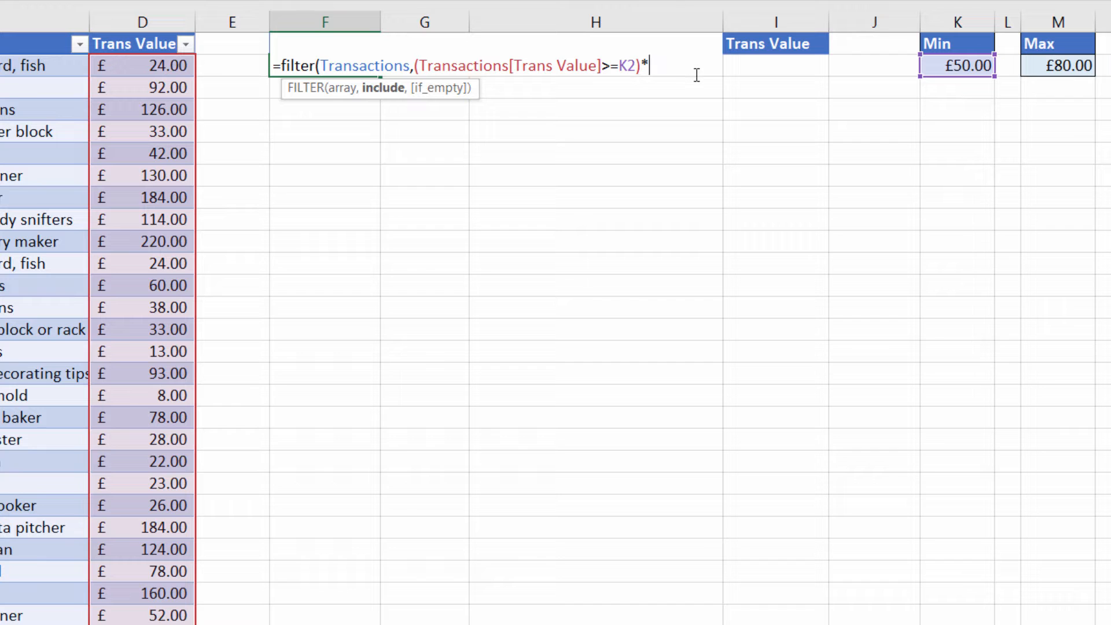
- Add the second criterion (Transactions[Trans Value]<=M2) after the multiplication sign
type("(tr")
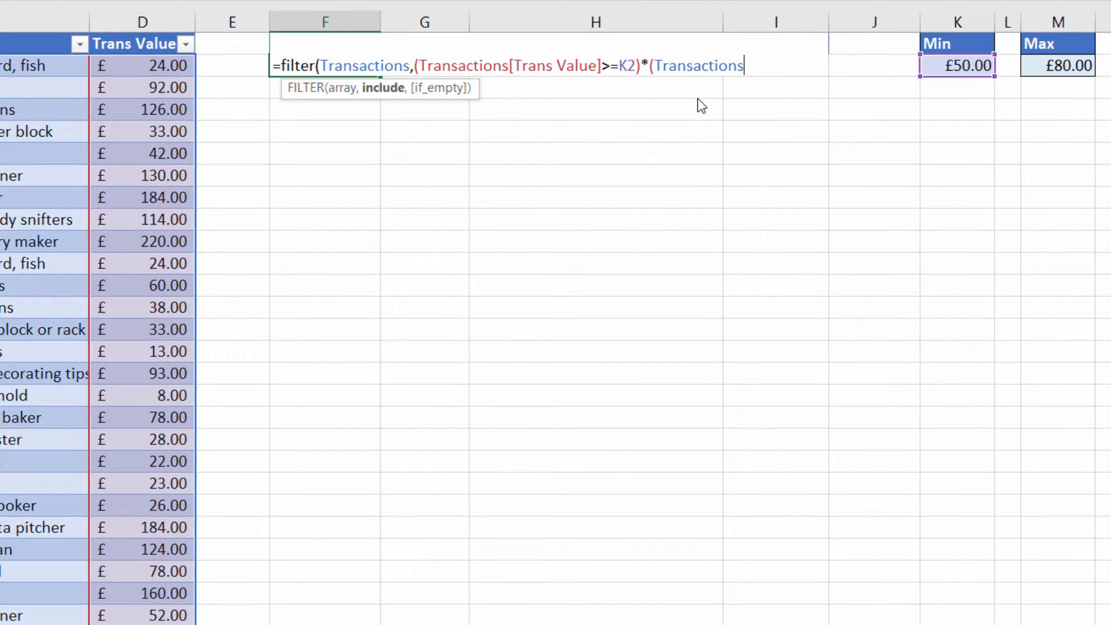
type("[Trans Value")
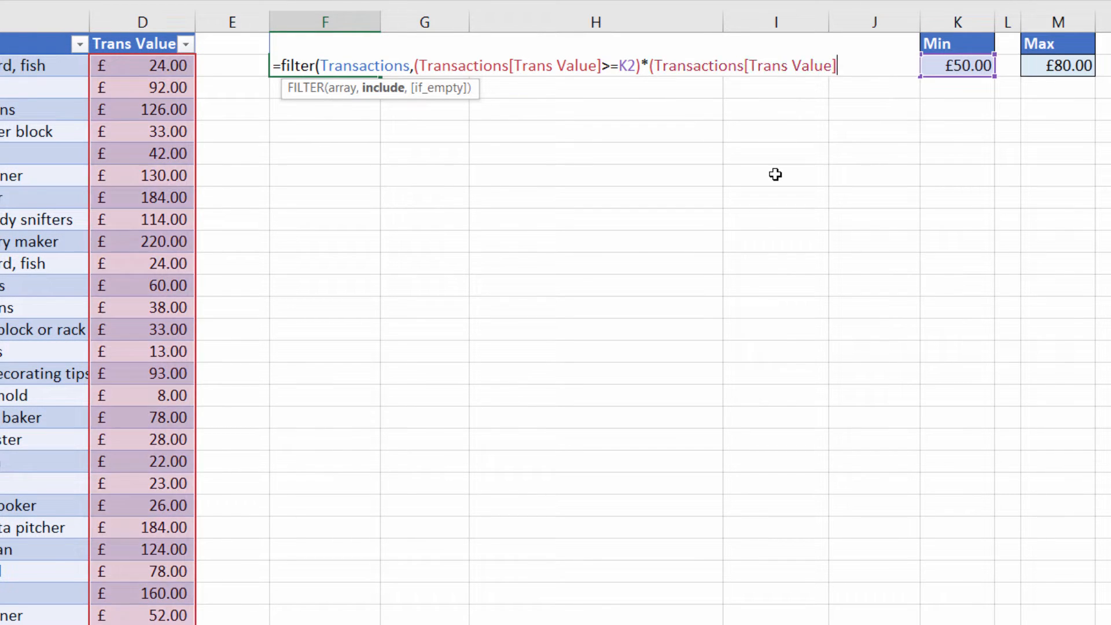
type("<")
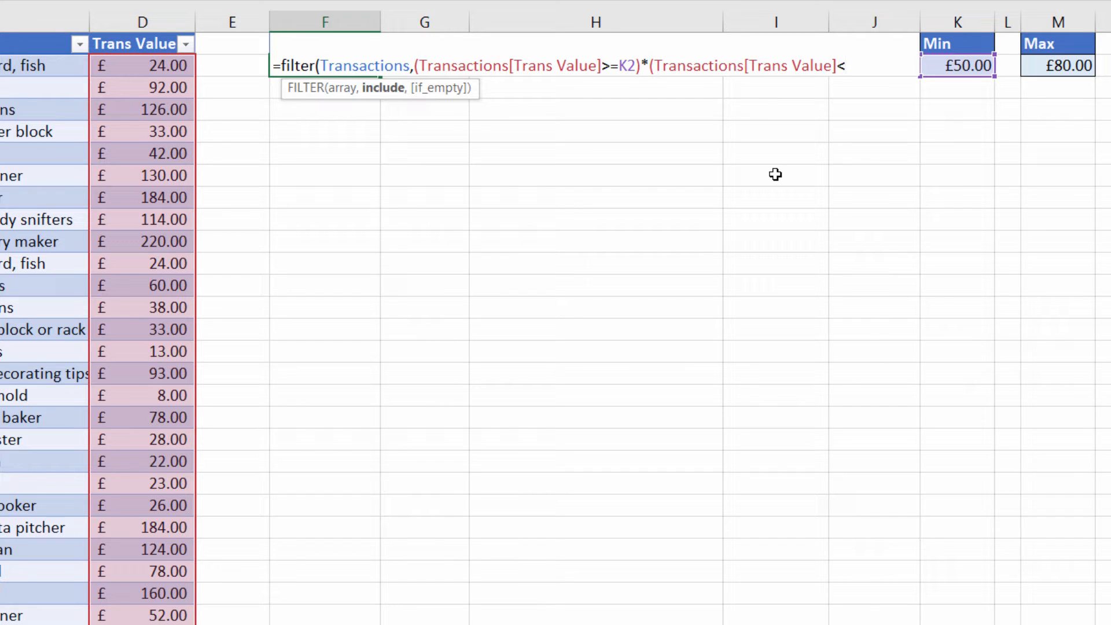
type("=")
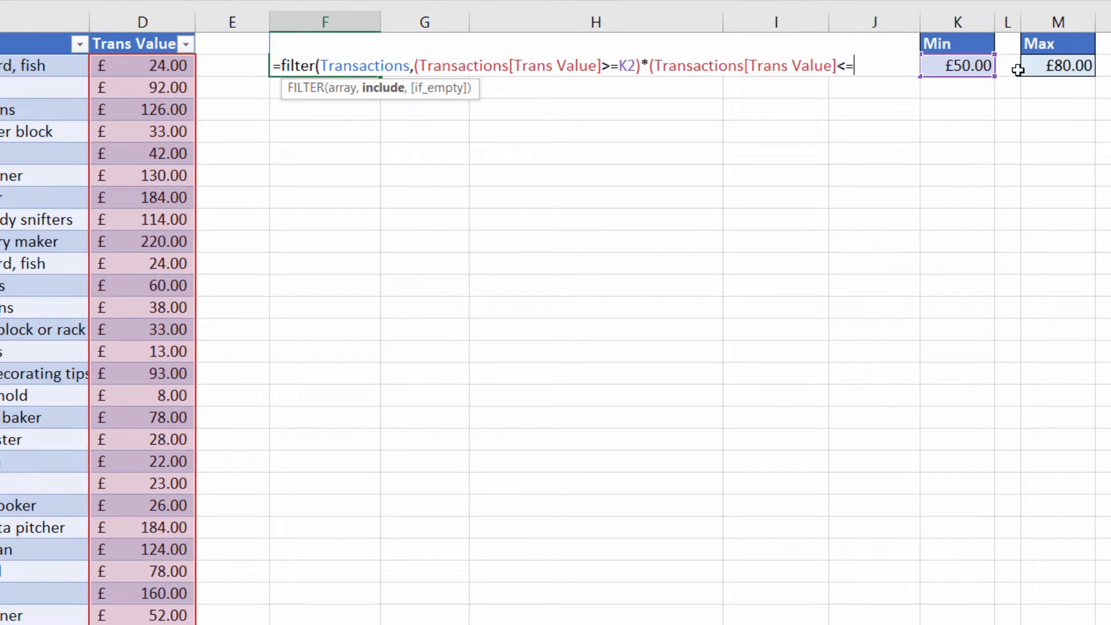
left_click(1058, 65)
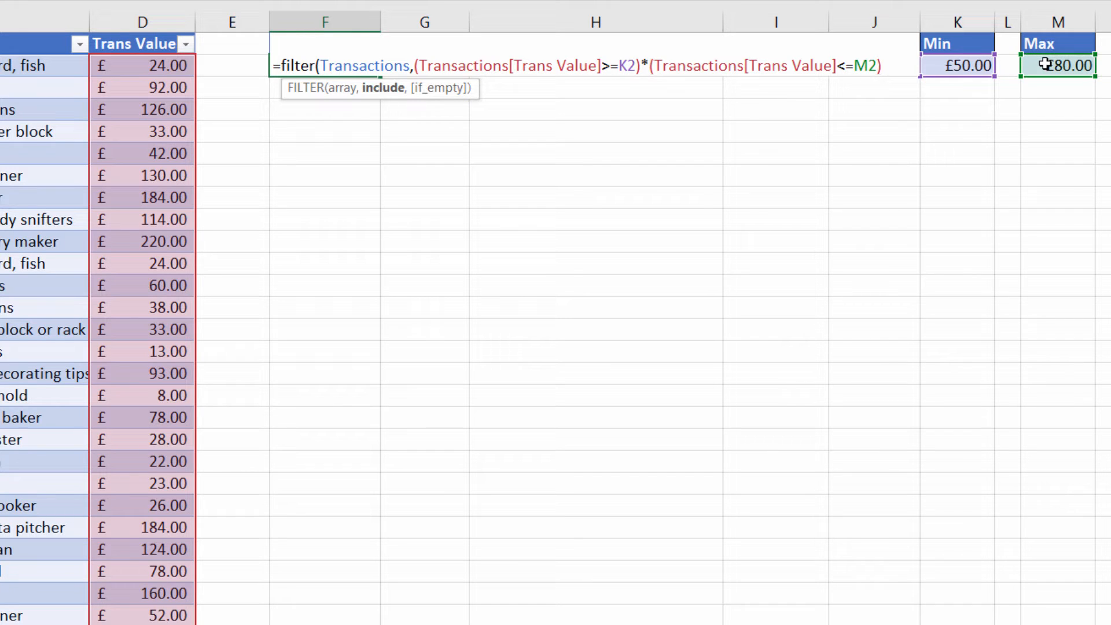
- Finish the FILTER formula with a 'No transactions found' fallback and lower Min in K2 to 30
type(",")
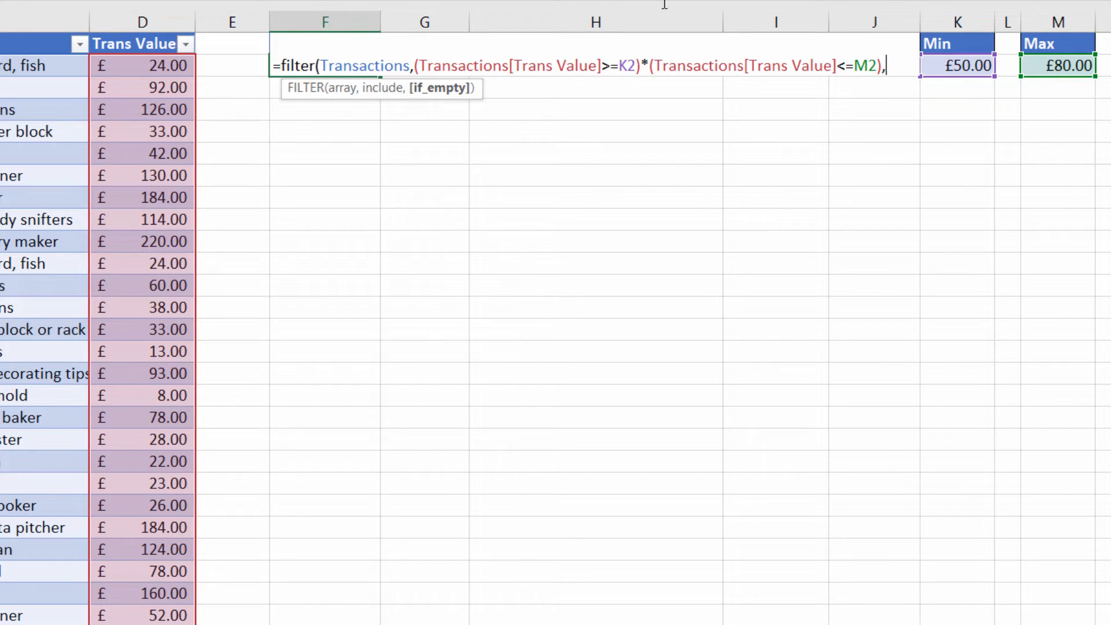
mouse_move(464, 133)
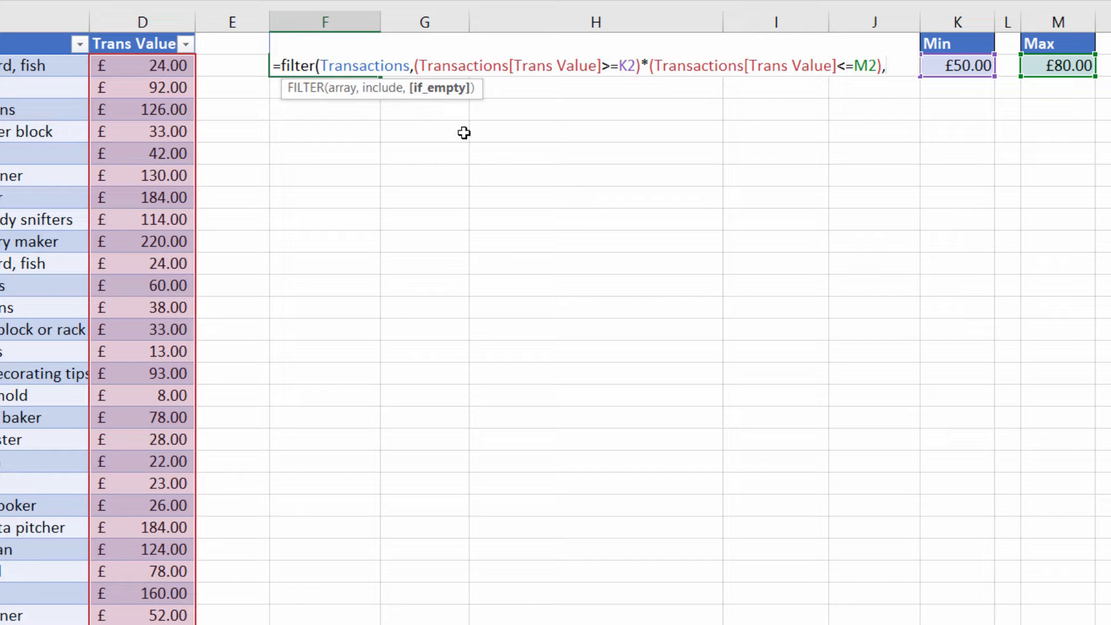
mouse_move(540, 125)
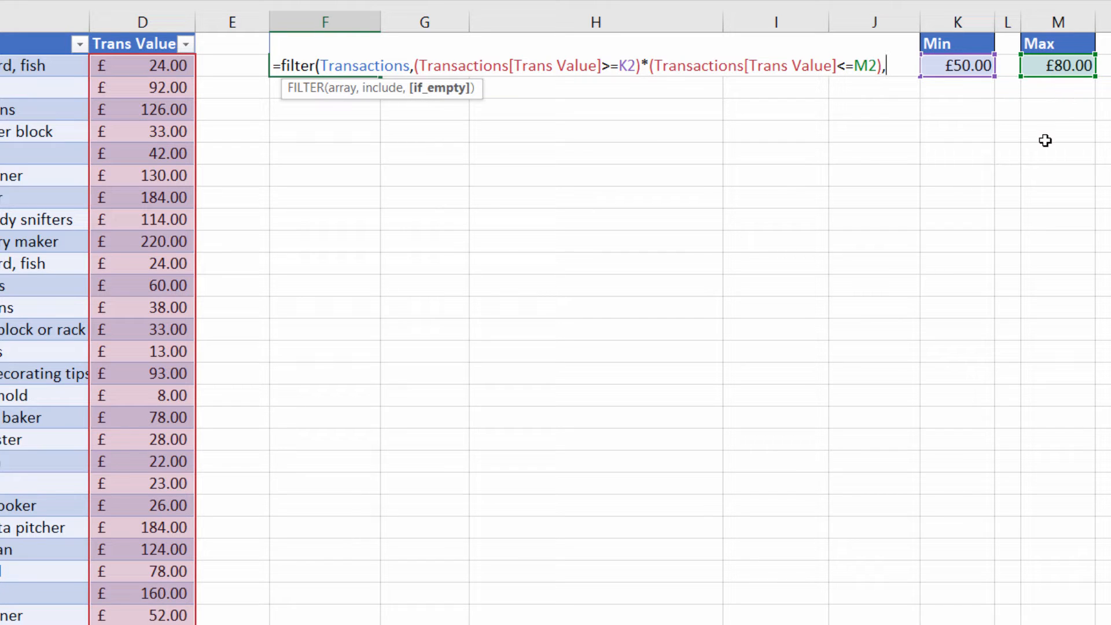
type("\"No transactions found\")")
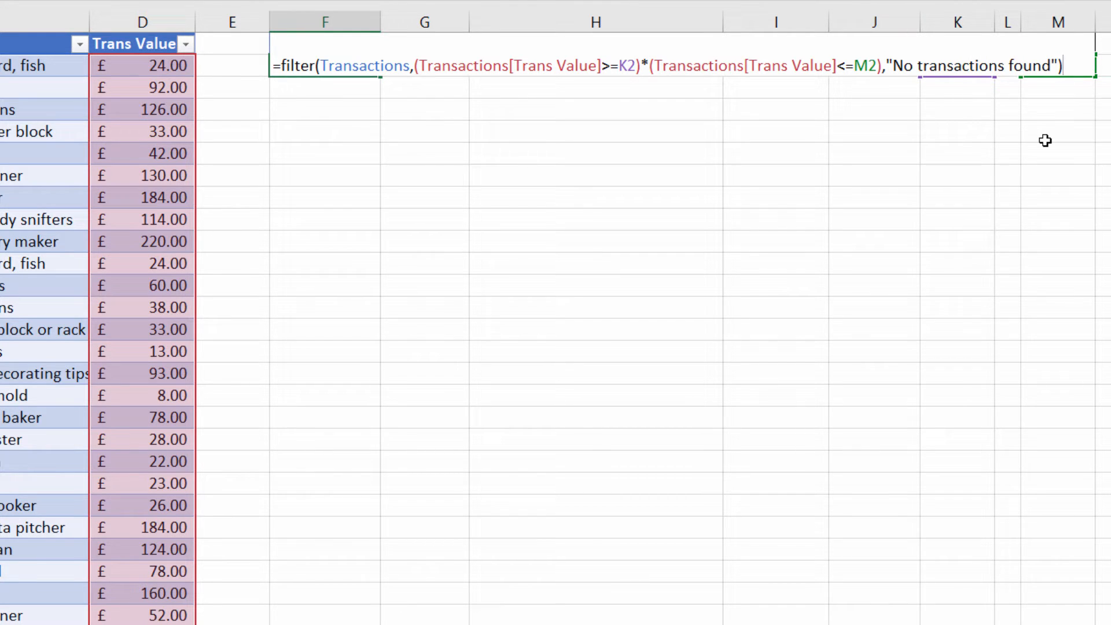
key("enter")
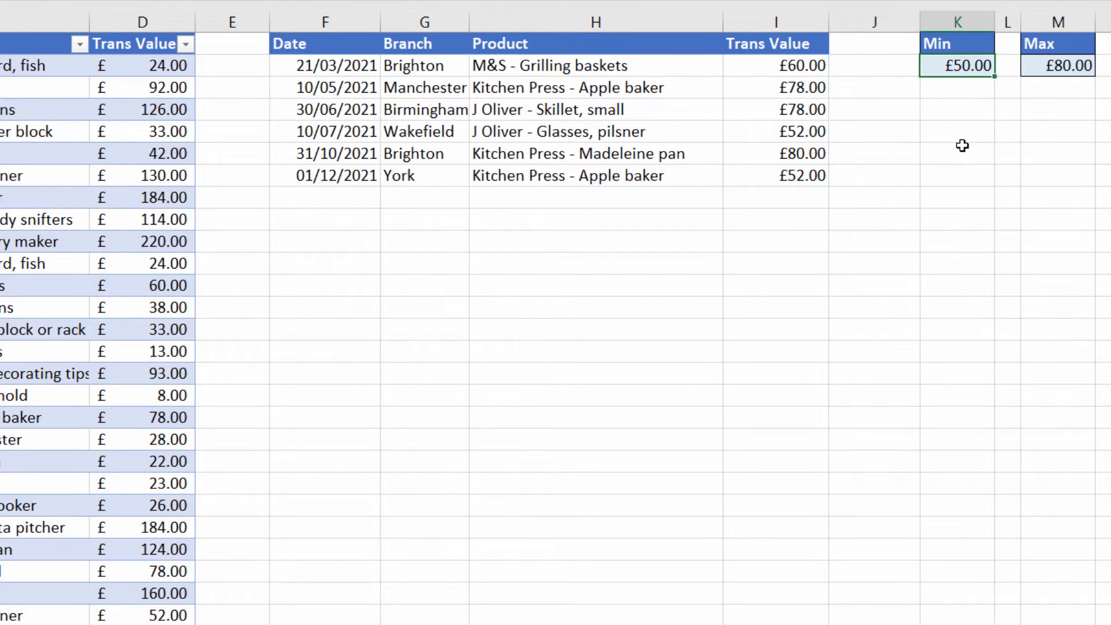
type("30")
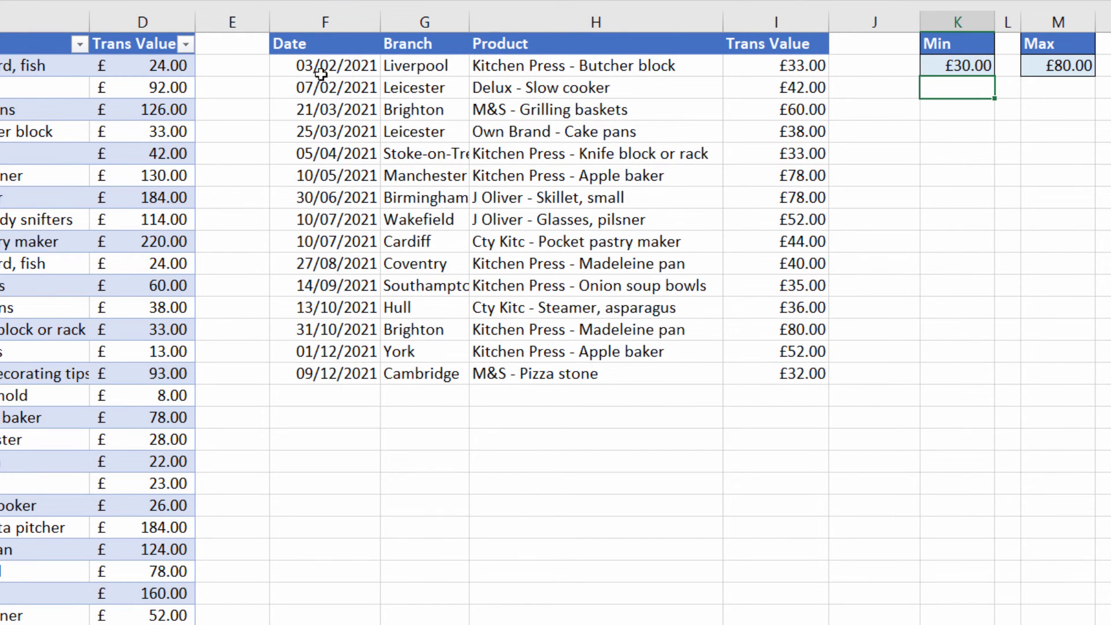
mouse_move(760, 361)
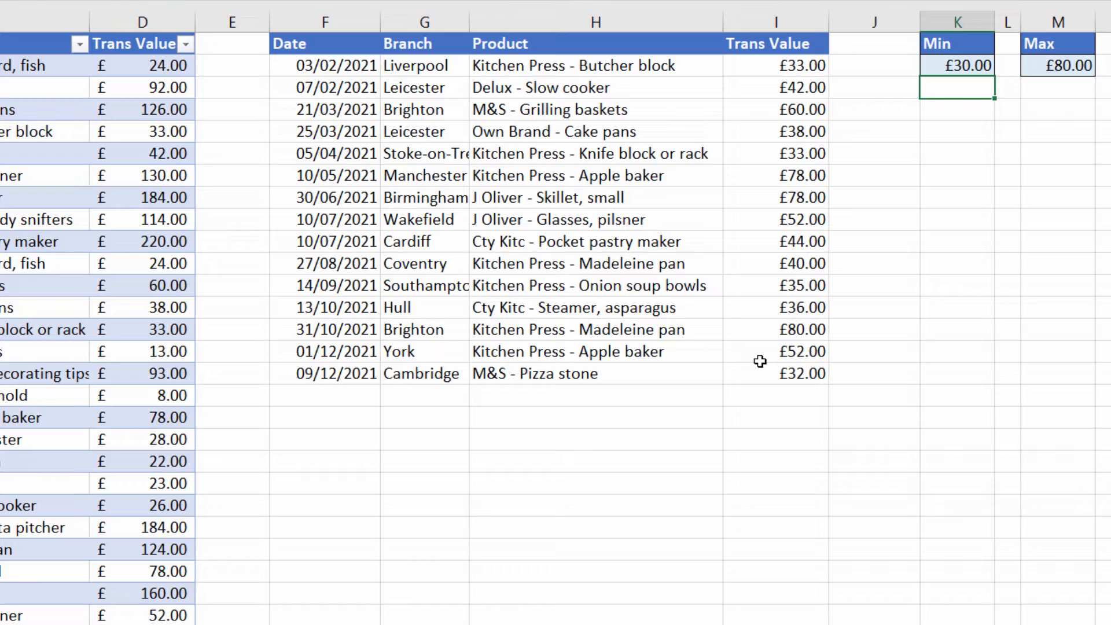
mouse_move(706, 361)
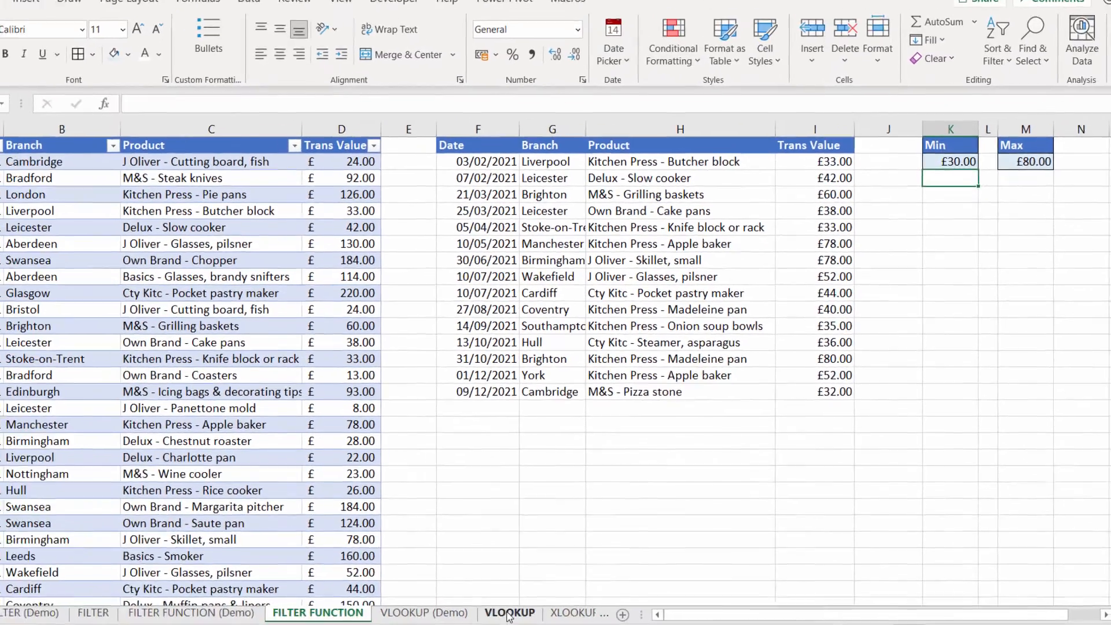
- Switch to the VLOOKUP sheet and point out the £0 starting target in the bonus table
left_click(509, 613)
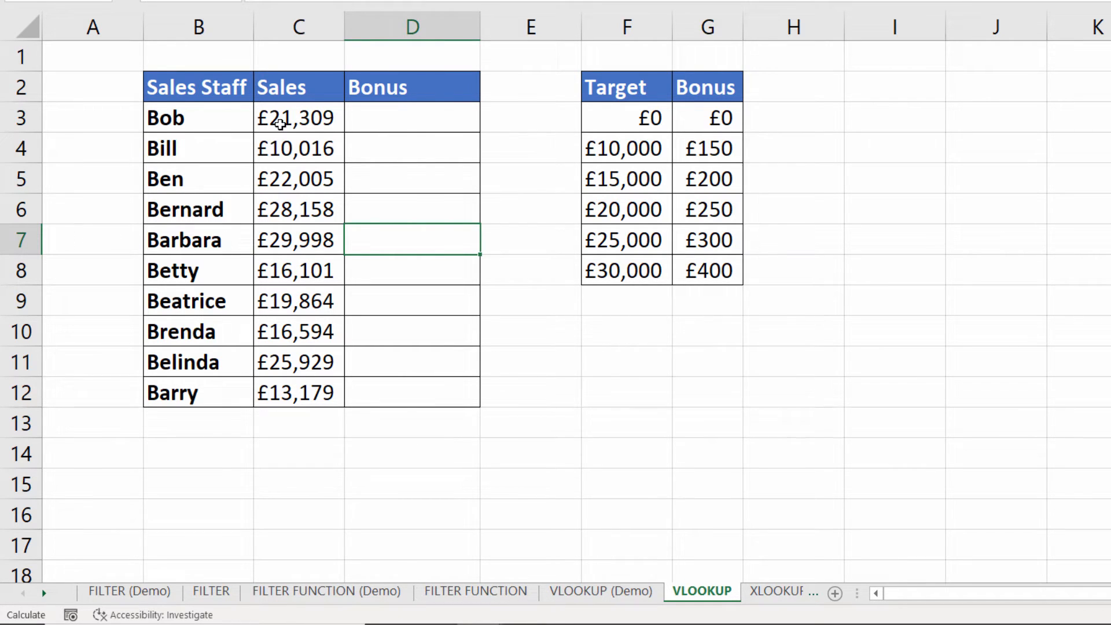
mouse_move(651, 118)
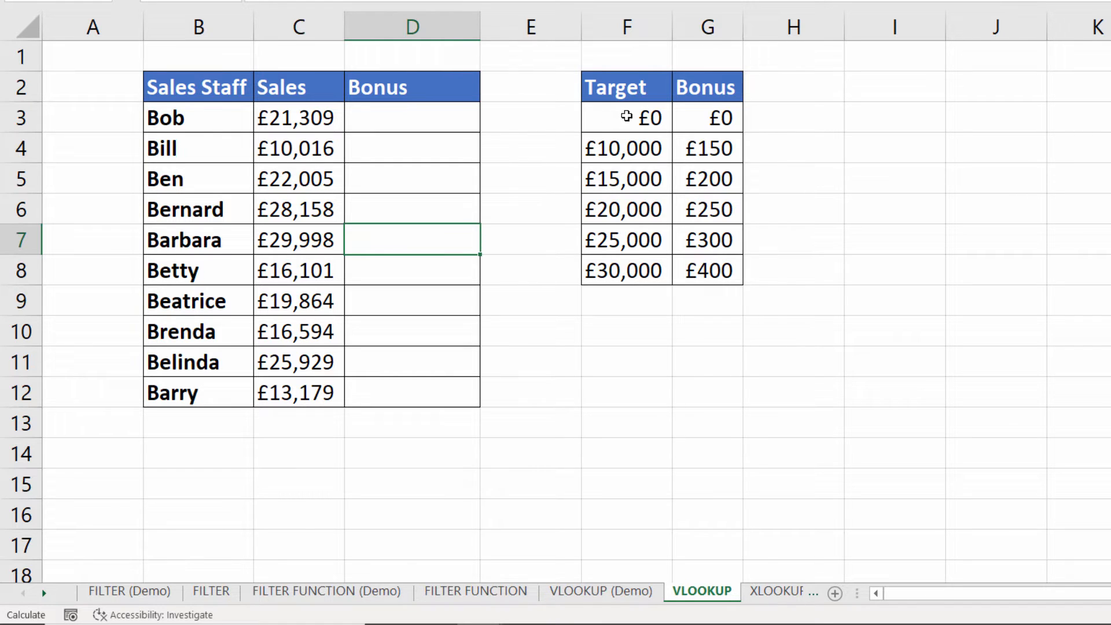
mouse_move(339, 125)
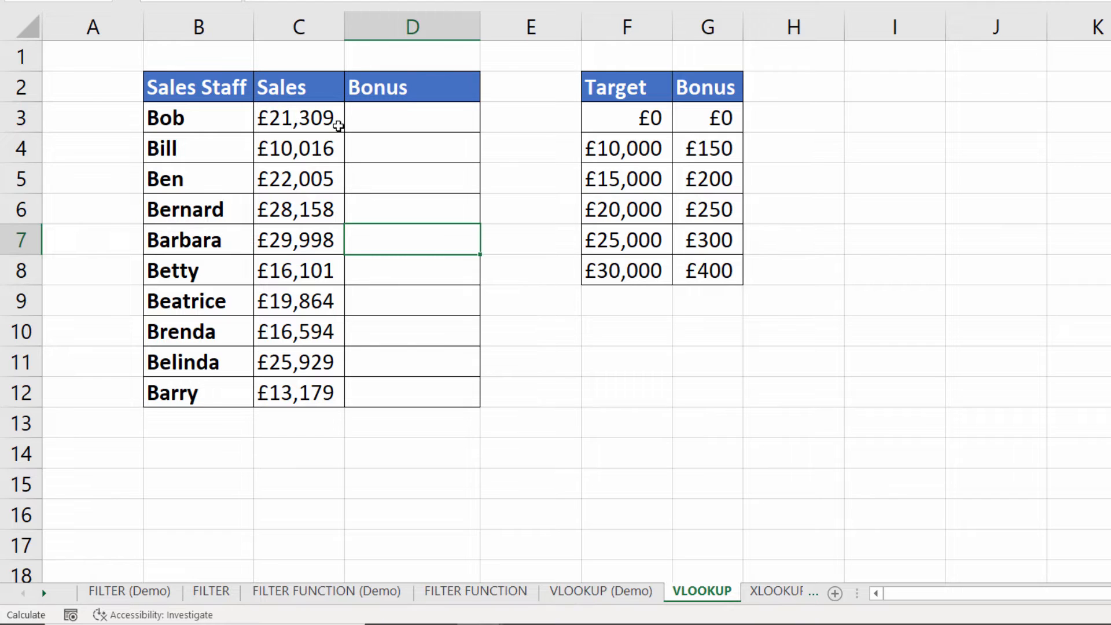
mouse_move(641, 270)
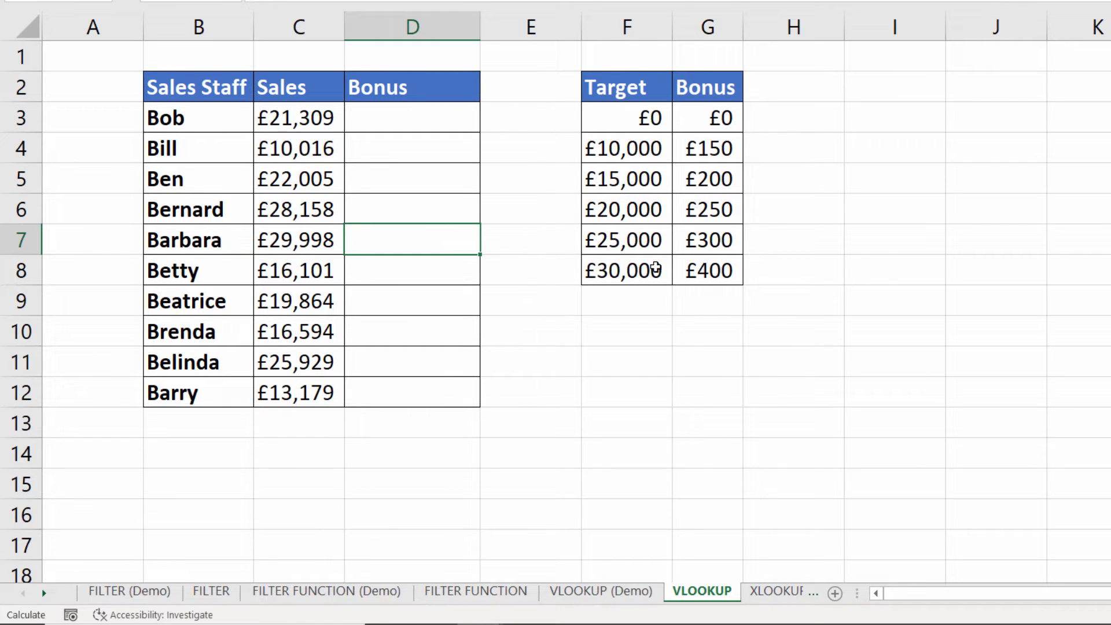
left_click(625, 118)
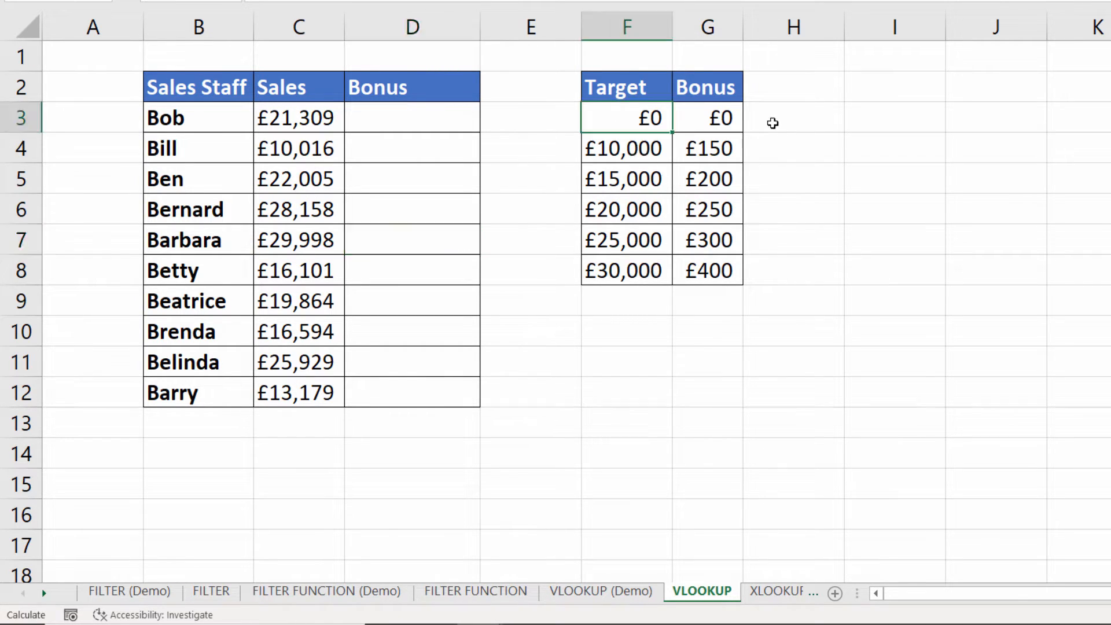
left_click(793, 118)
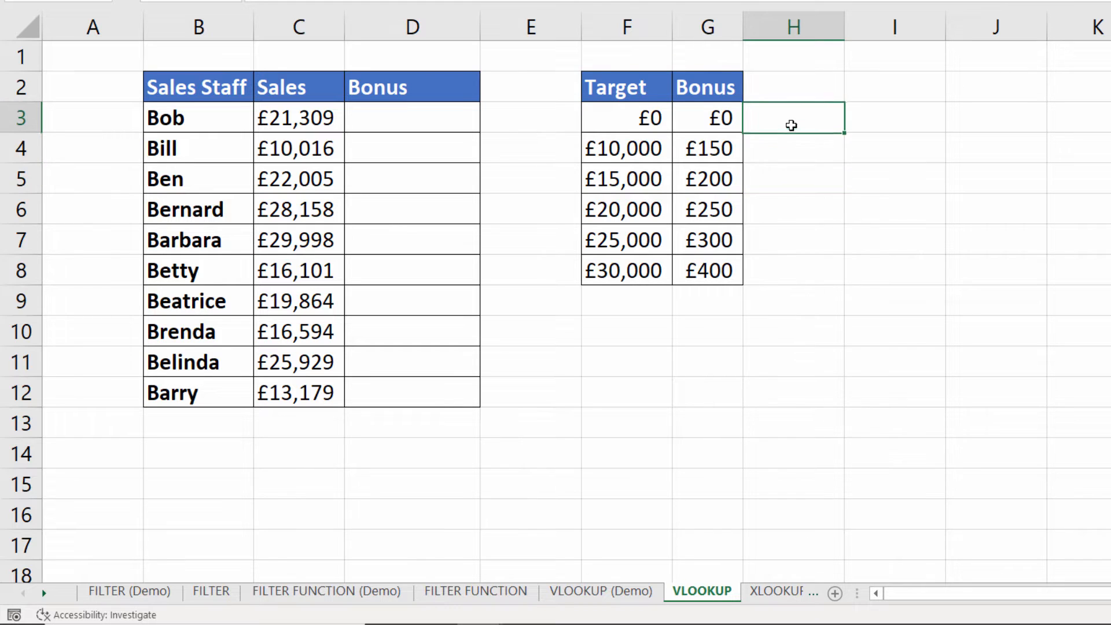
type("0")
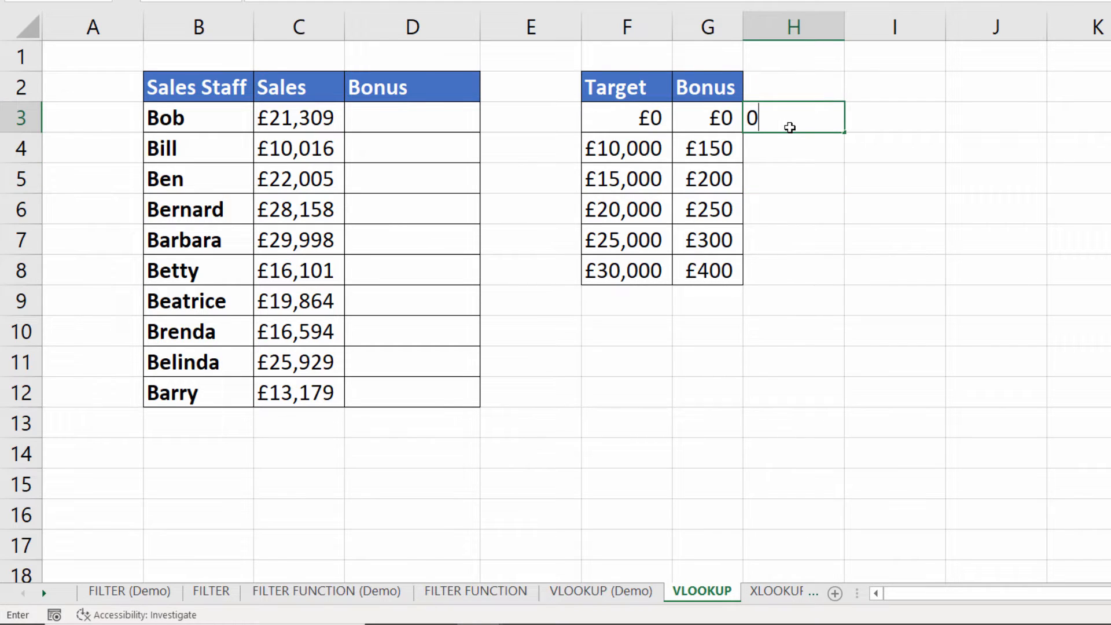
type("-0")
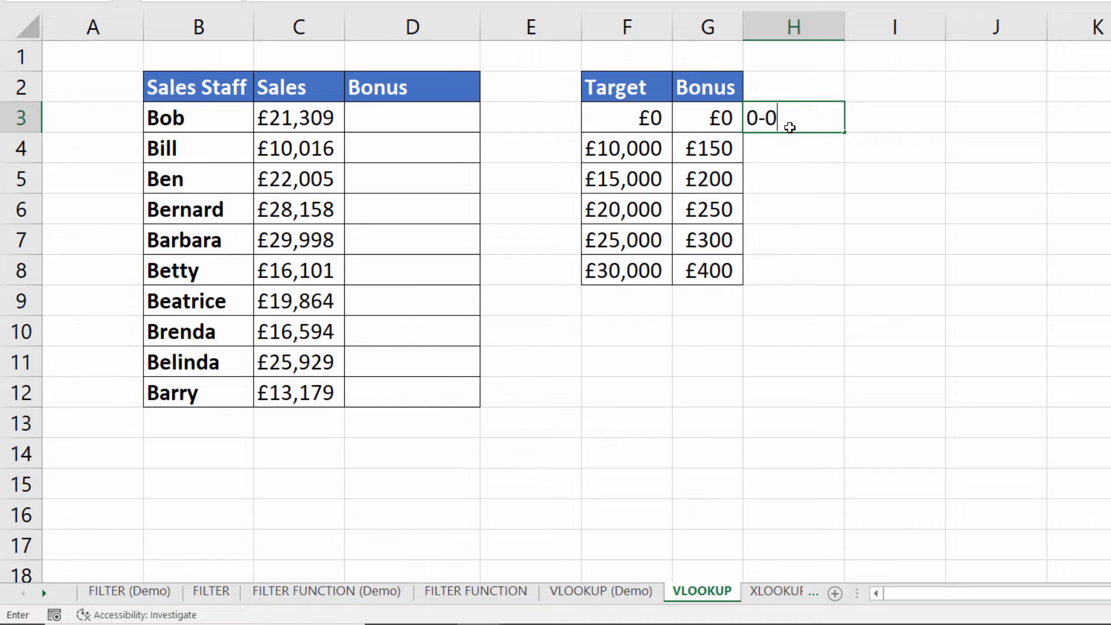
type("9999")
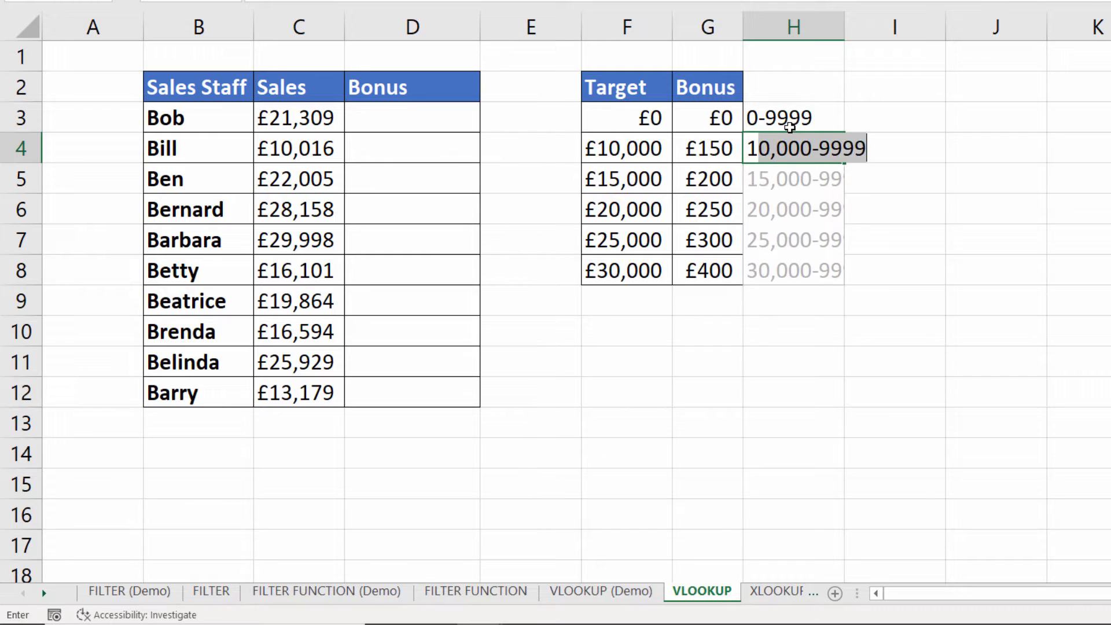
type("10000-")
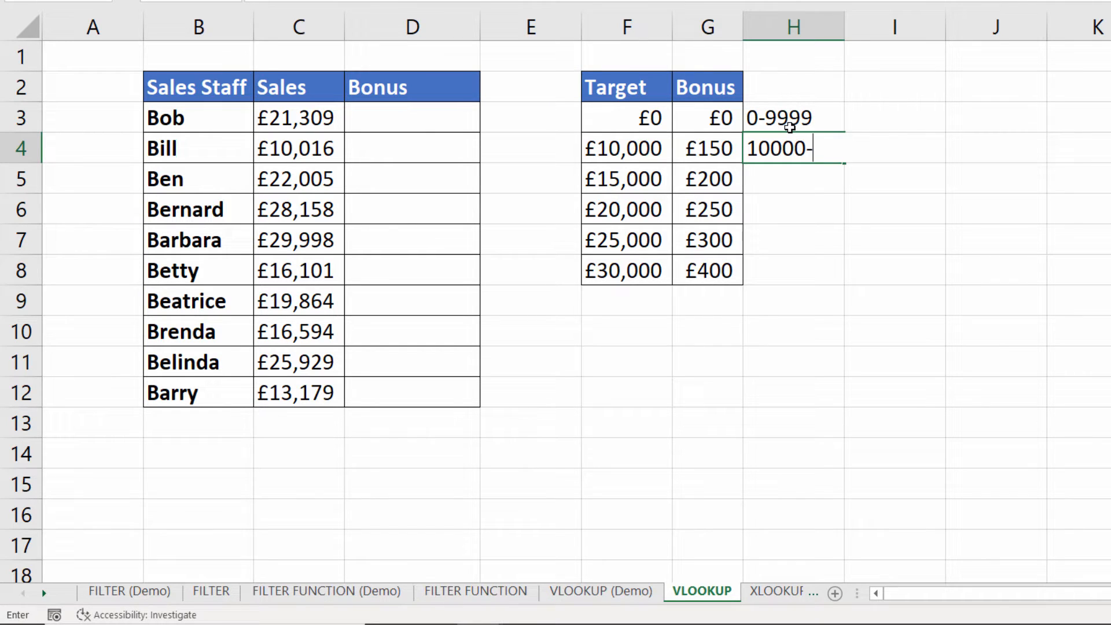
type("14999")
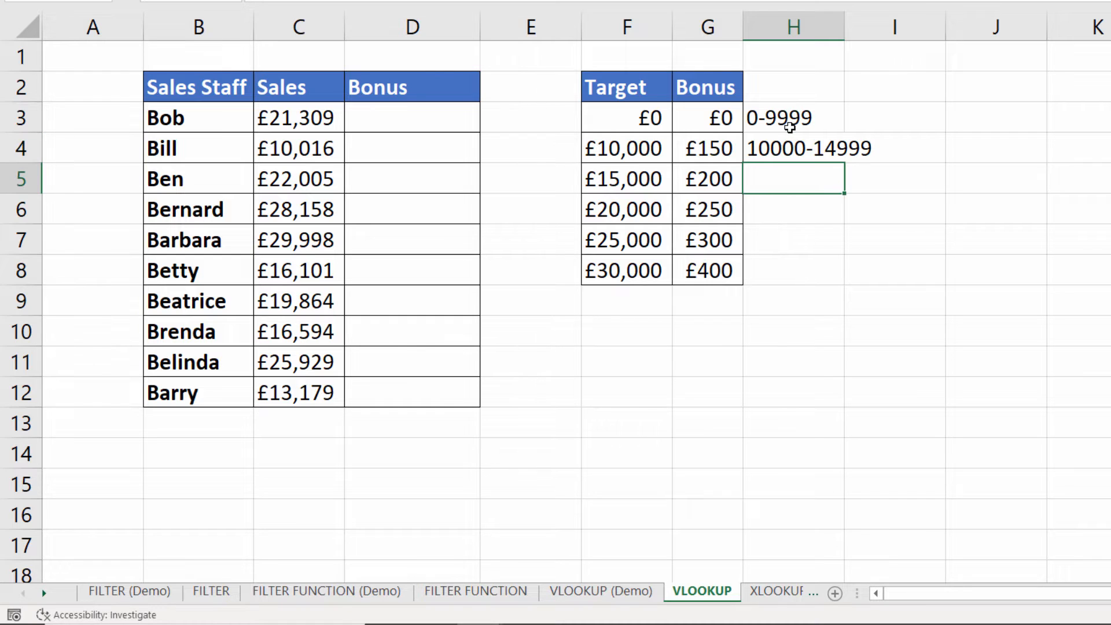
type("15000-149999")
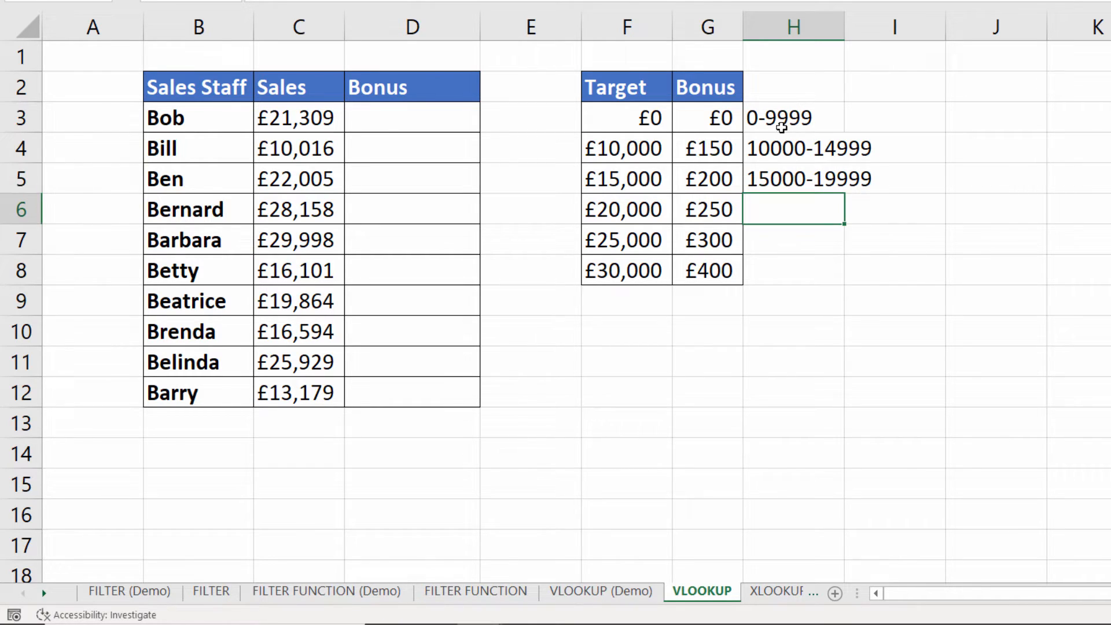
mouse_move(741, 180)
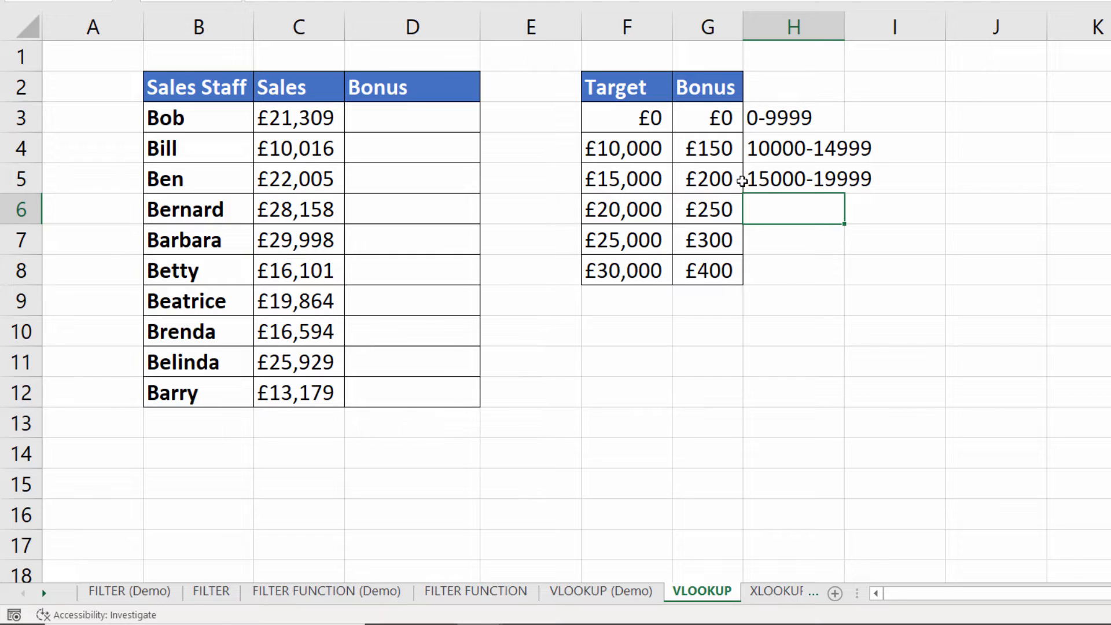
mouse_move(634, 113)
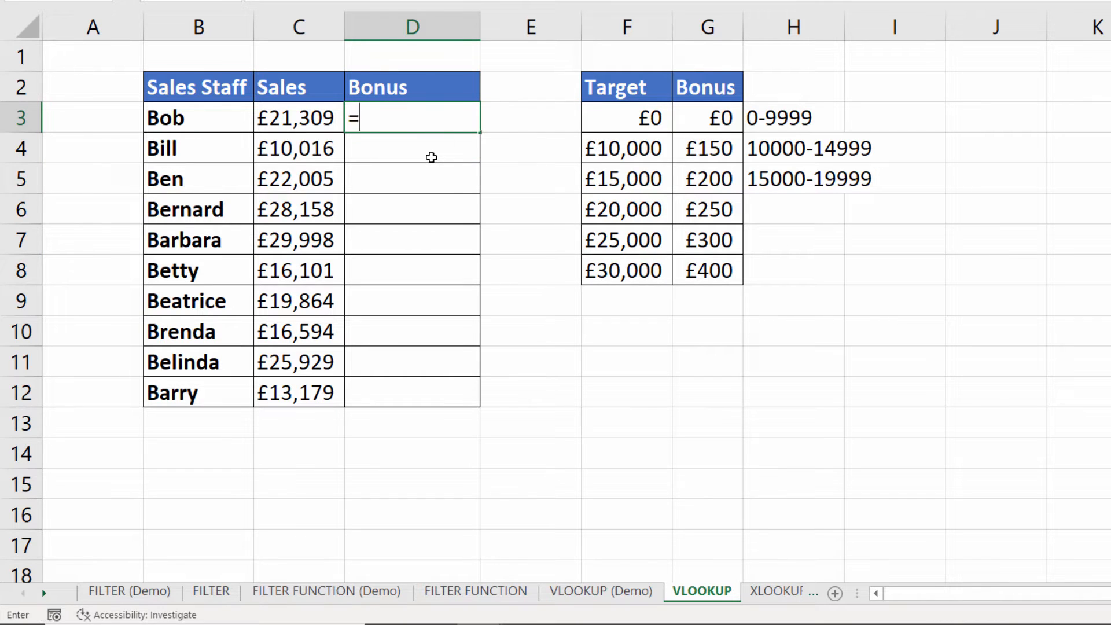
- Enter =VLOOKUP(C3,$F$3:$G$8,2,FALSE) in D3 so Bob's bonus shows 250
type("VLOOKUP(")
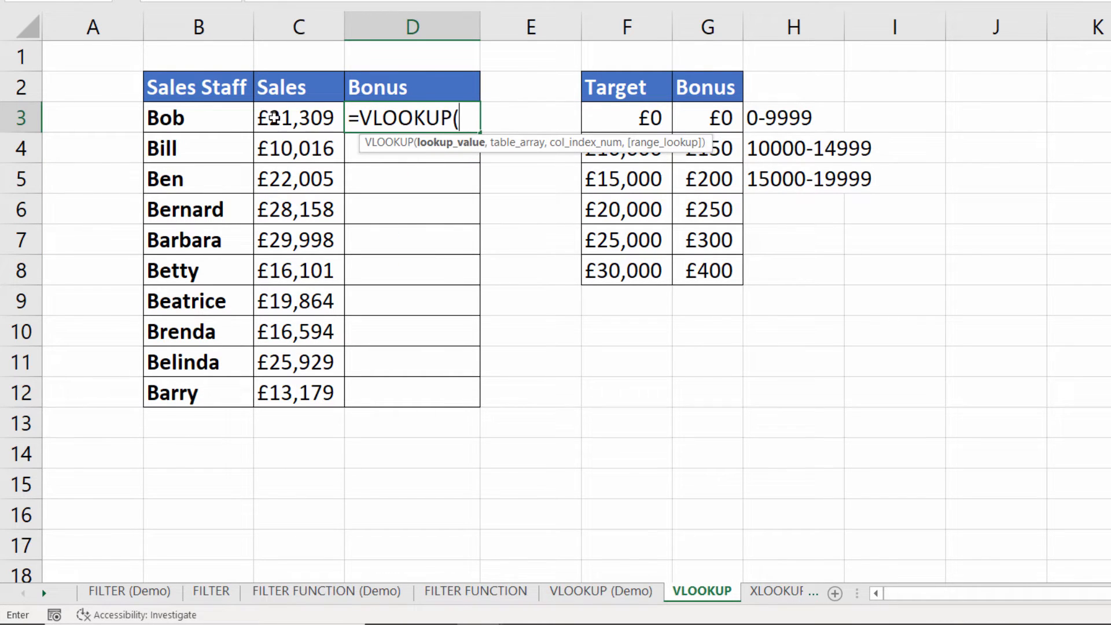
left_click(296, 118)
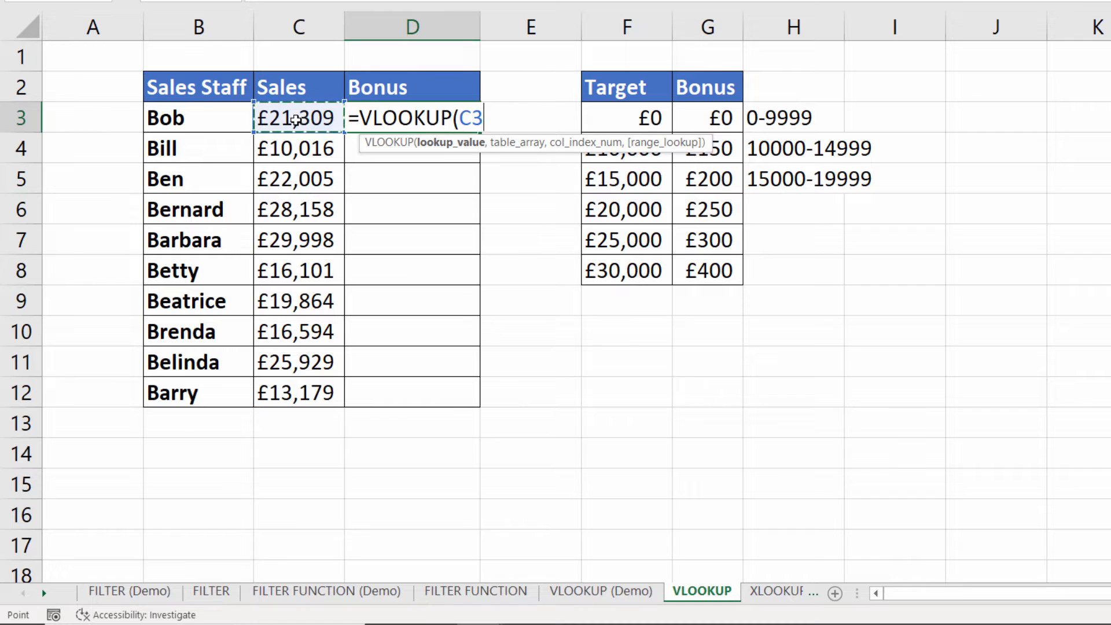
left_click_drag(626, 118, 707, 270)
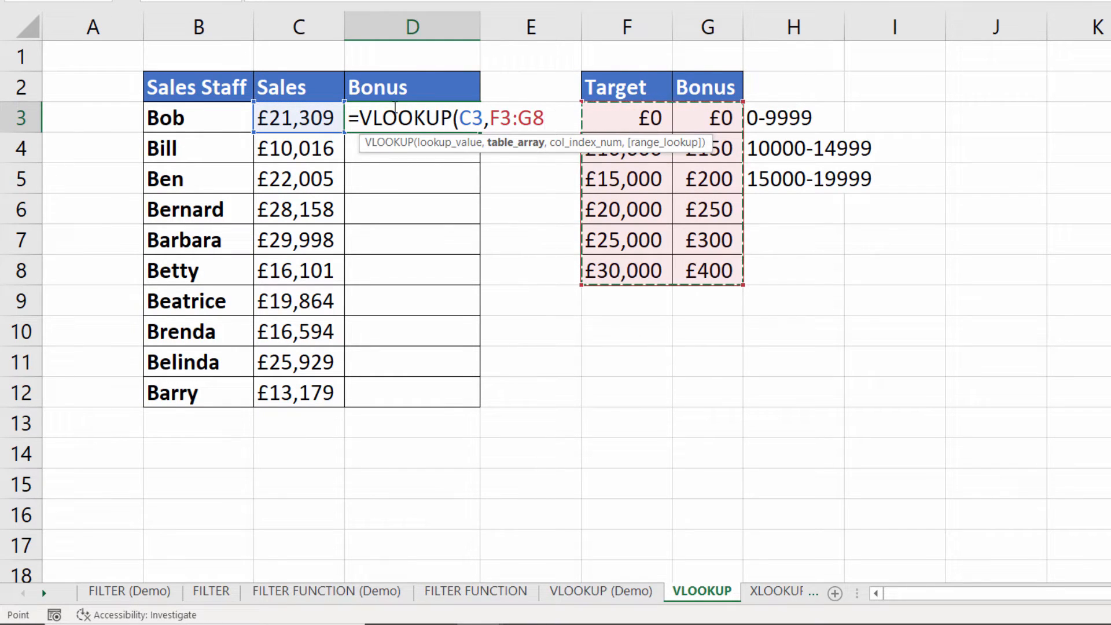
key("f4")
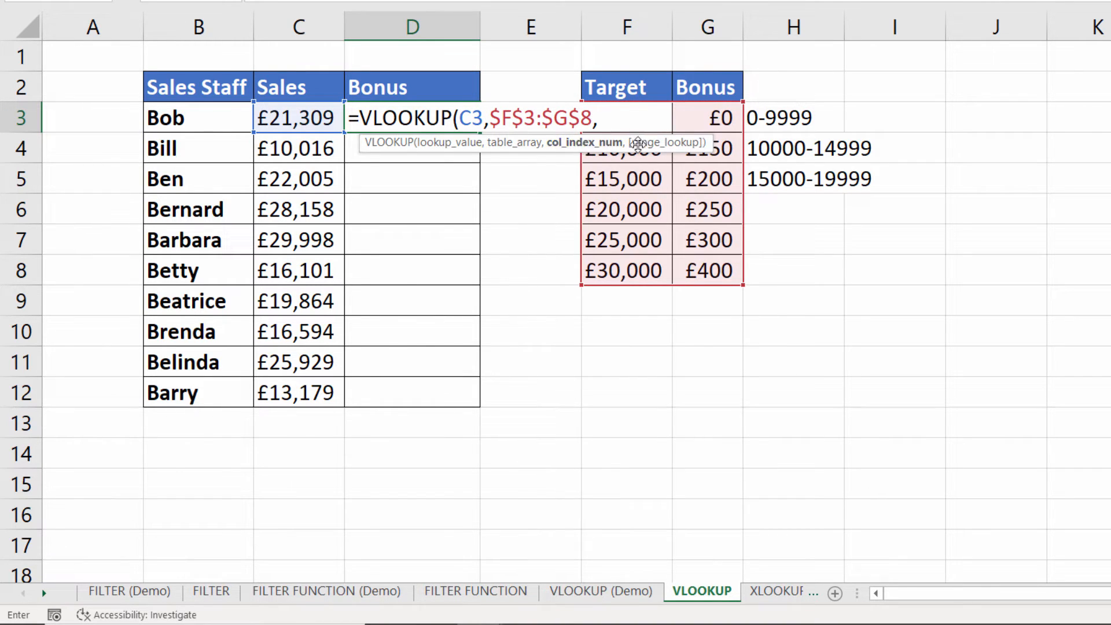
mouse_move(585, 142)
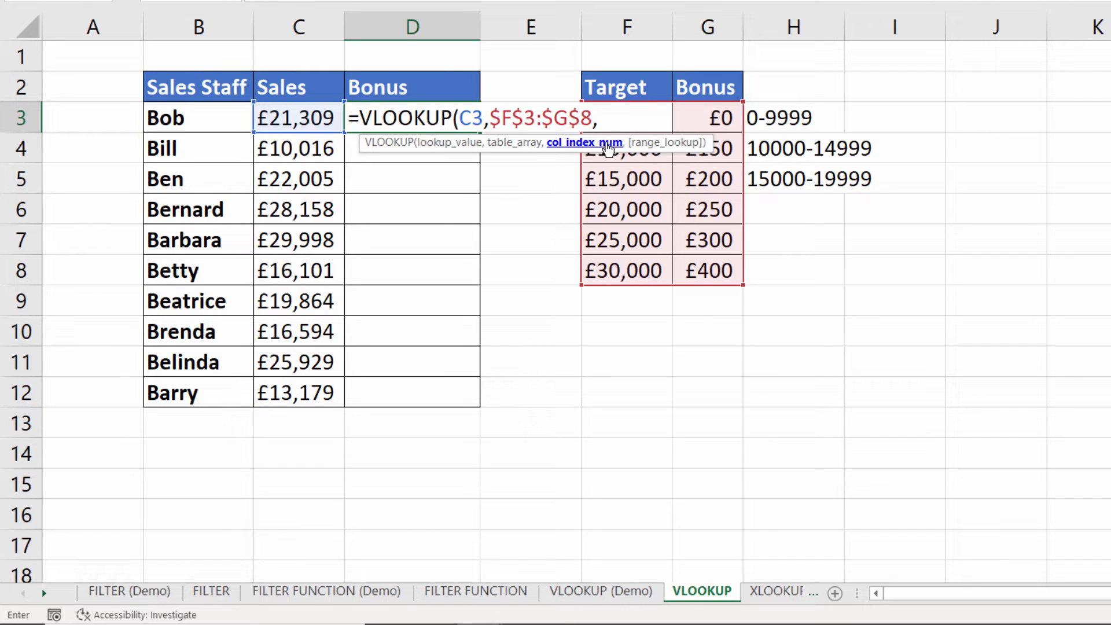
mouse_move(701, 235)
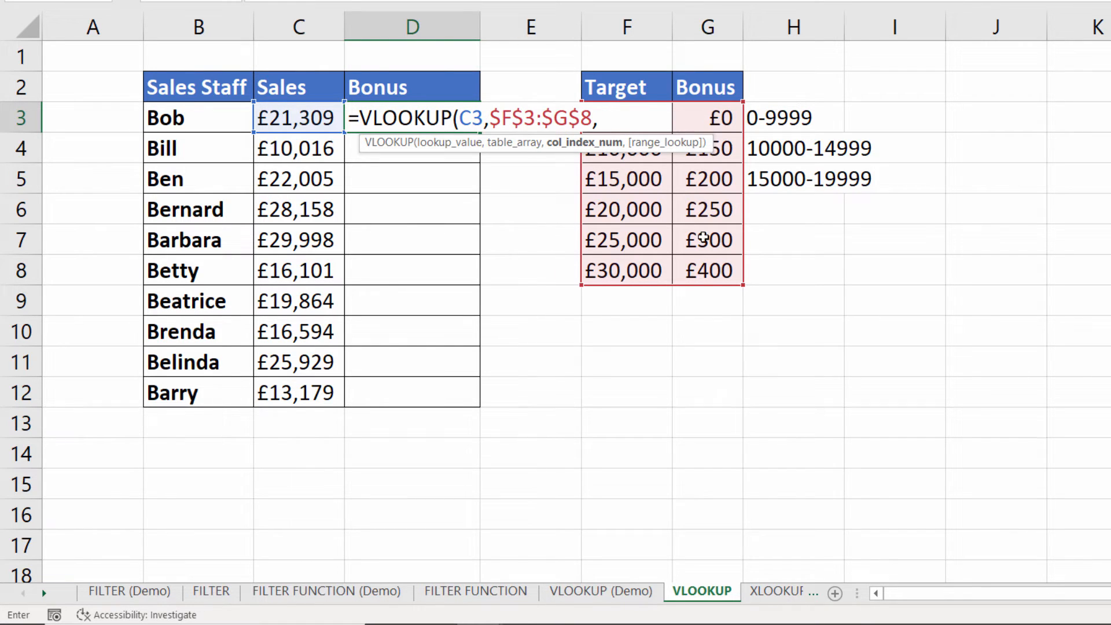
type("2")
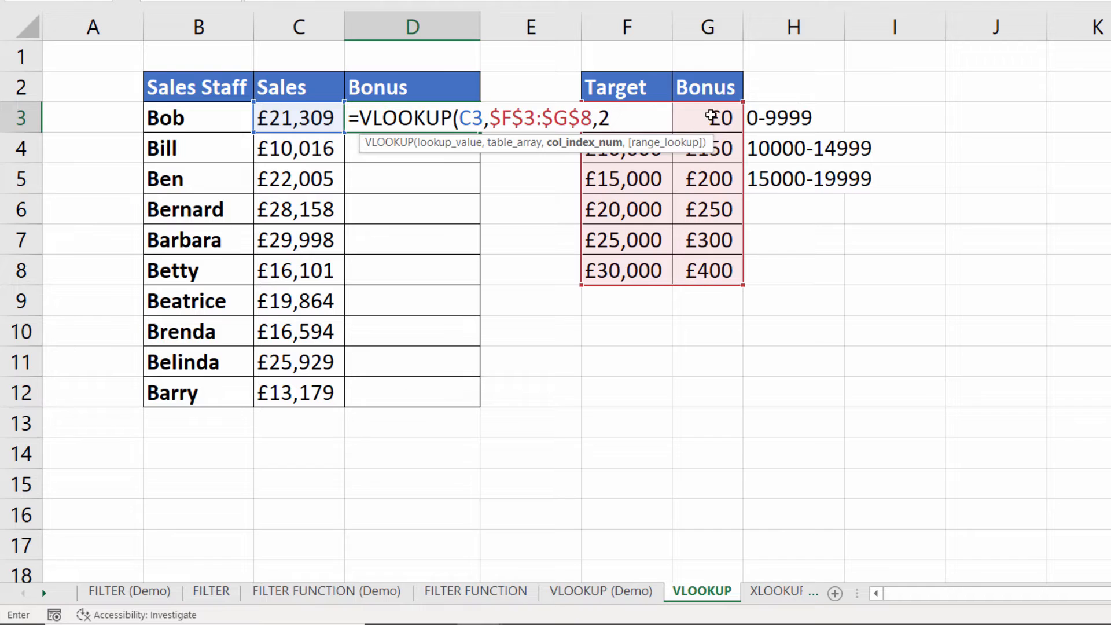
mouse_move(590, 239)
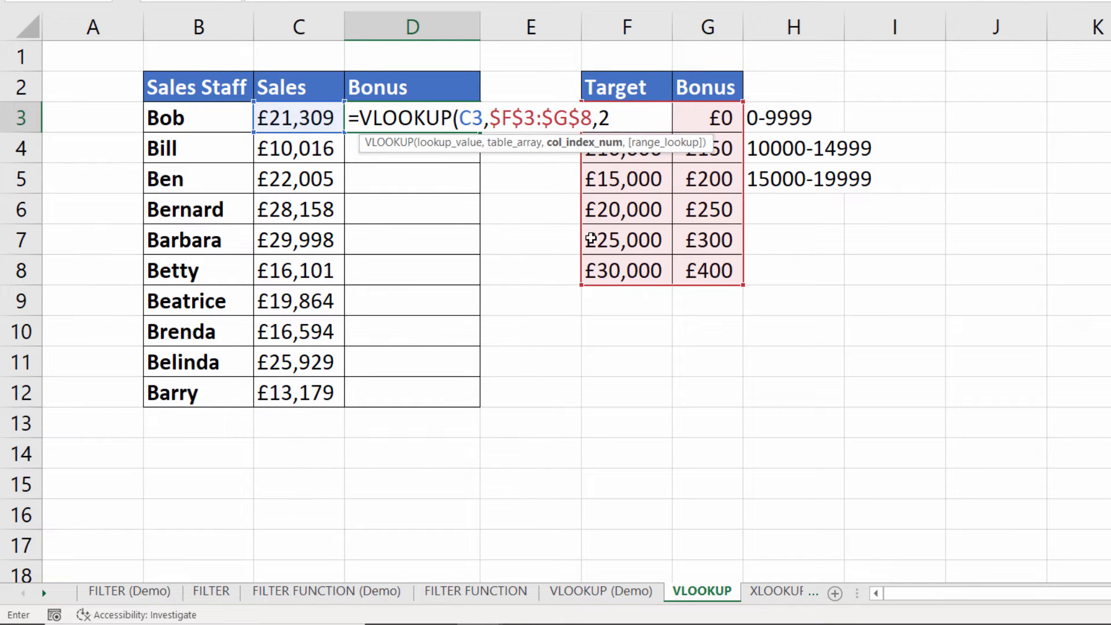
mouse_move(626, 150)
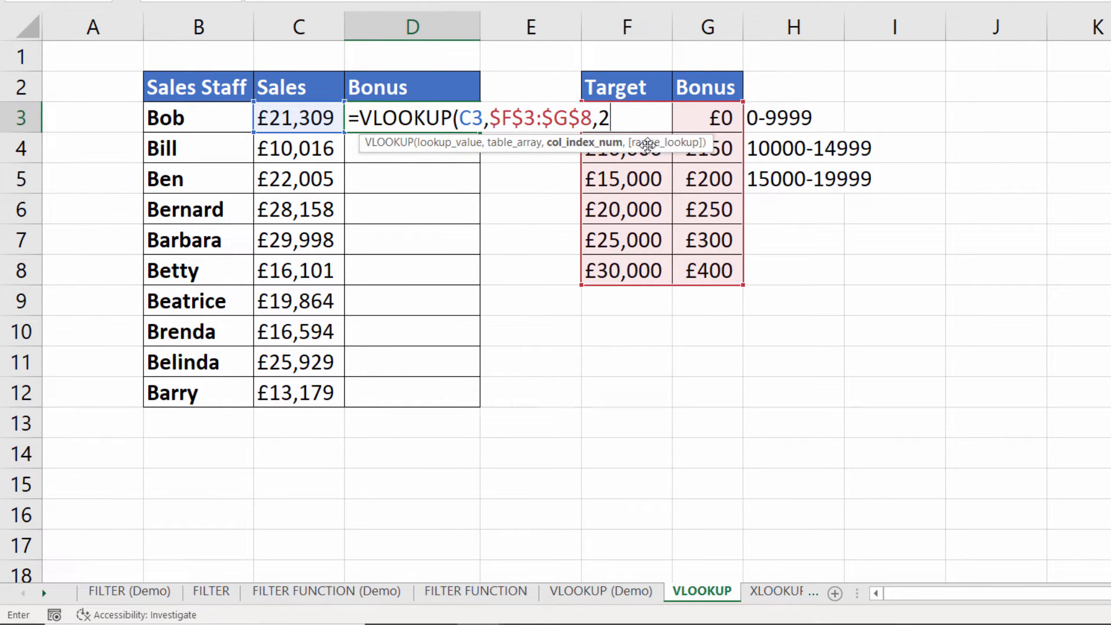
type(",fa")
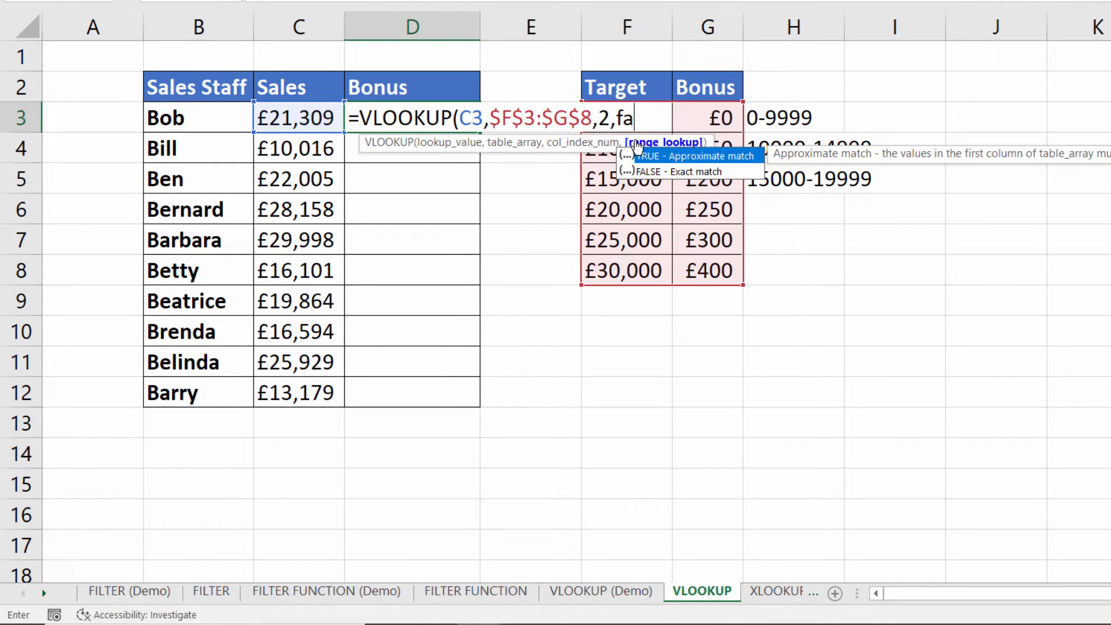
key("backspace")
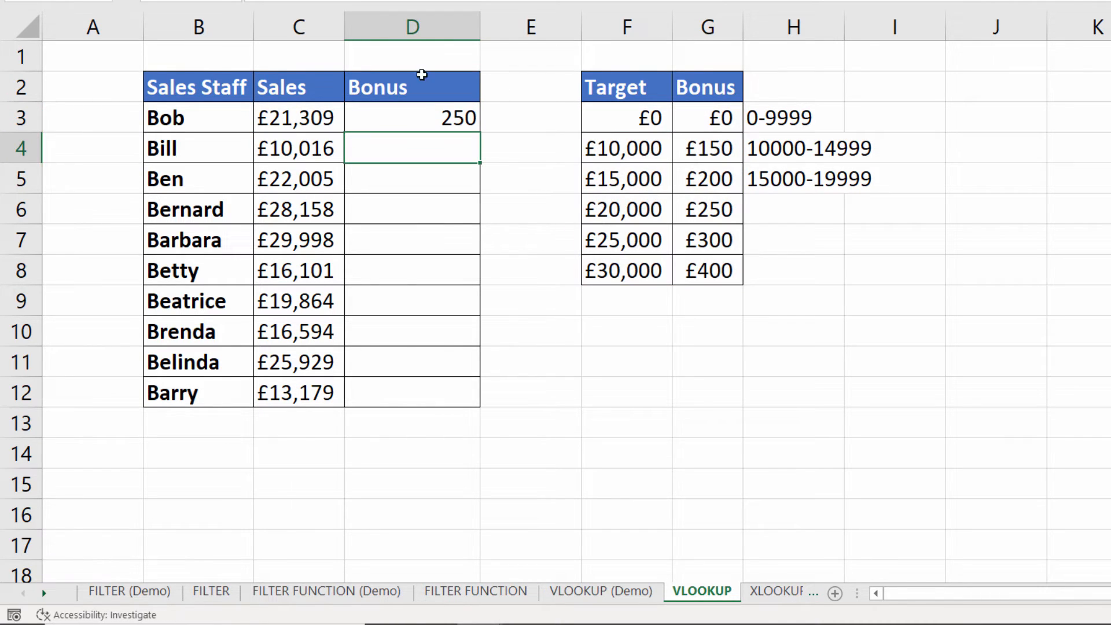
- Select Bob's bonus result in D3 to copy the formula down the Bonus column
left_click(412, 118)
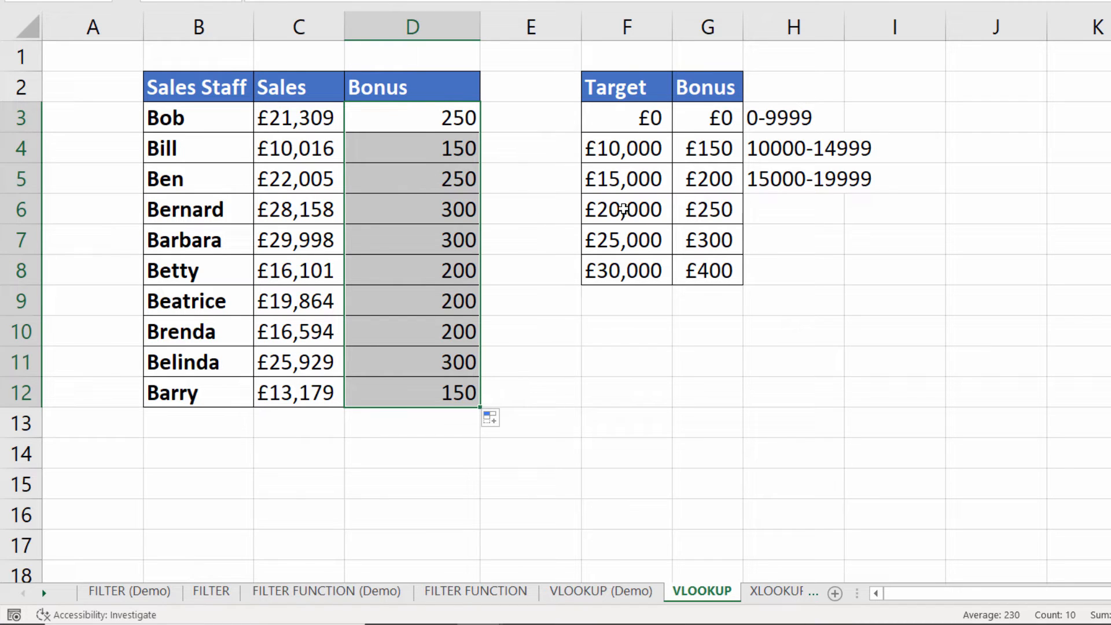
mouse_move(624, 245)
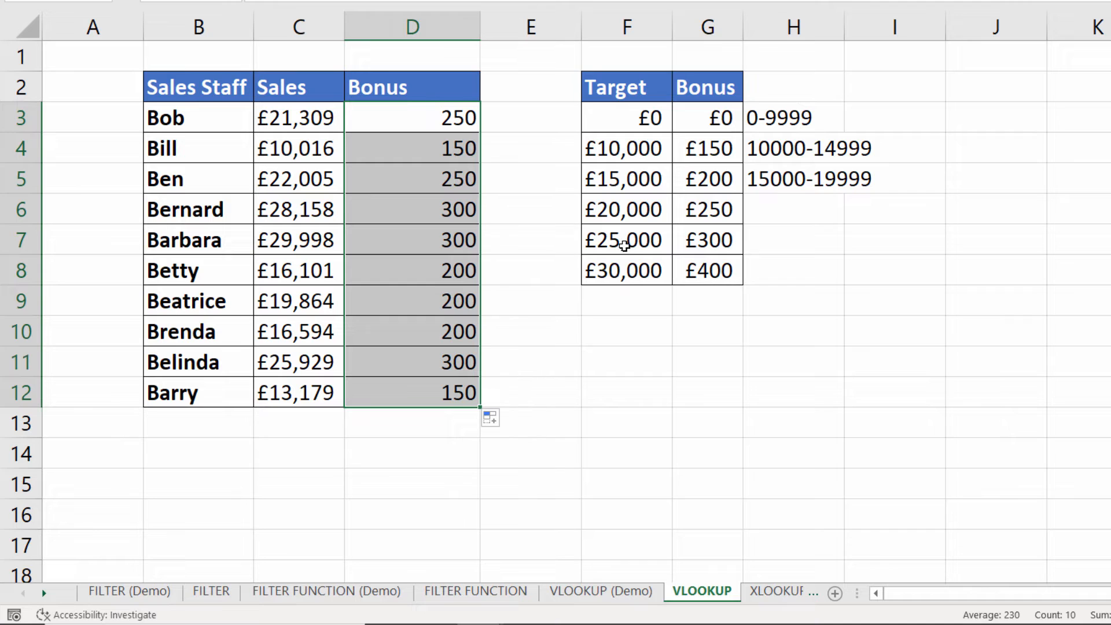
mouse_move(460, 119)
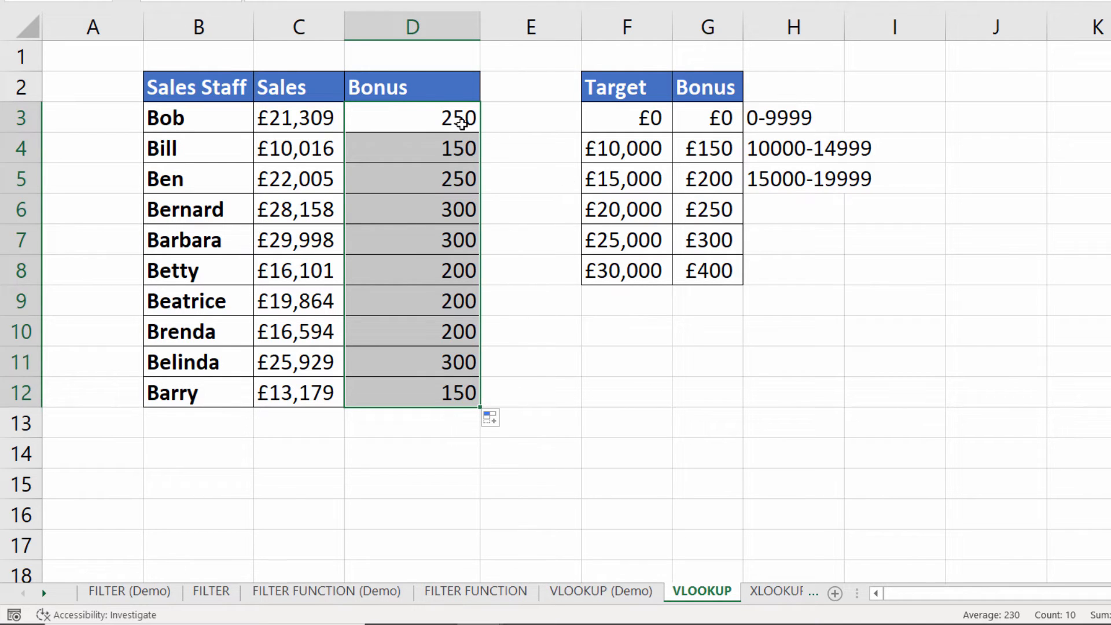
mouse_move(715, 406)
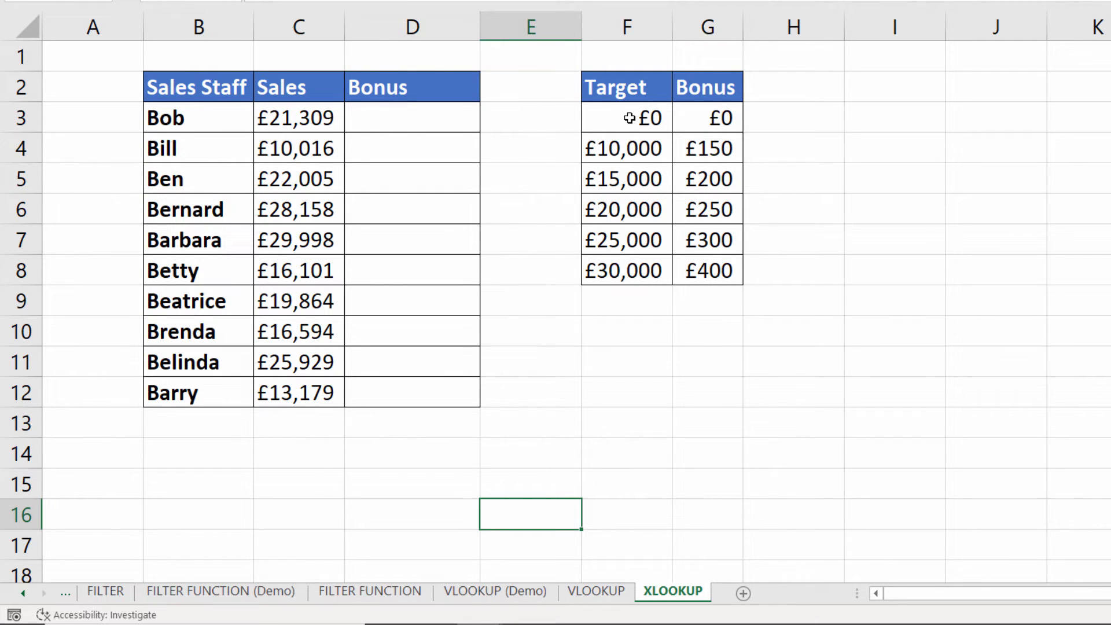
- Build the XLOOKUP in D3 with sales, Target thresholds and Bonus amounts as its ranges
left_click_drag(626, 118, 626, 270)
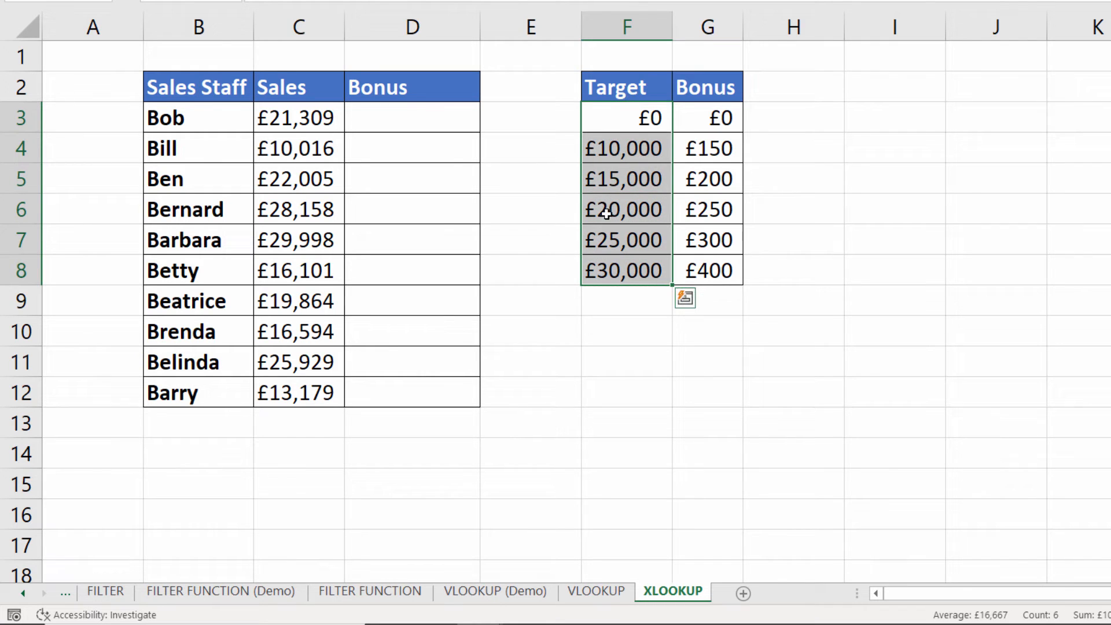
mouse_move(631, 179)
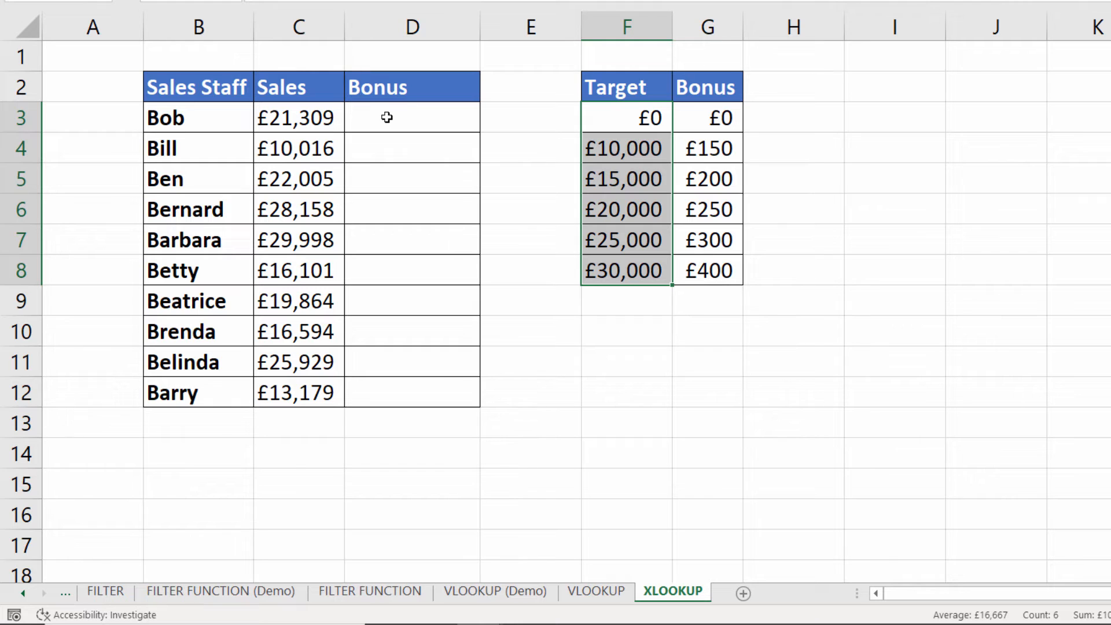
type("=x")
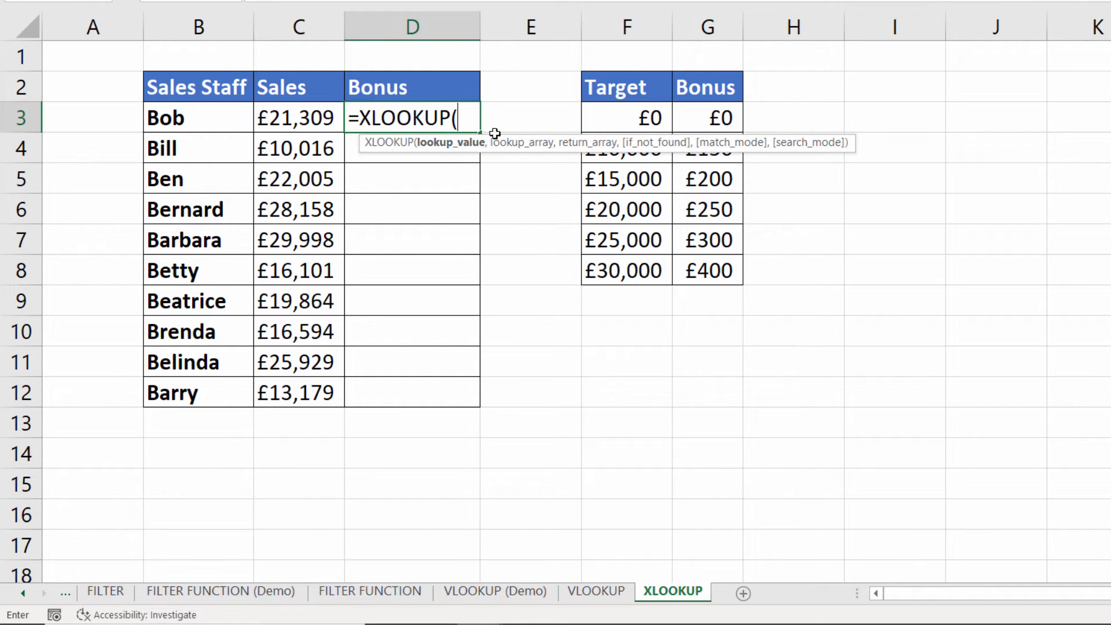
mouse_move(281, 107)
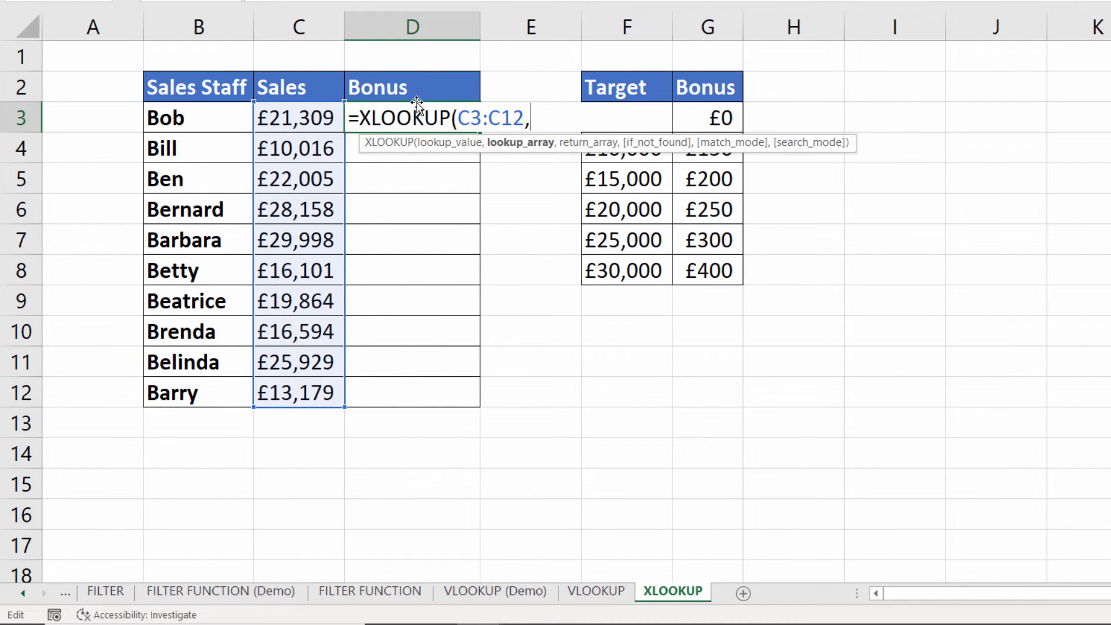
left_click_drag(624, 178, 624, 269)
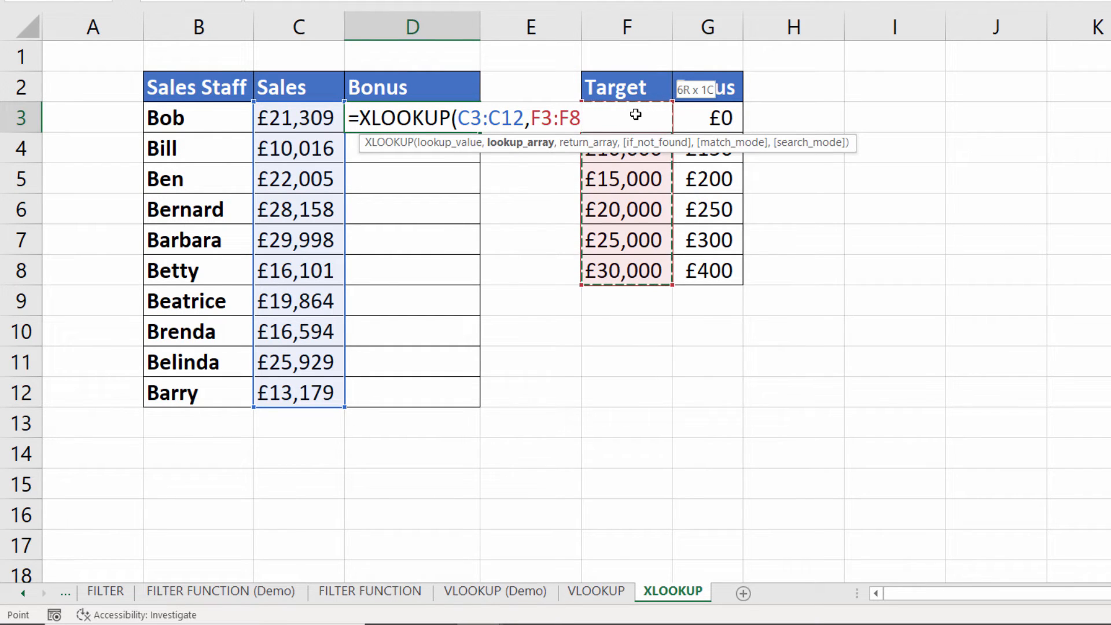
type(",")
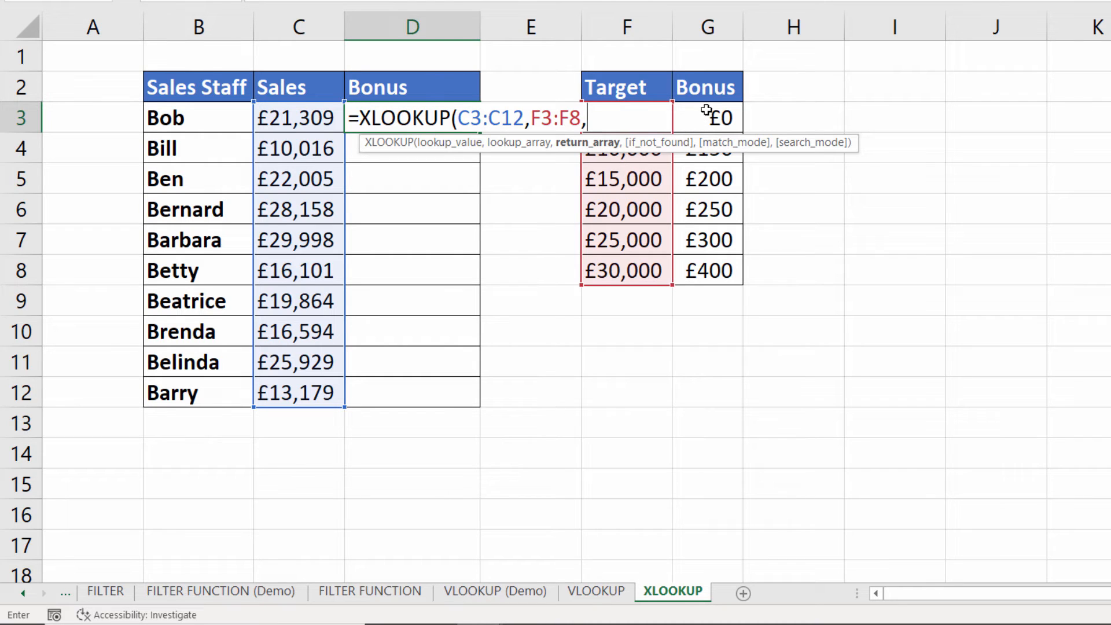
left_click_drag(705, 119, 705, 270)
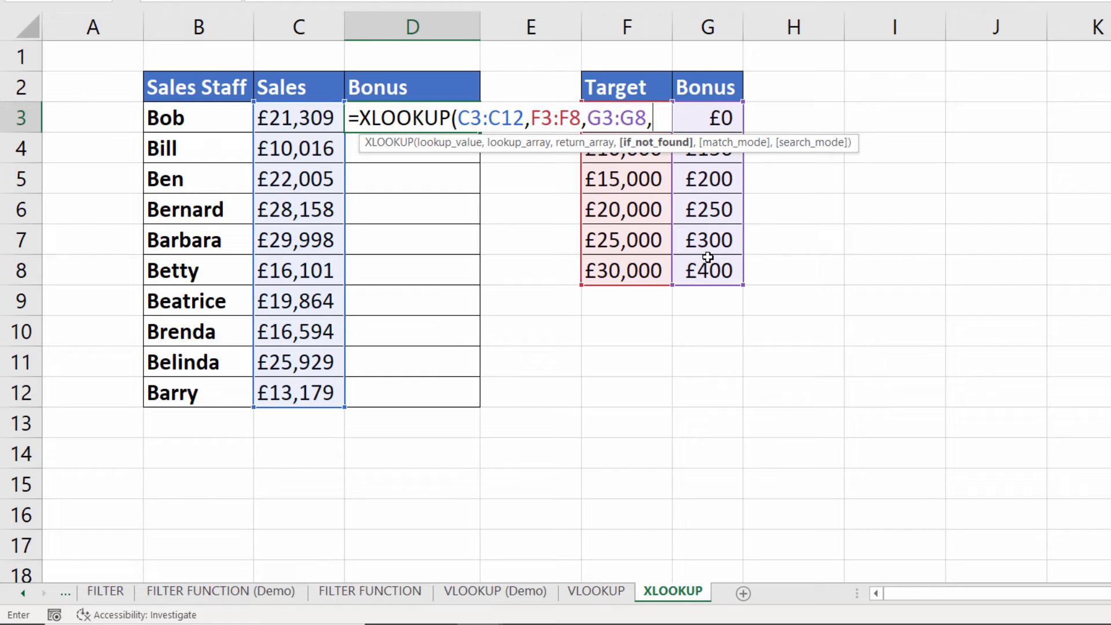
type(",")
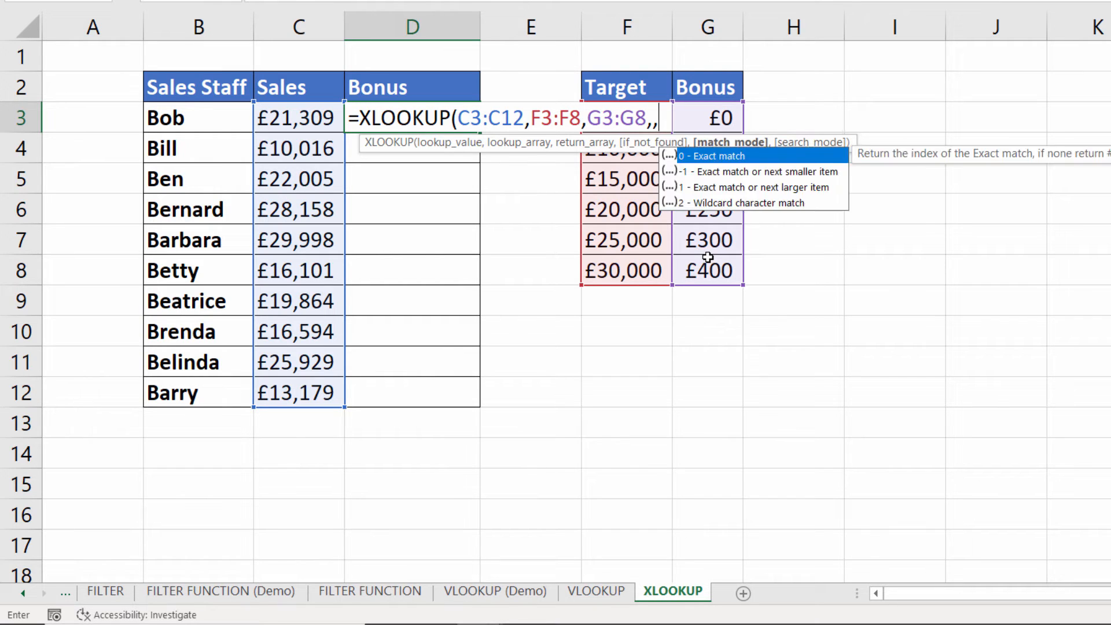
mouse_move(749, 147)
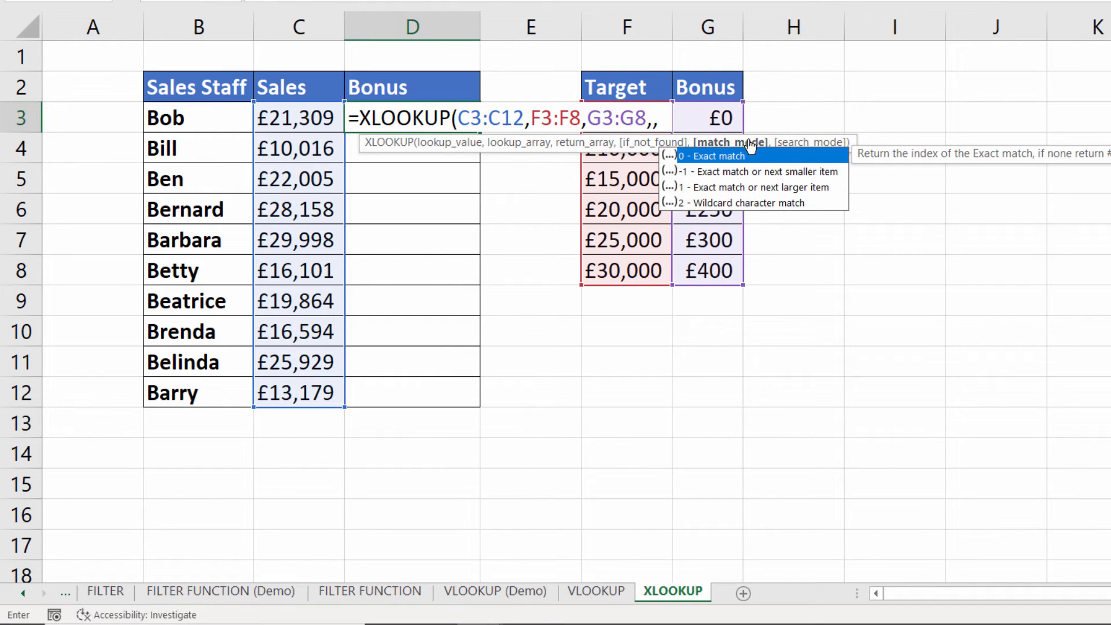
mouse_move(707, 181)
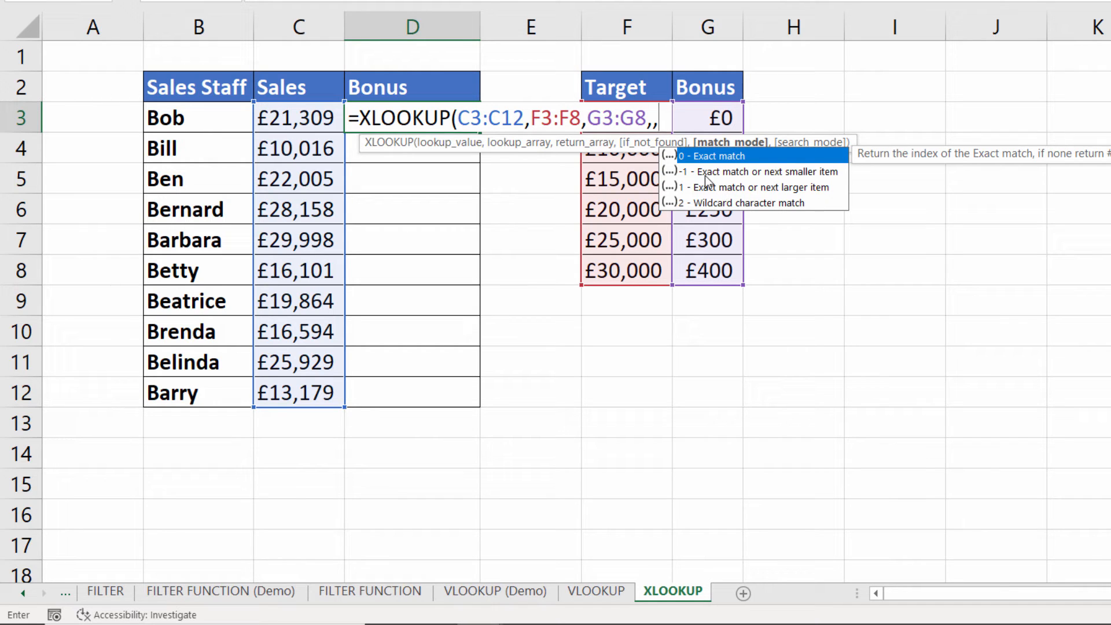
mouse_move(757, 185)
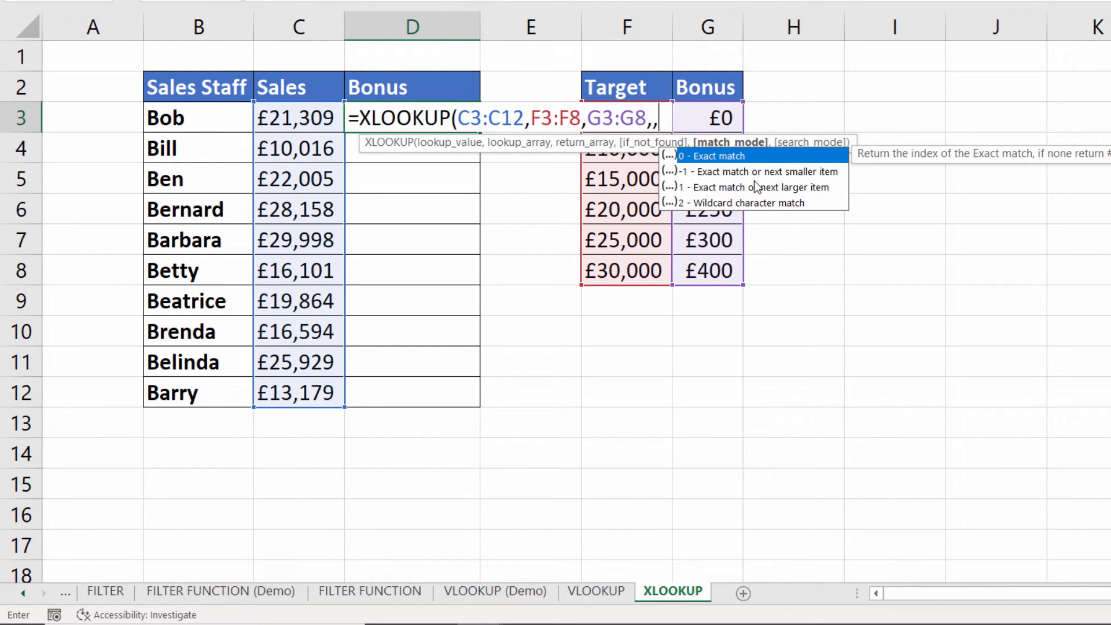
mouse_move(742, 171)
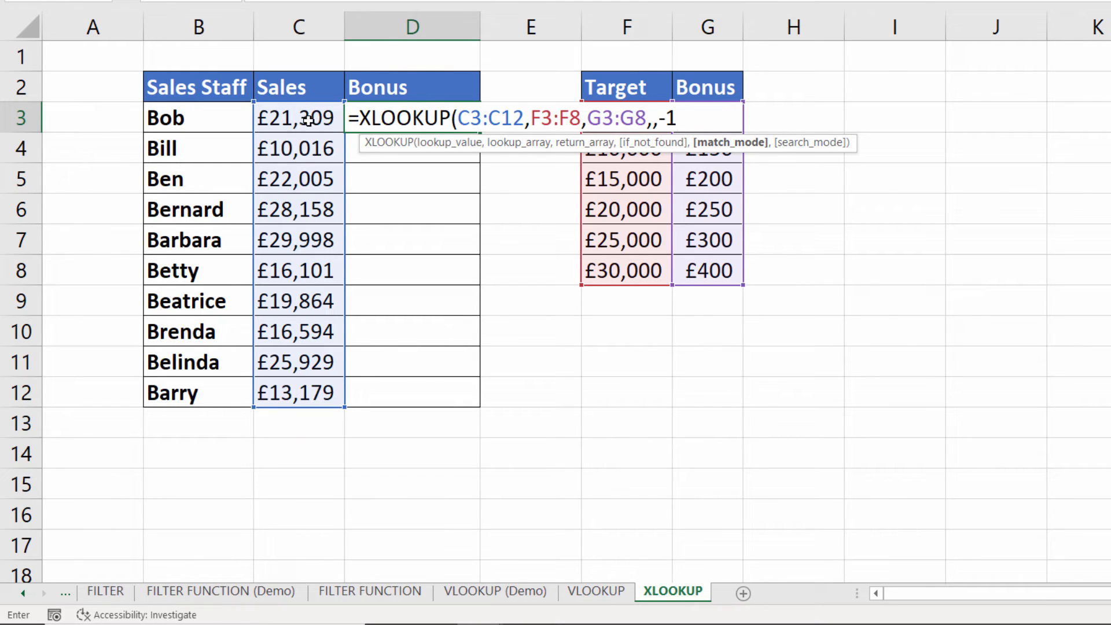
mouse_move(601, 230)
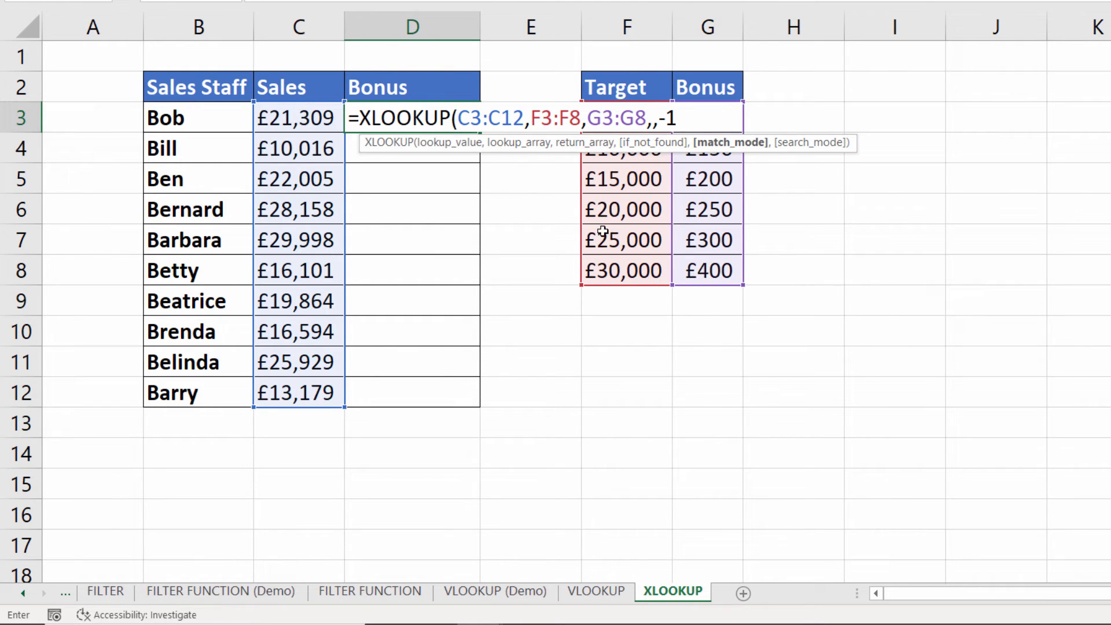
mouse_move(710, 202)
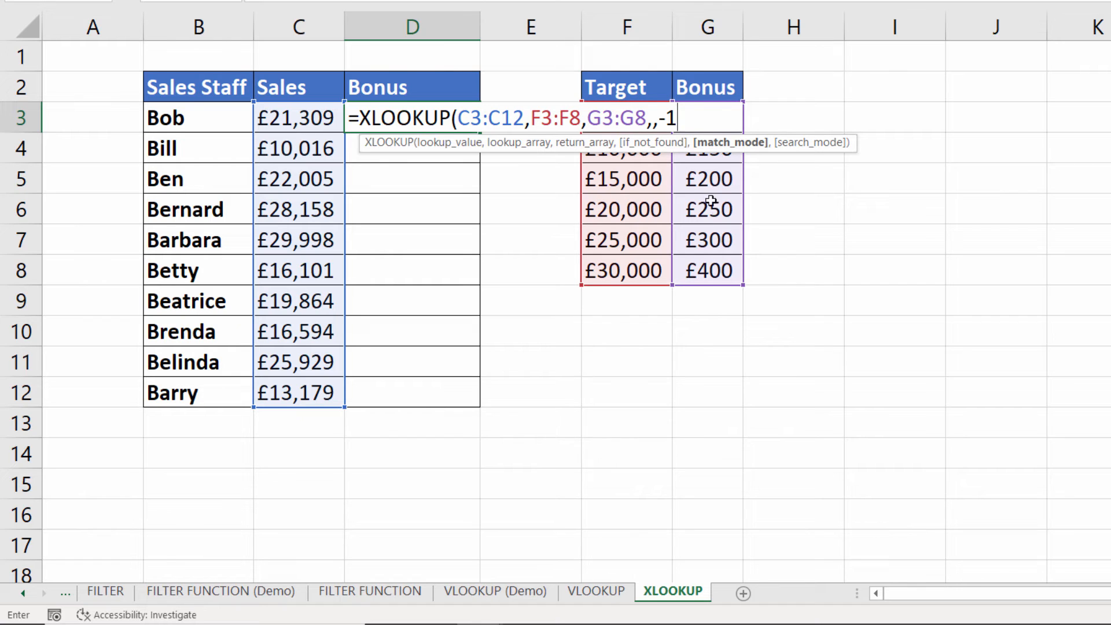
mouse_move(718, 210)
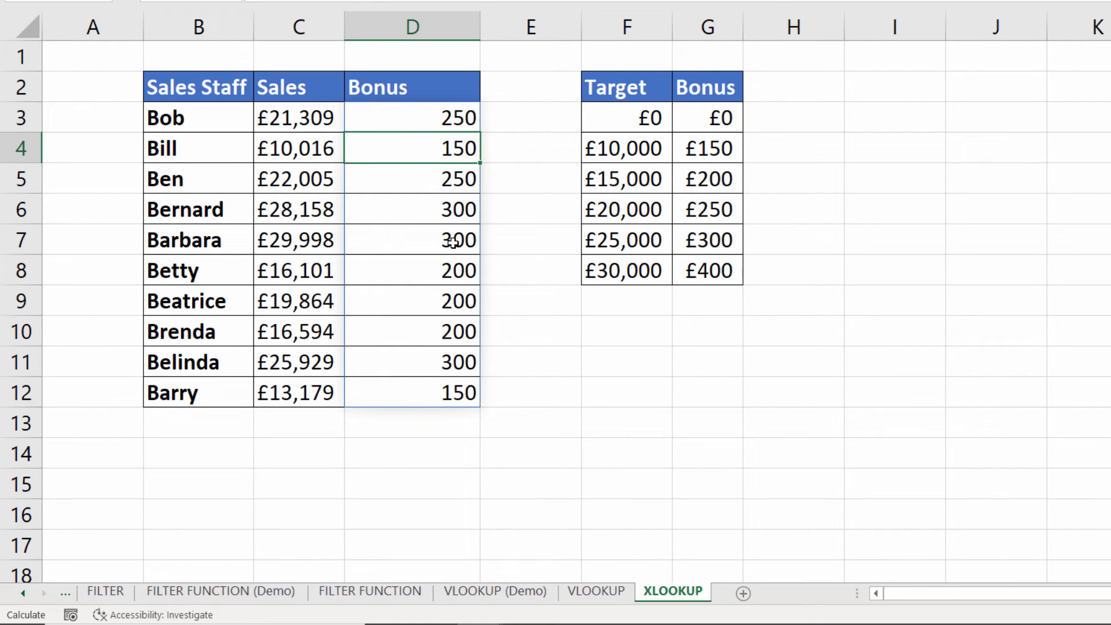
mouse_move(439, 158)
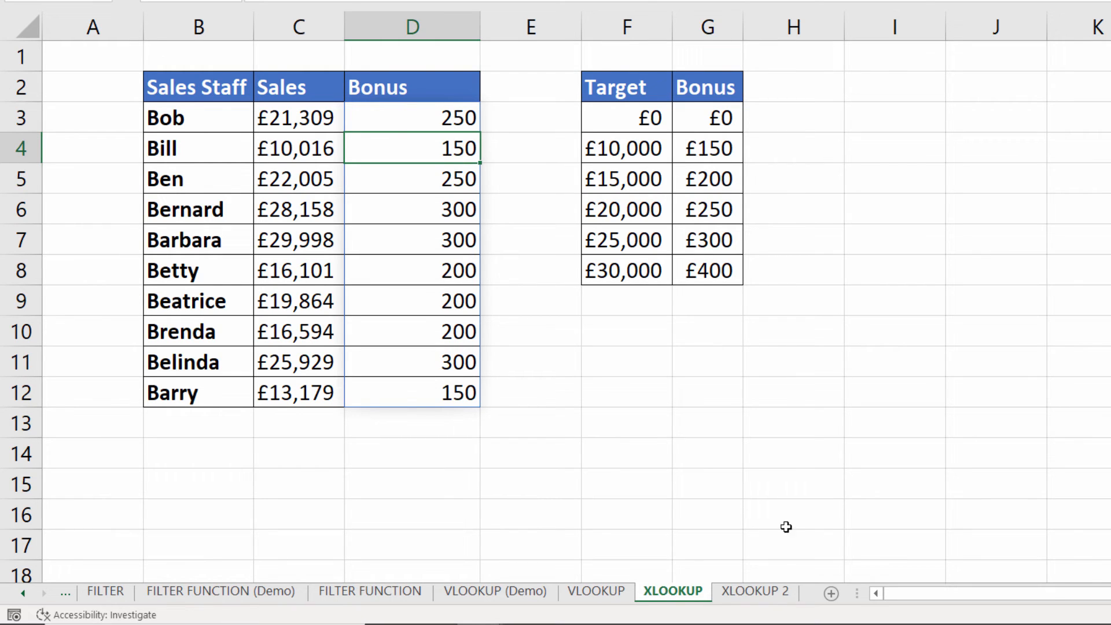
mouse_move(755, 592)
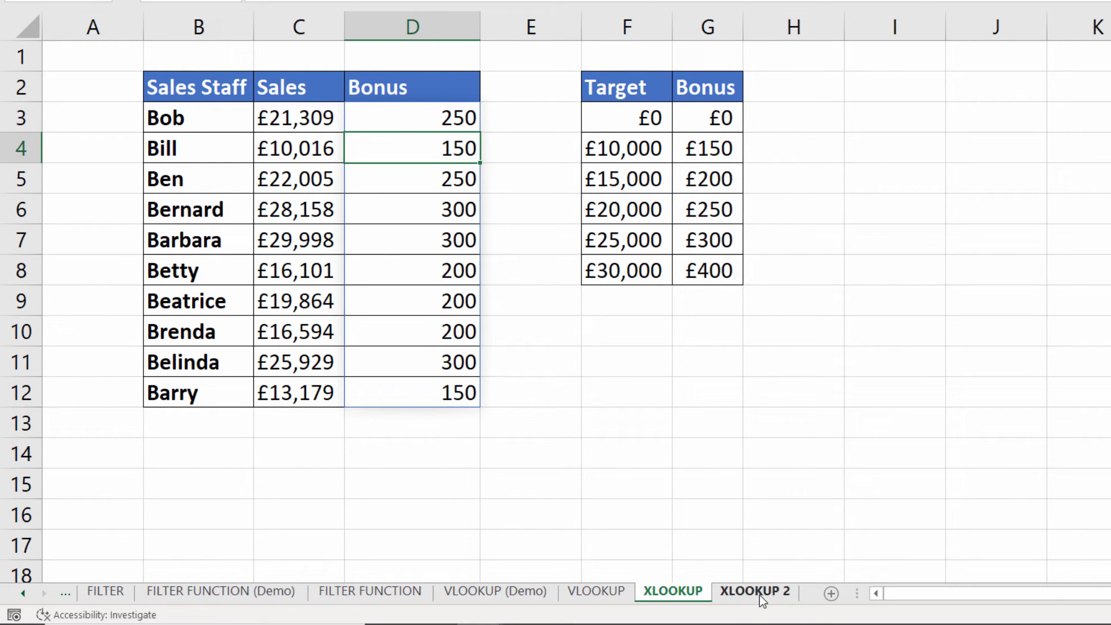
left_click(754, 592)
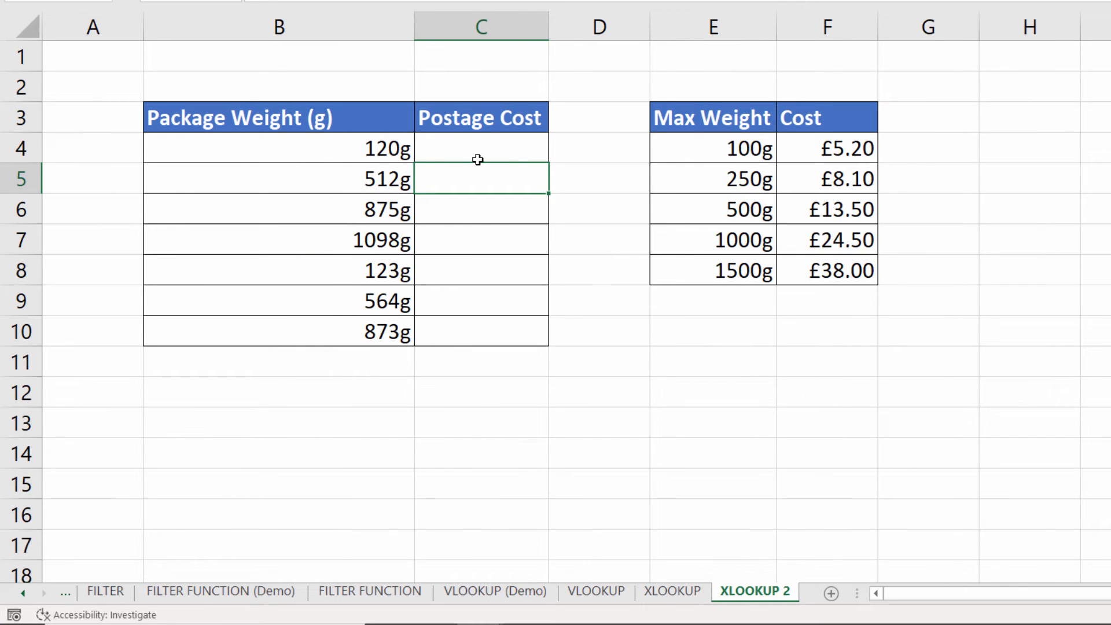
mouse_move(583, 229)
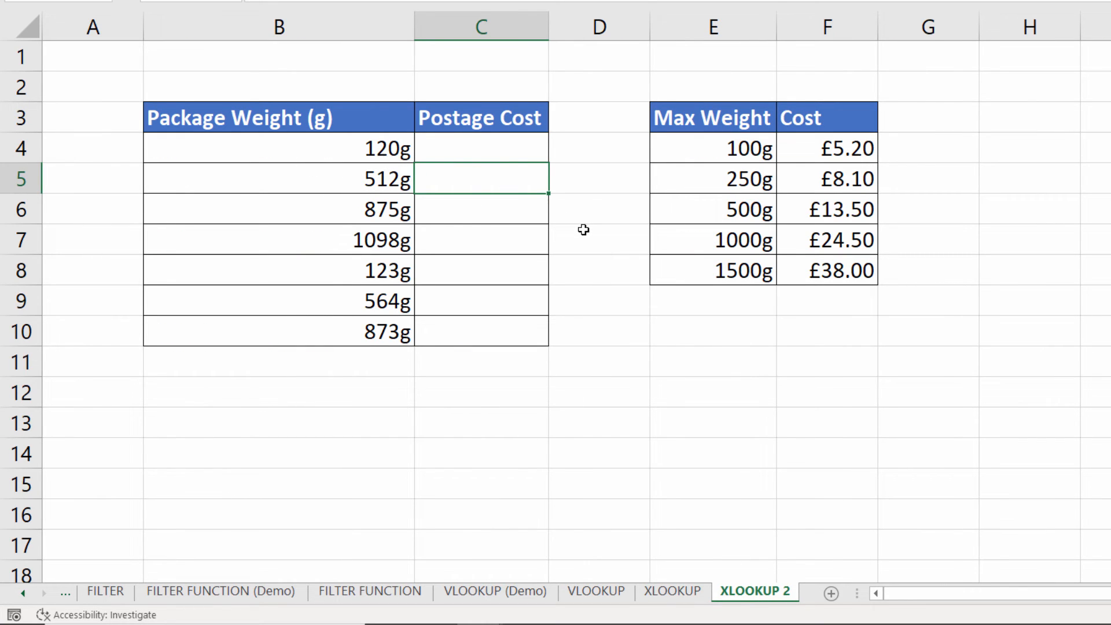
mouse_move(491, 145)
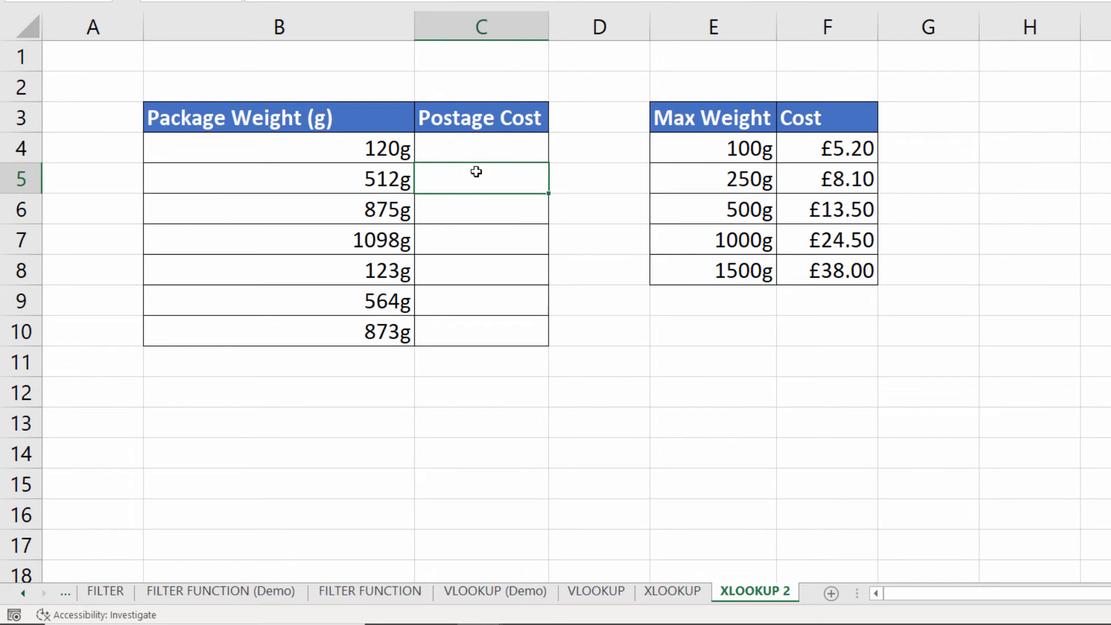
mouse_move(818, 149)
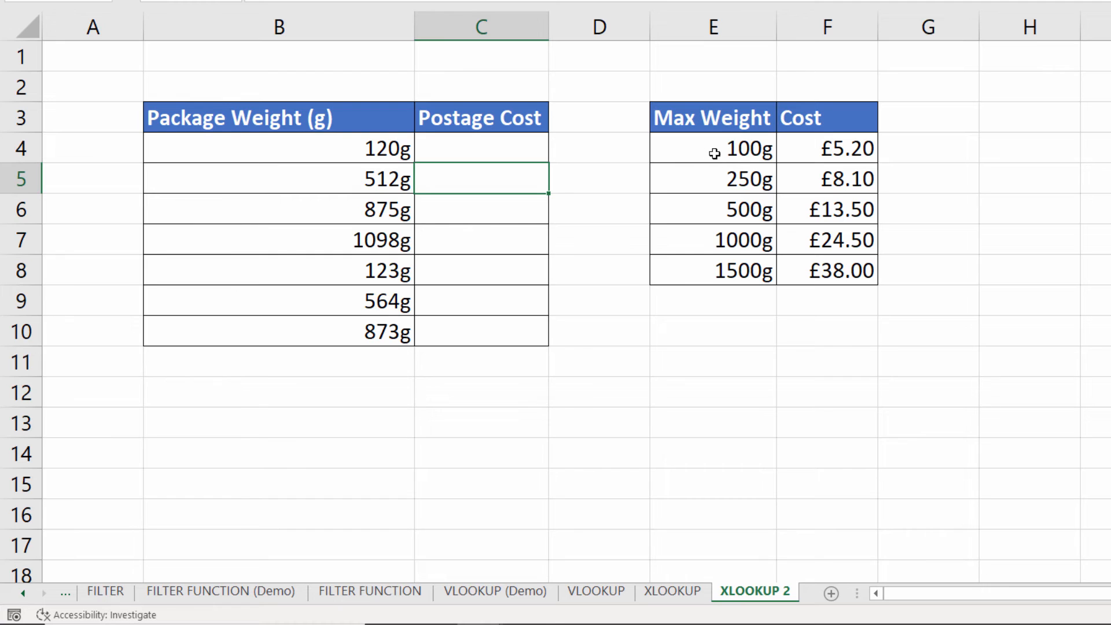
mouse_move(827, 157)
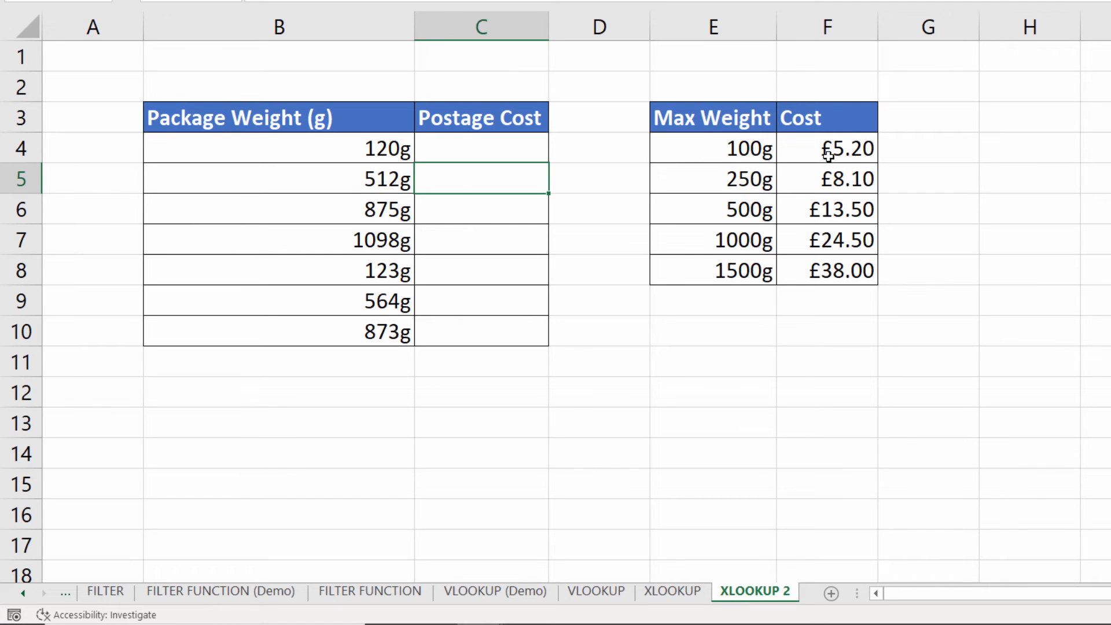
mouse_move(734, 154)
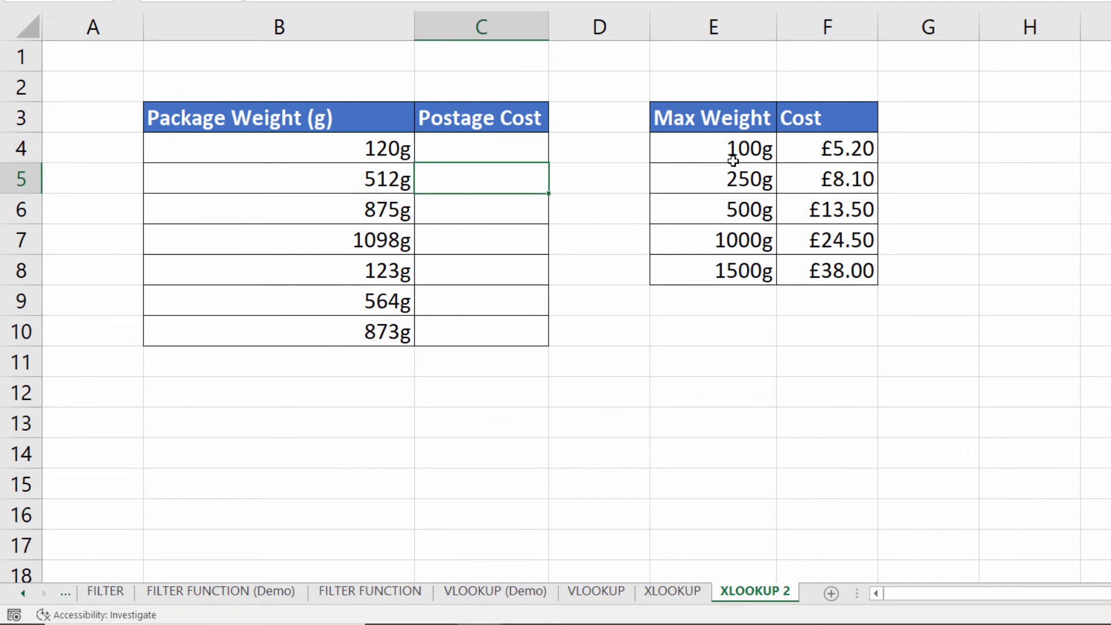
mouse_move(761, 185)
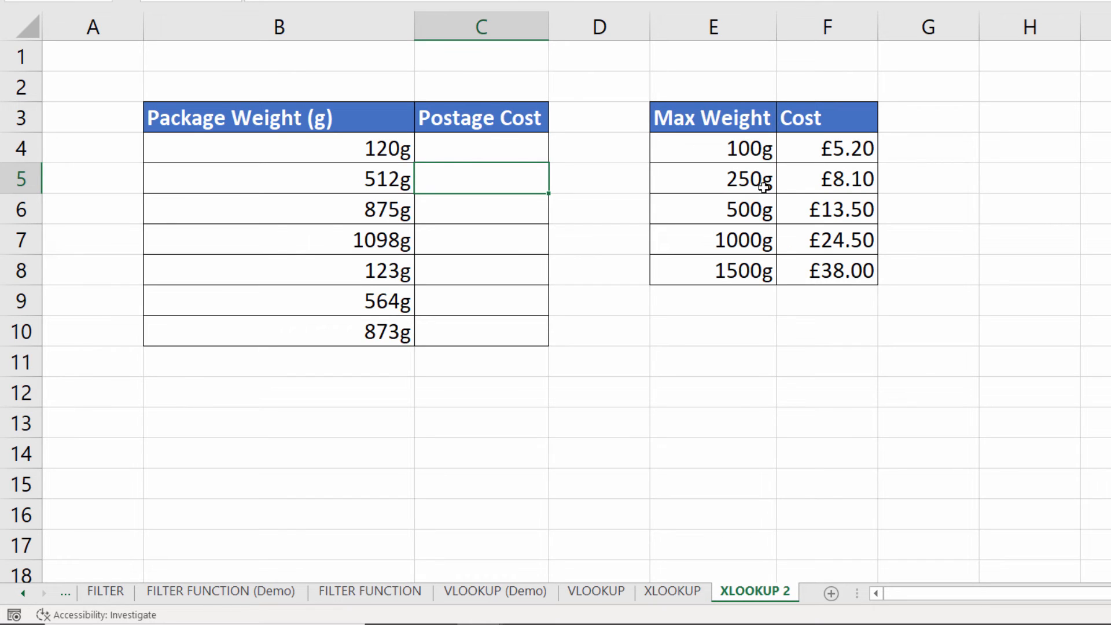
mouse_move(835, 177)
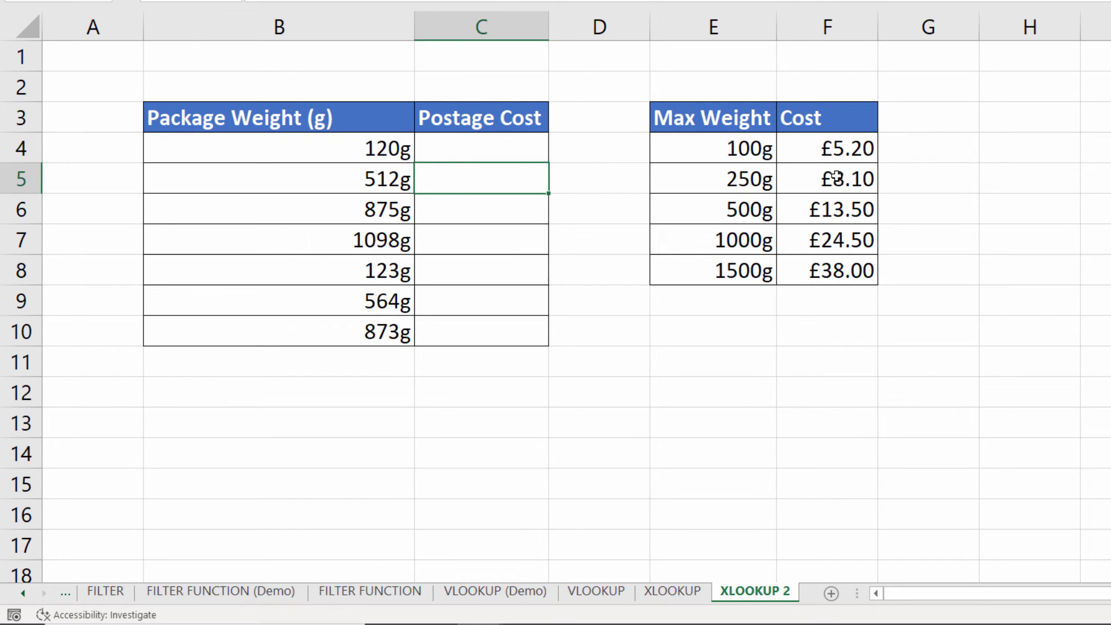
mouse_move(731, 189)
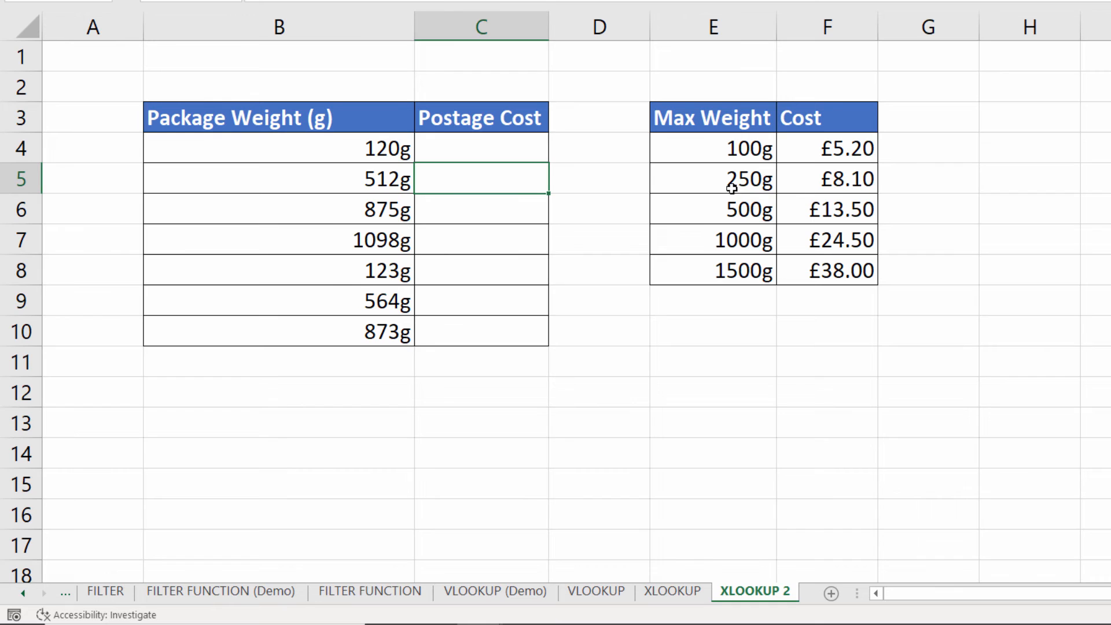
mouse_move(756, 217)
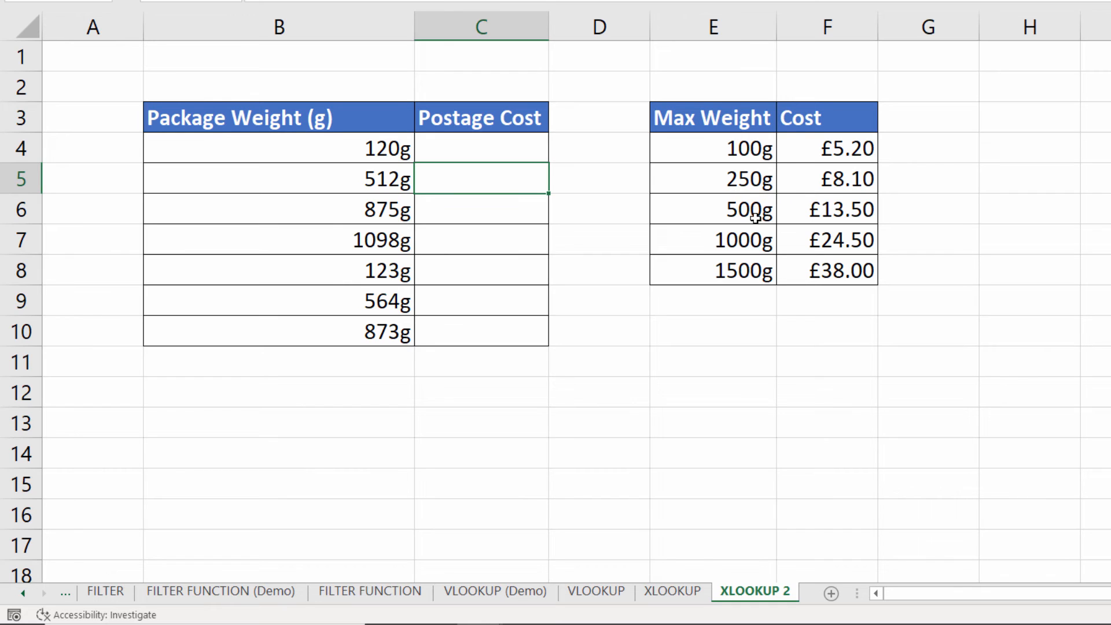
mouse_move(731, 246)
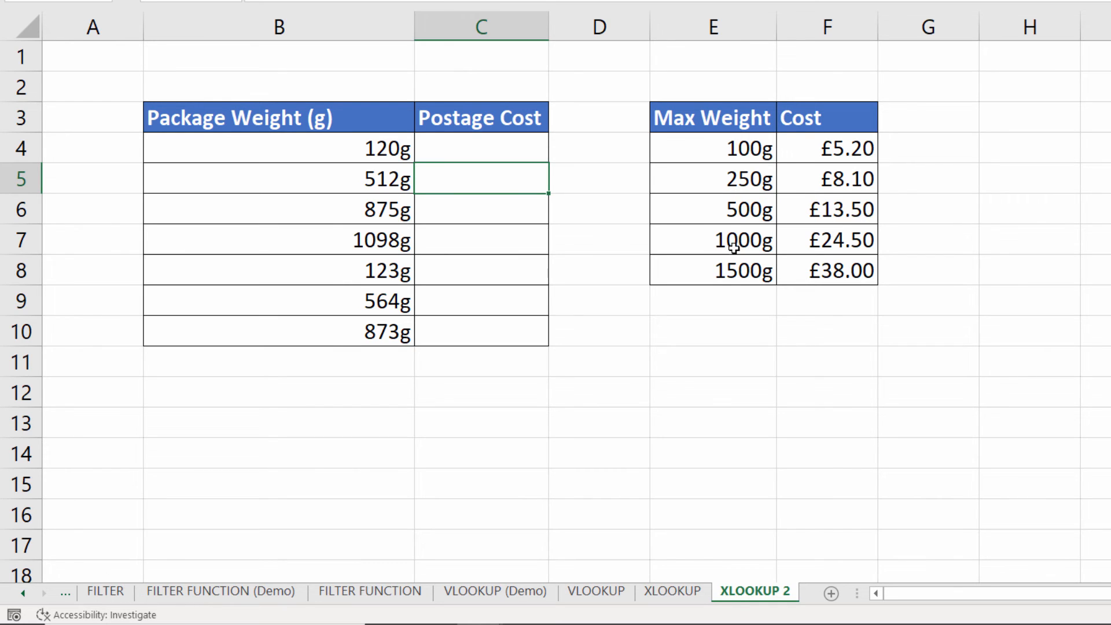
mouse_move(725, 223)
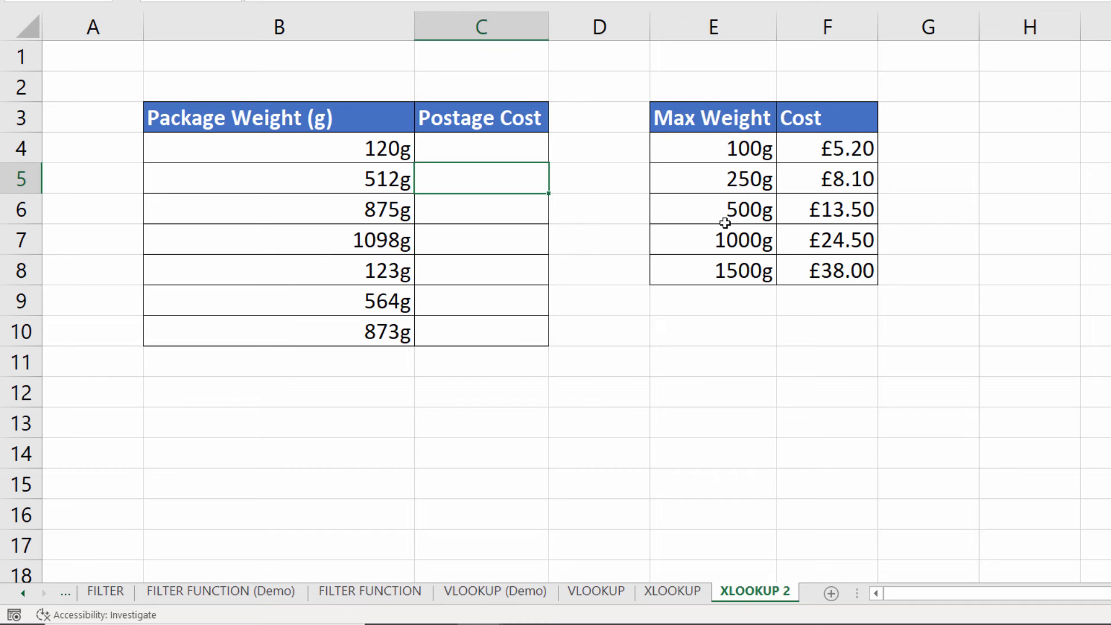
left_click(279, 149)
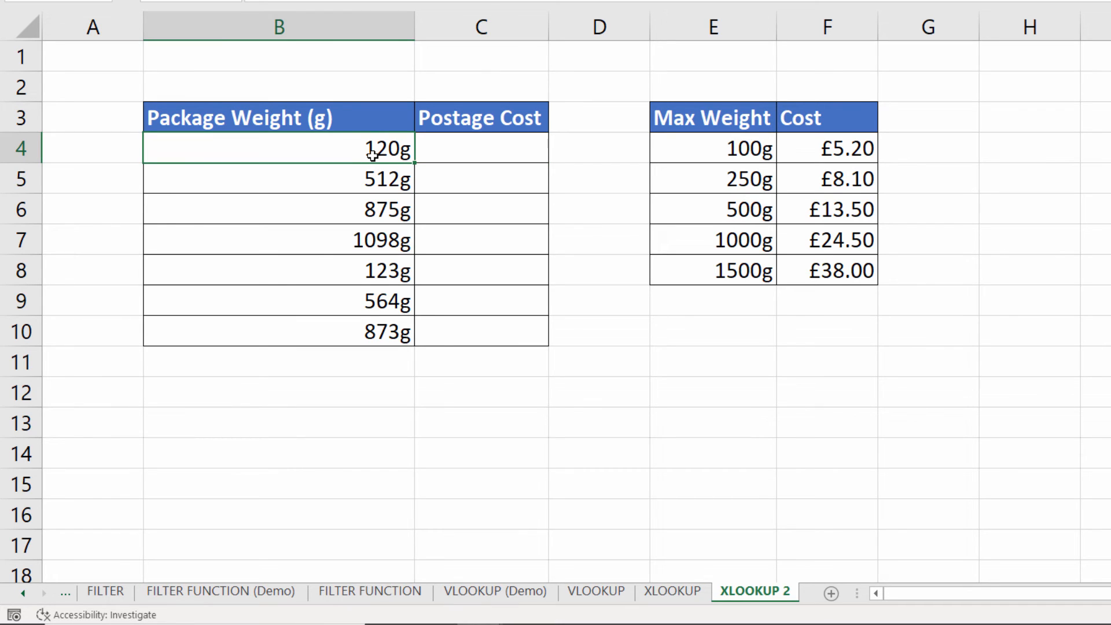
mouse_move(810, 197)
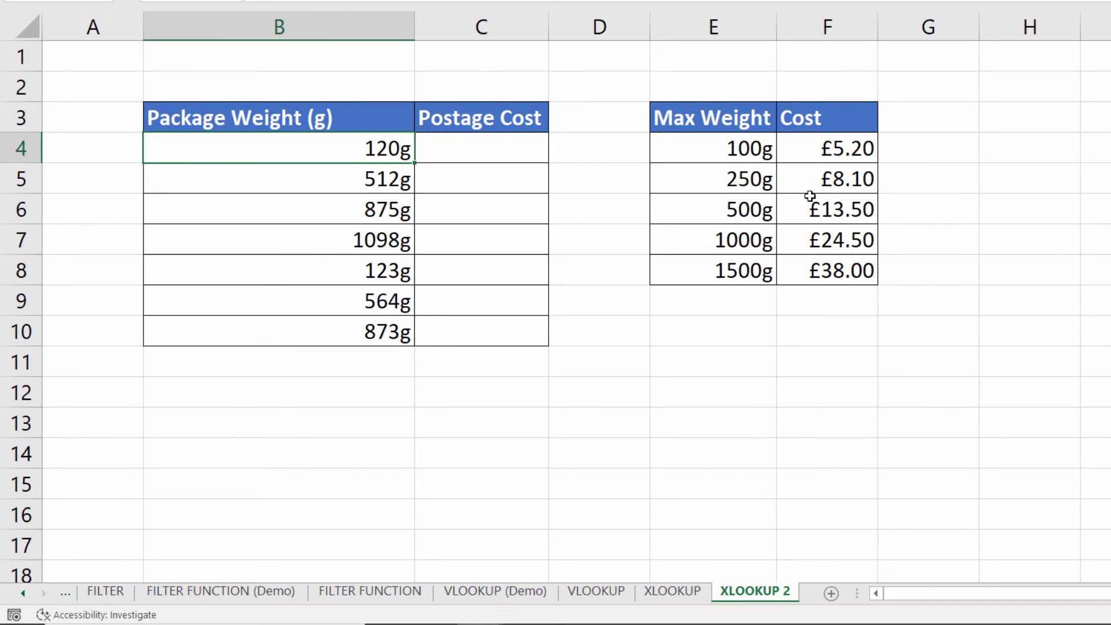
mouse_move(611, 176)
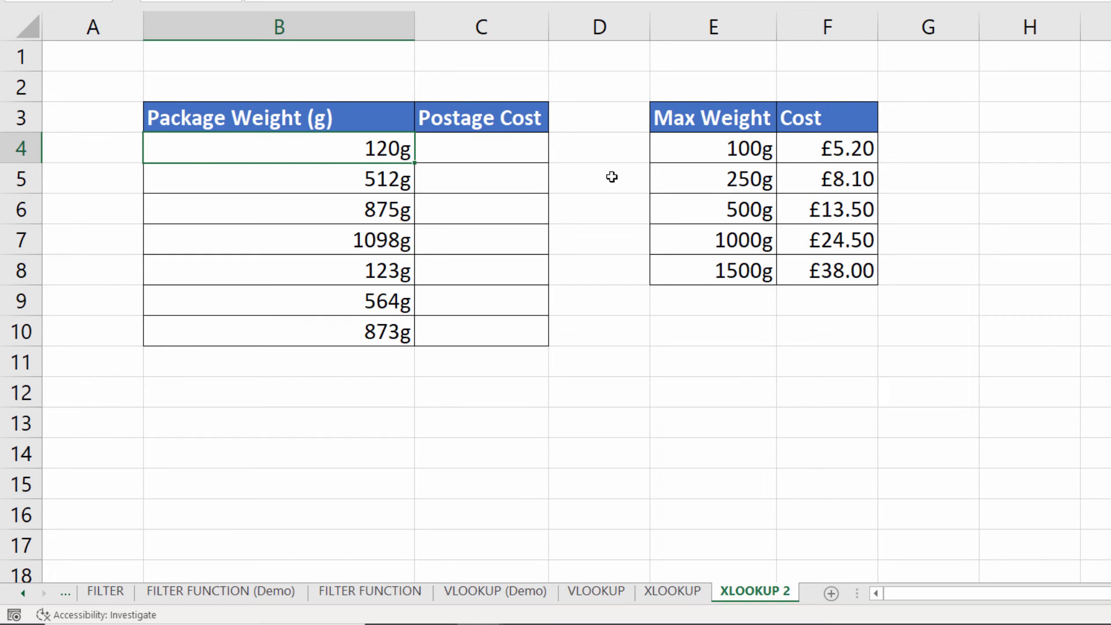
- Enter =XLOOKUP(B4:B10,E4:E8,F4:F8,,1) in C4 for next-larger postage cost matching
type("=x")
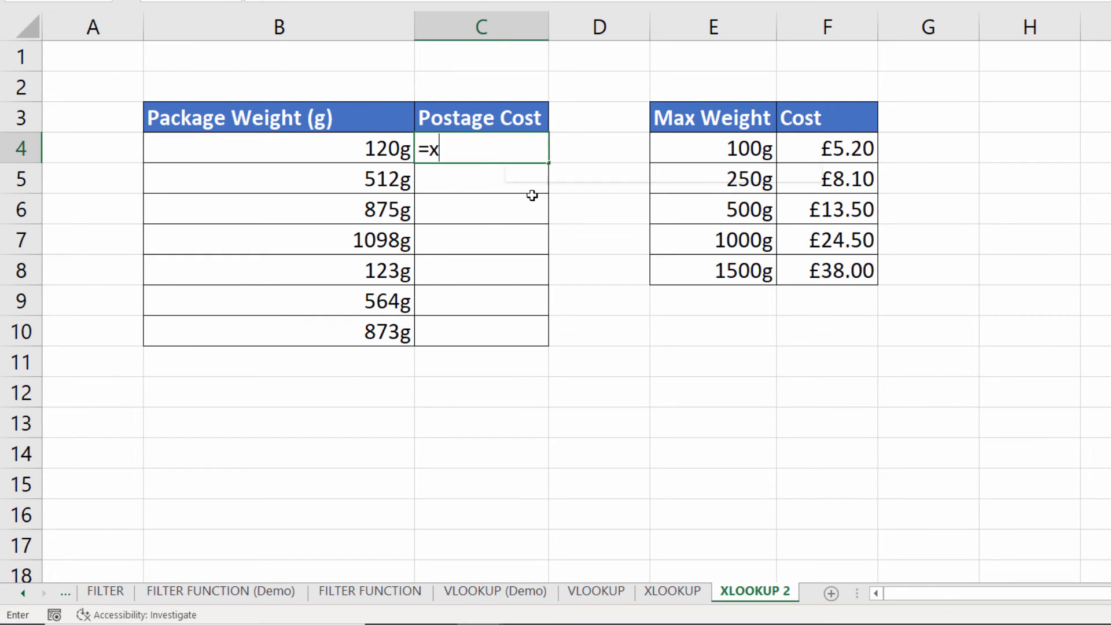
type("l")
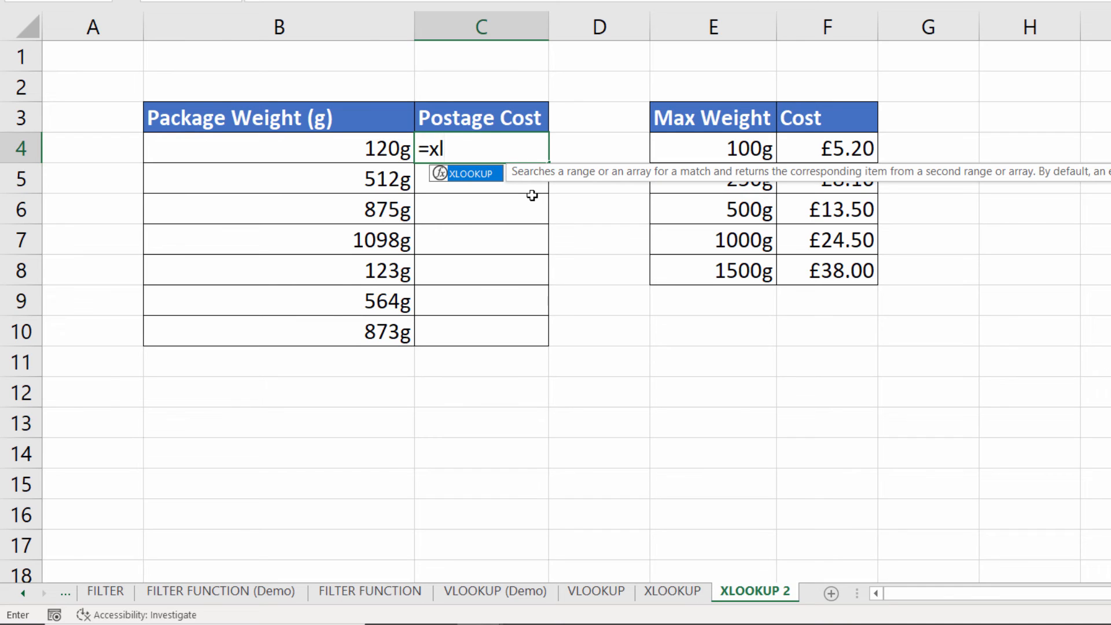
type("LOOKUP(B4:B10")
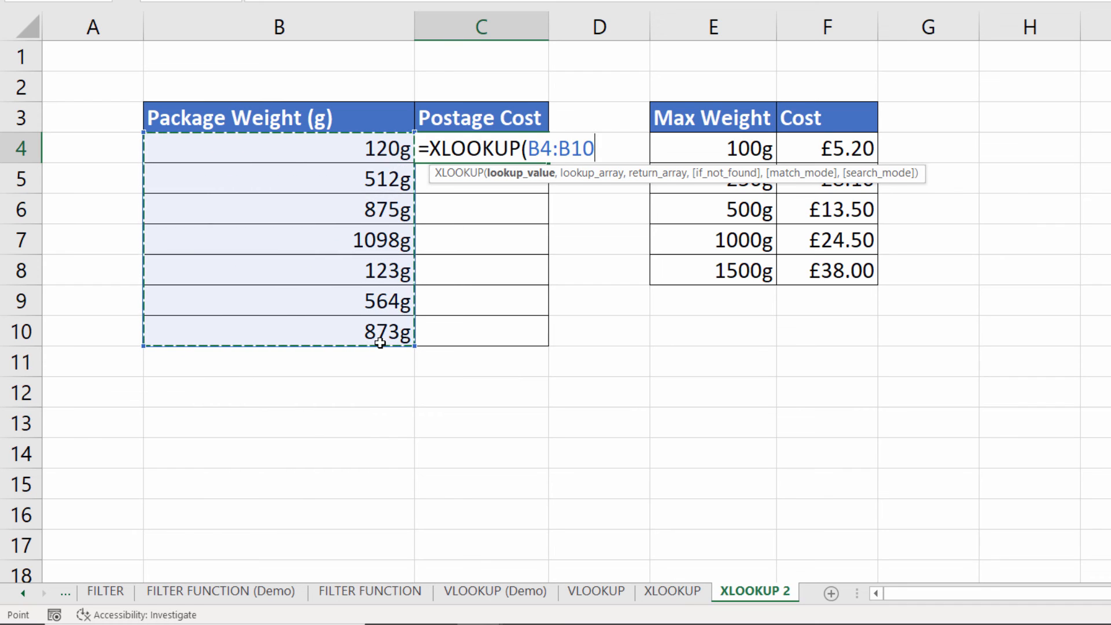
type(",")
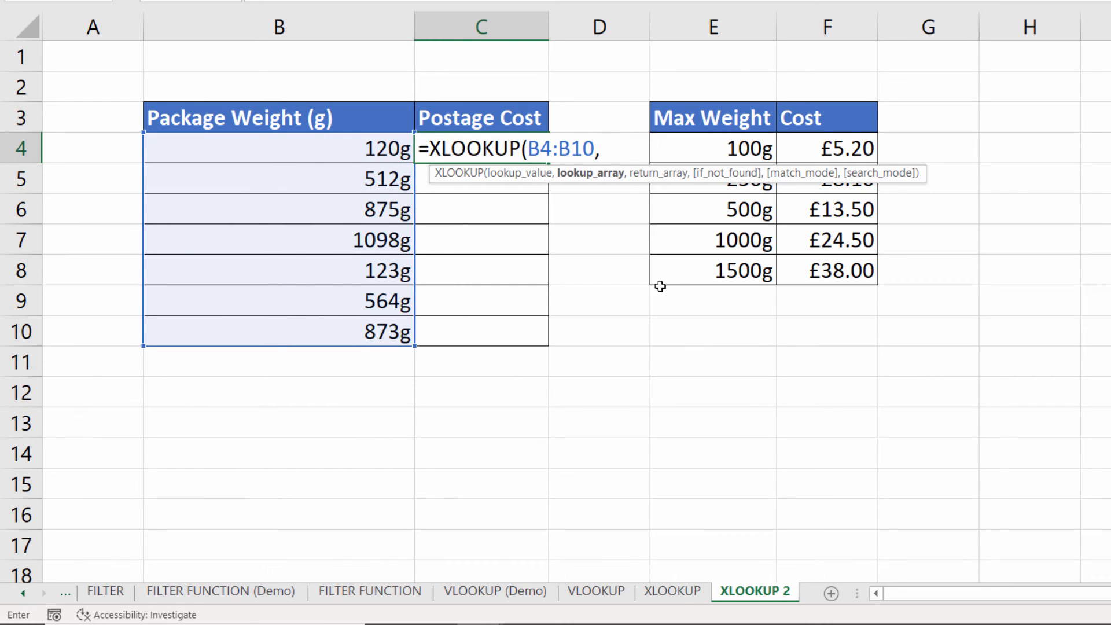
mouse_move(715, 148)
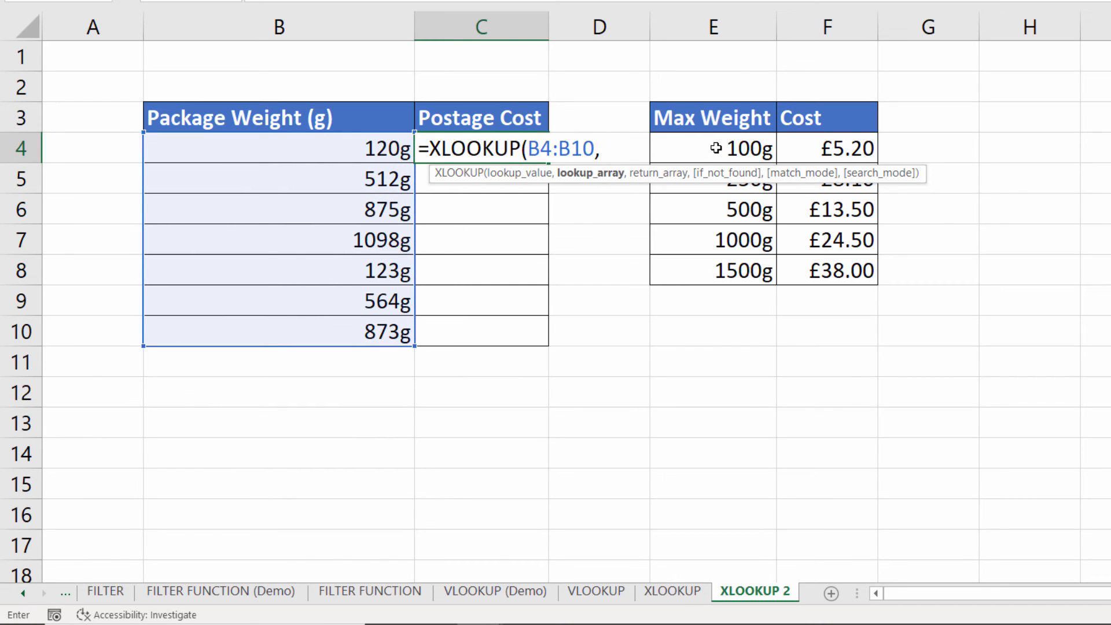
left_click_drag(712, 149, 711, 270)
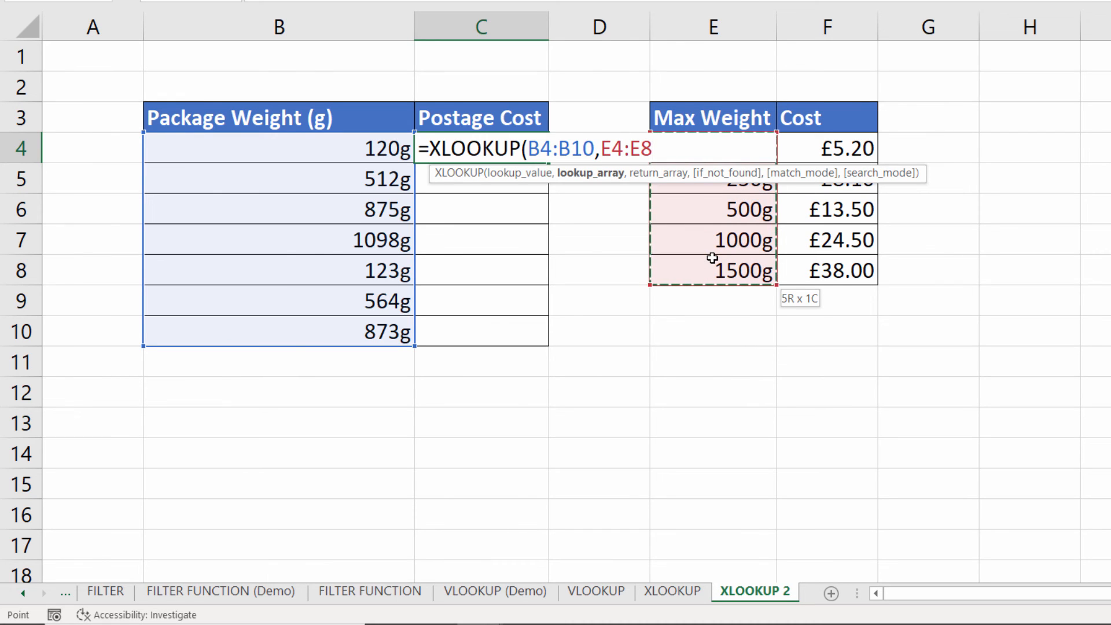
type(",F4:F8")
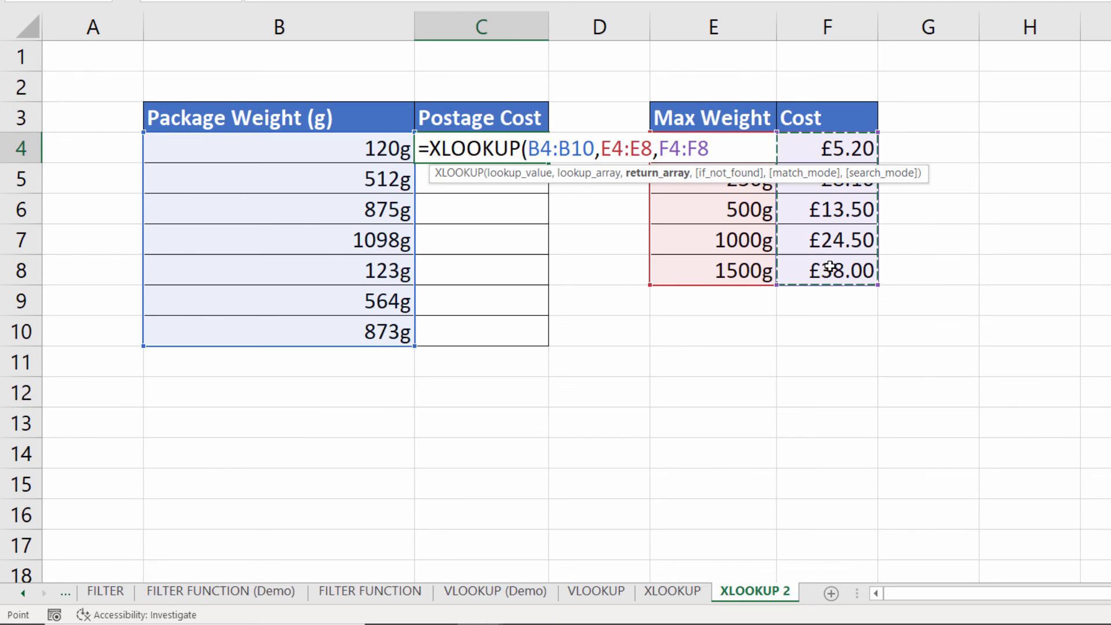
type(",")
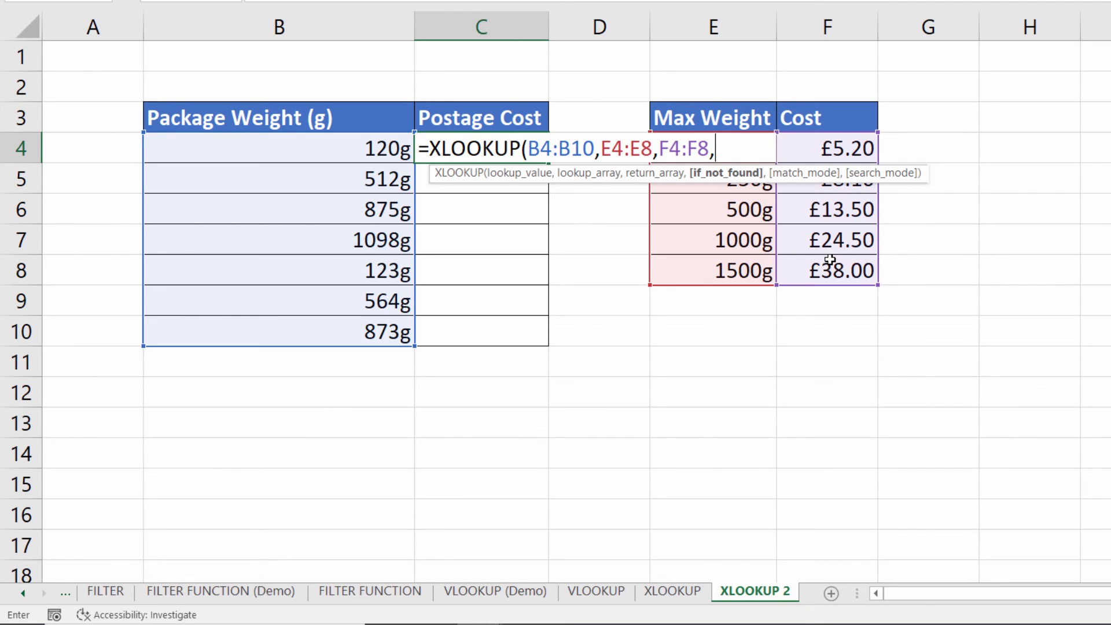
type(",")
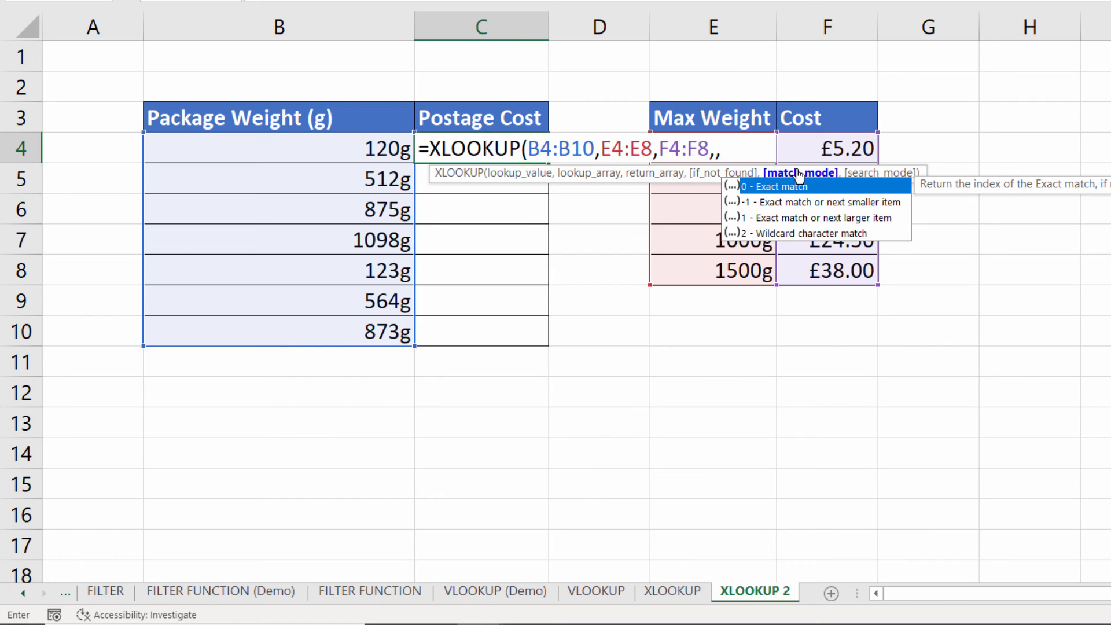
mouse_move(806, 226)
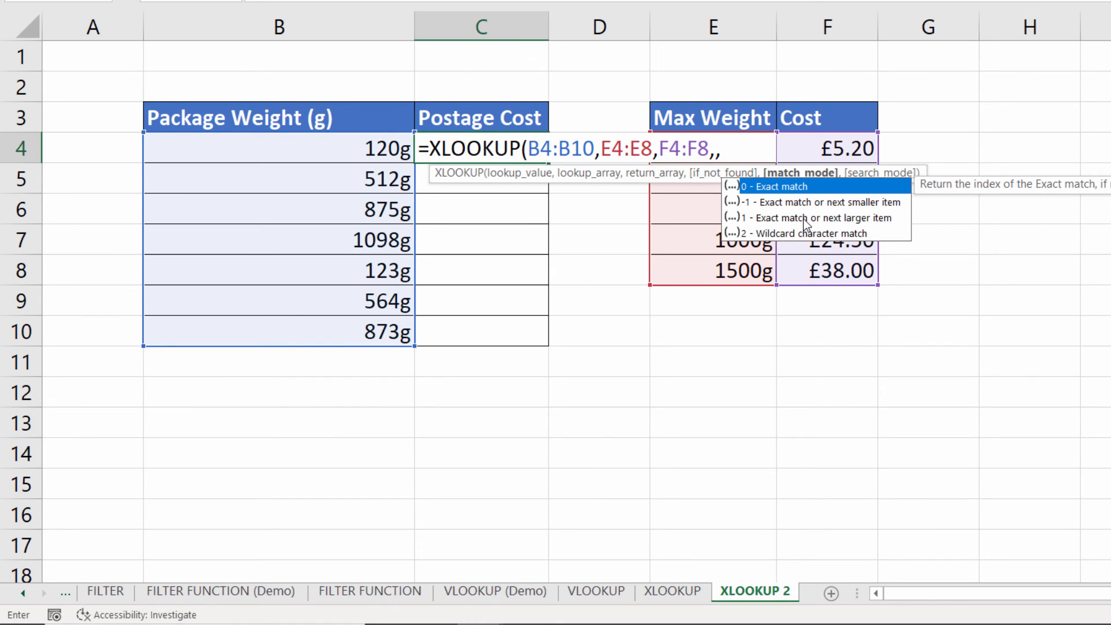
mouse_move(869, 225)
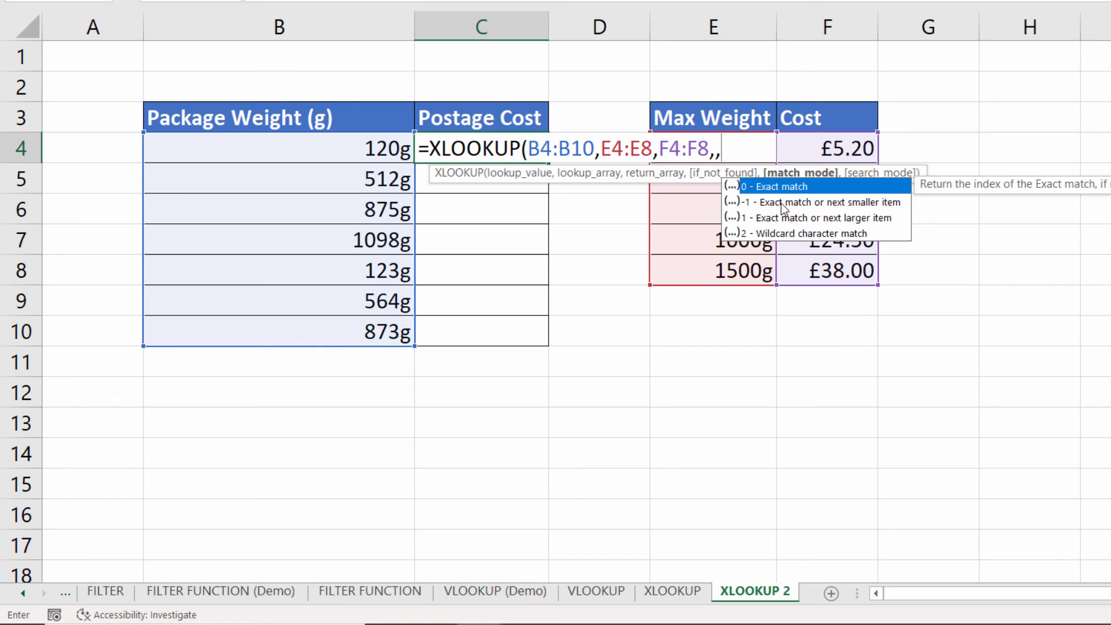
mouse_move(843, 207)
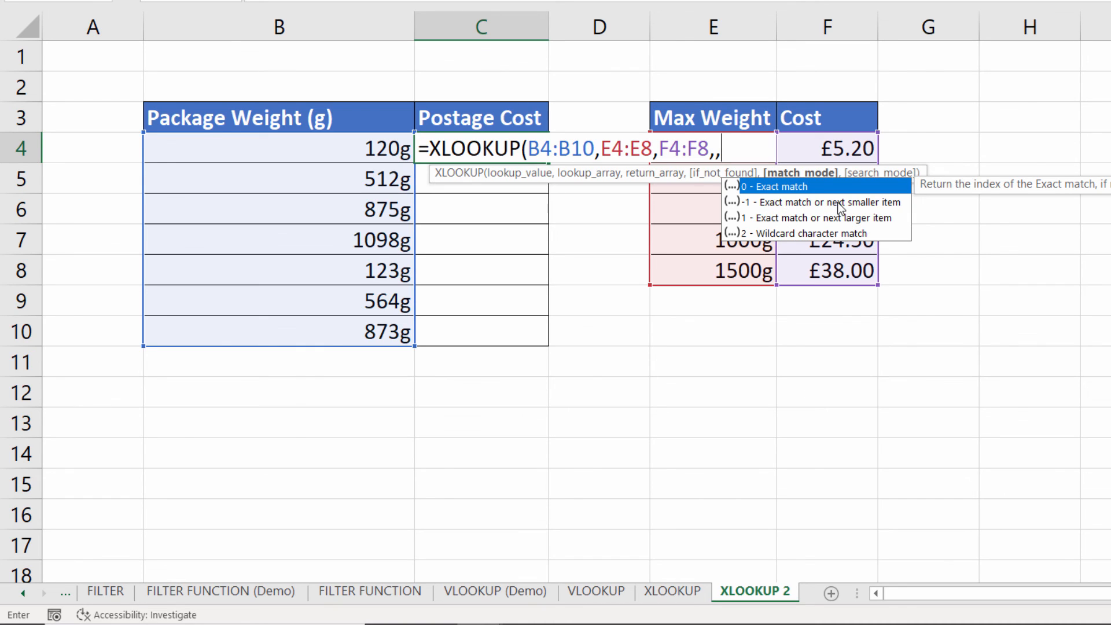
mouse_move(796, 224)
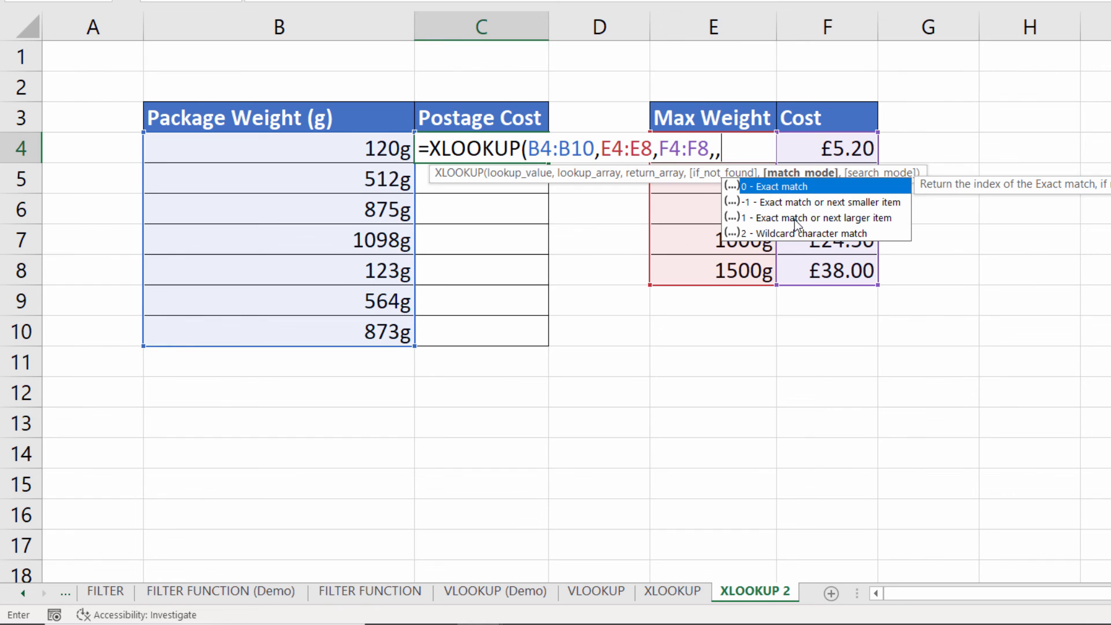
type("1")
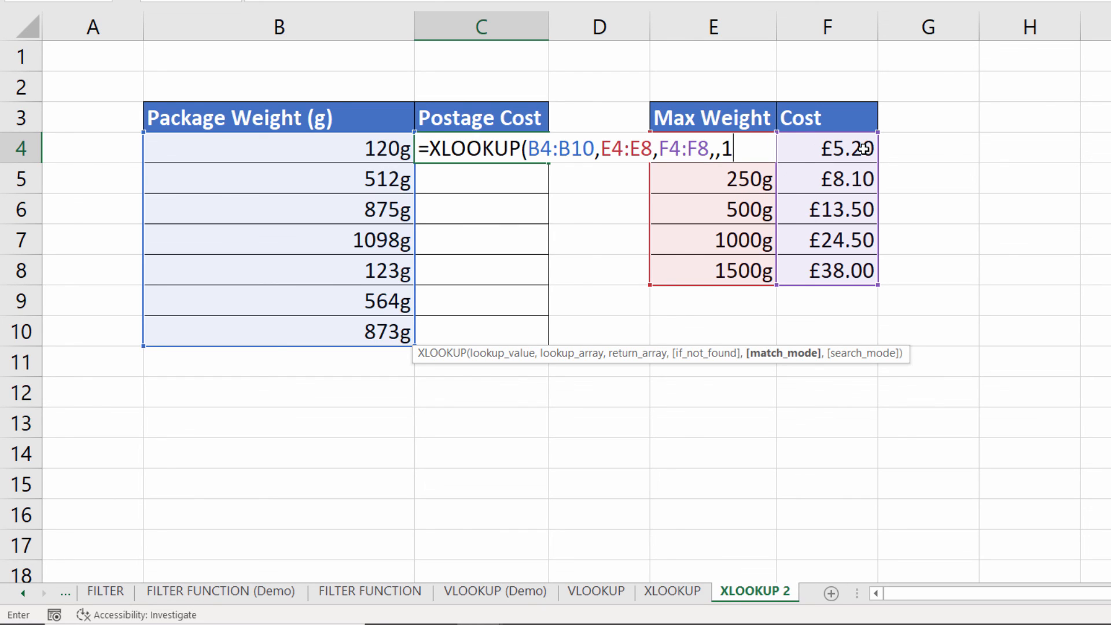
mouse_move(758, 179)
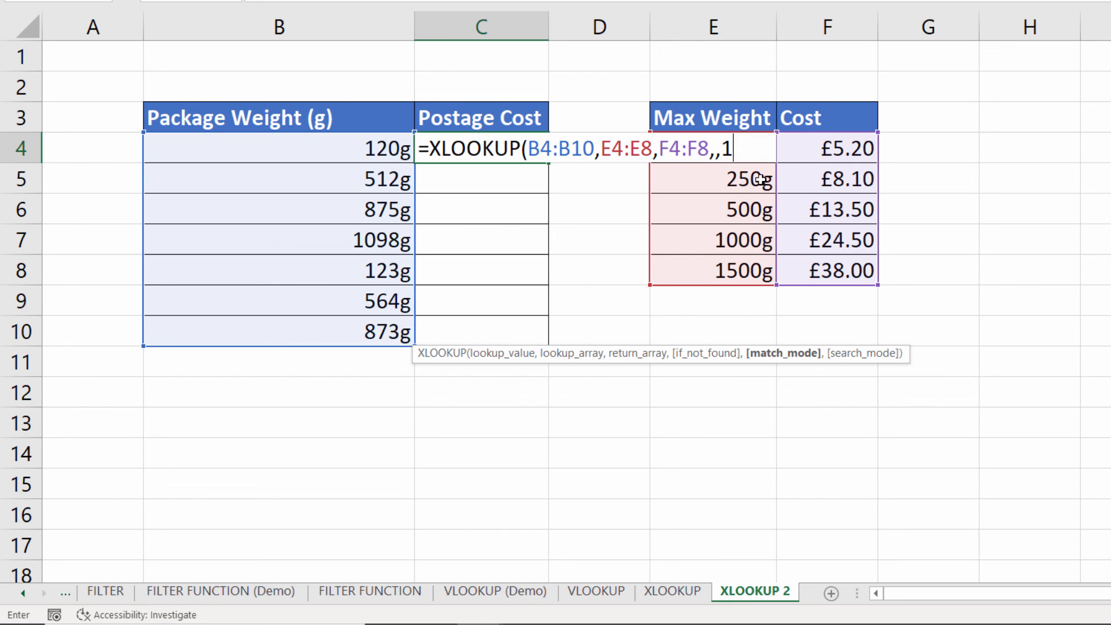